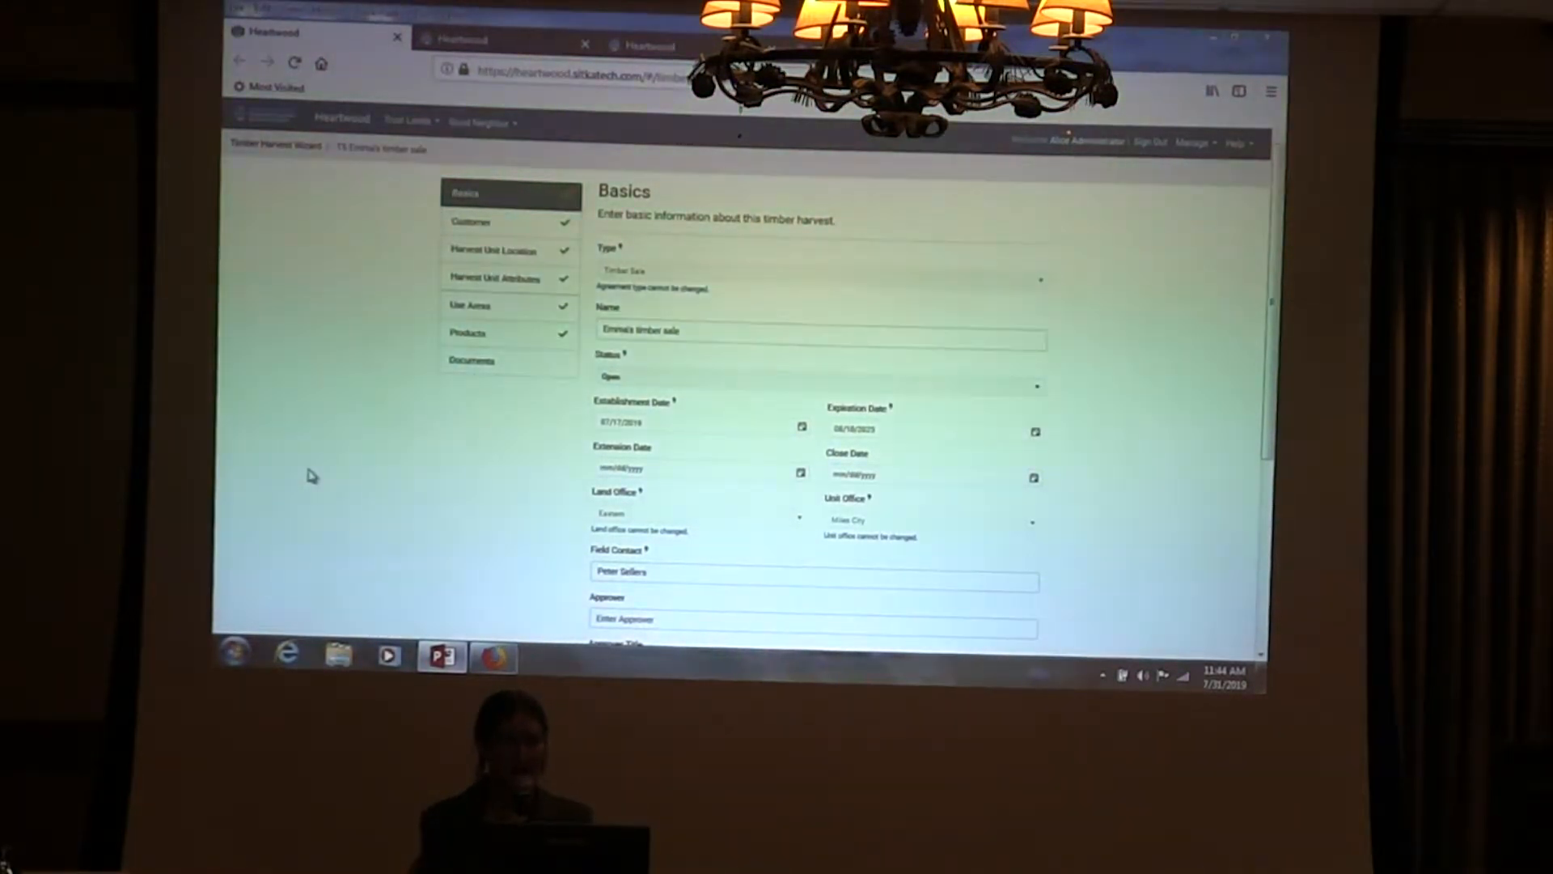
{"action": "mouse_move", "coordinate": [362, 196]}
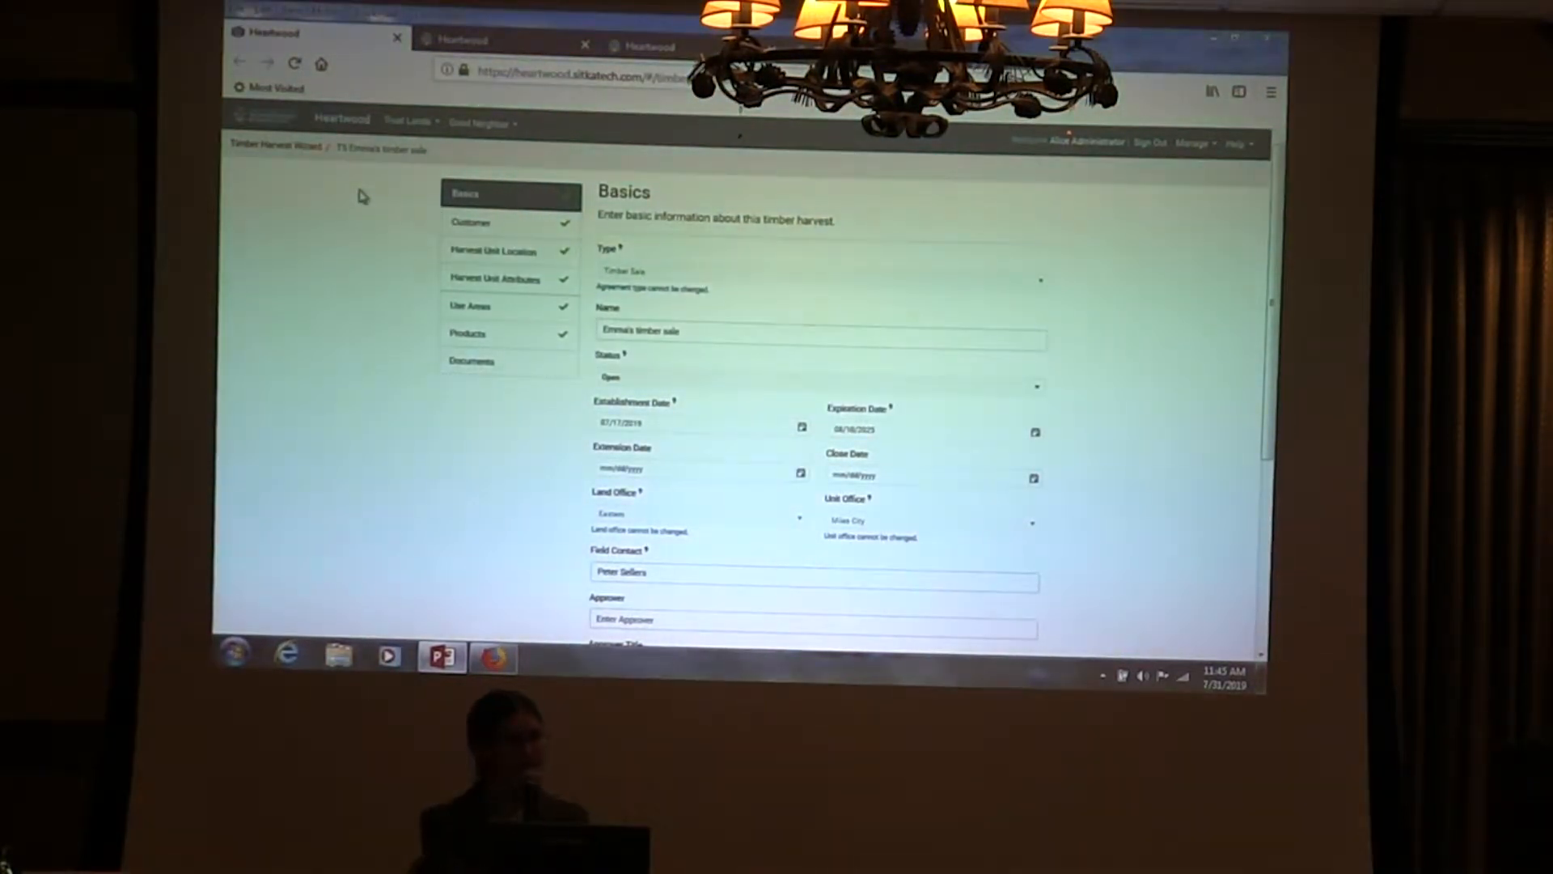
{"action": "mouse_move", "coordinate": [407, 235]}
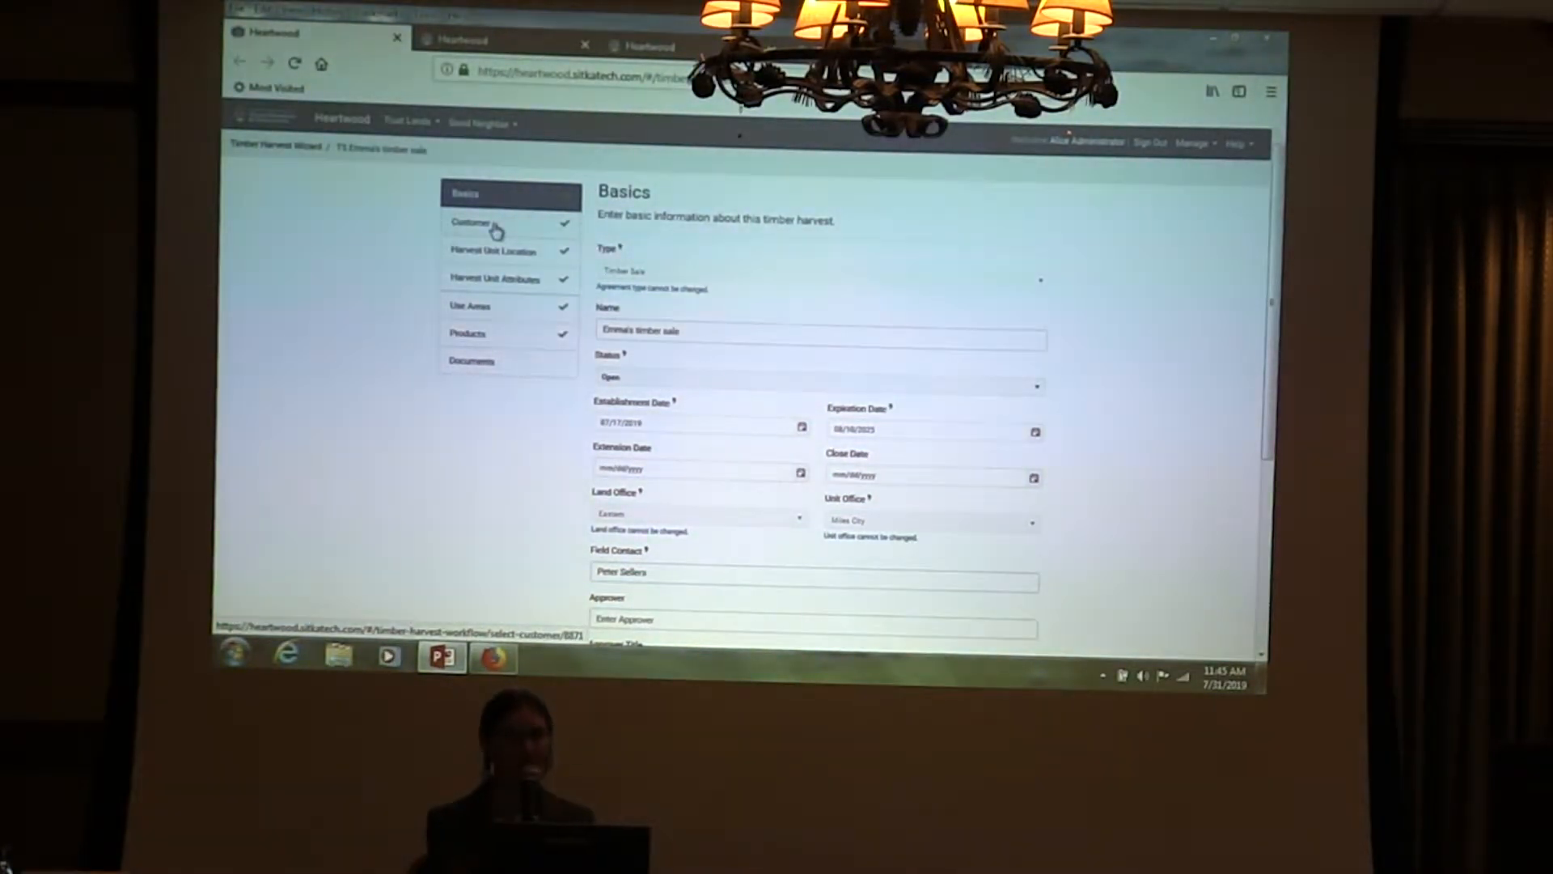
View the Customer step with A & S Loggin selected, then scroll through the Basics page
{"action": "left_click", "coordinate": [474, 221]}
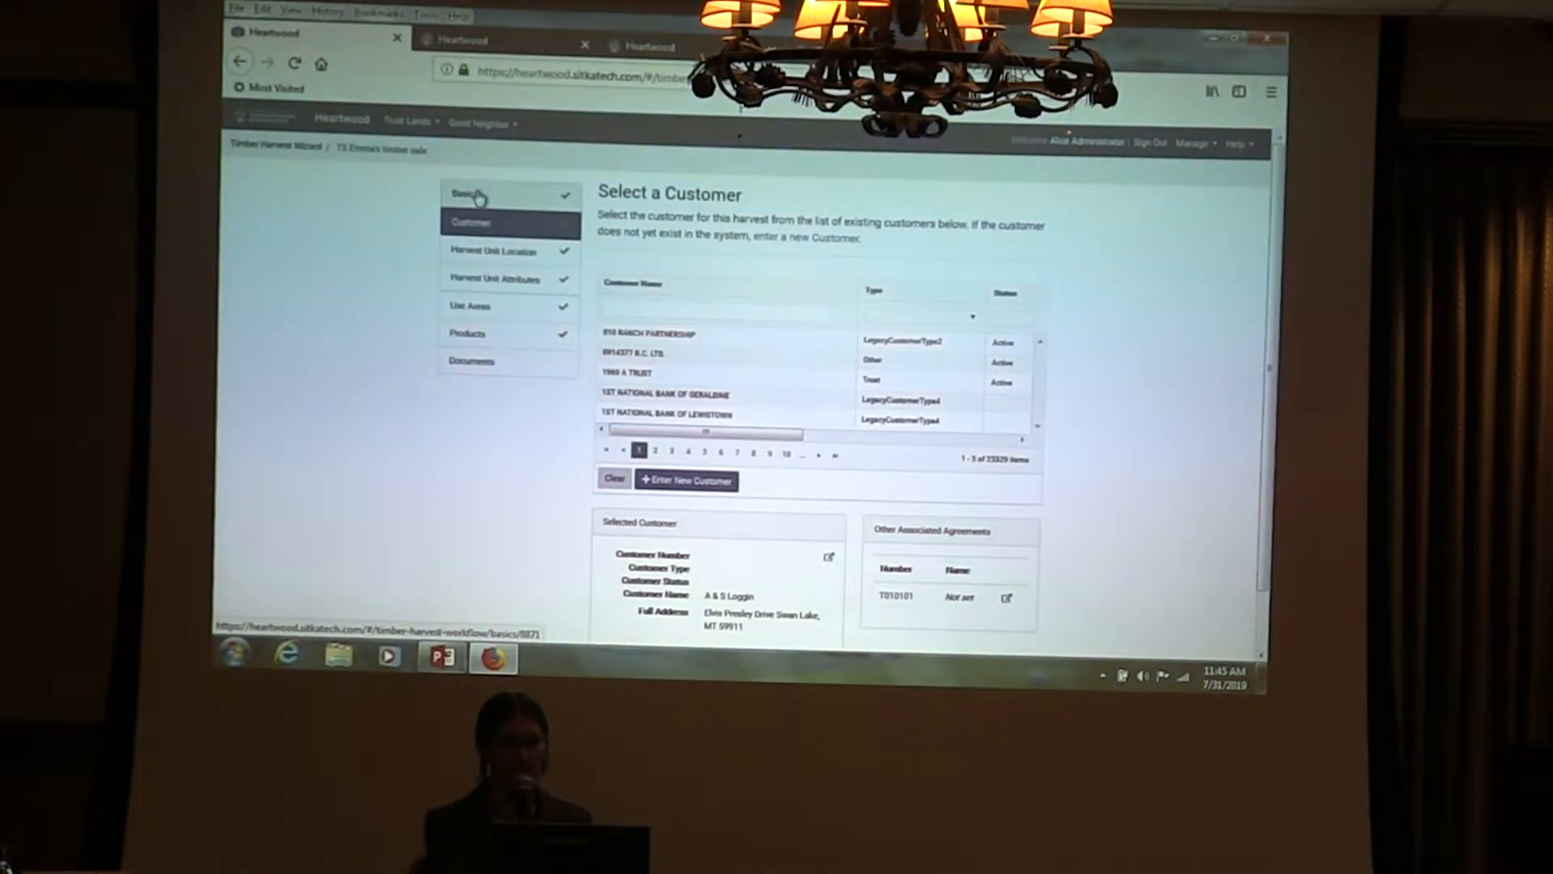
{"action": "left_click", "coordinate": [467, 194]}
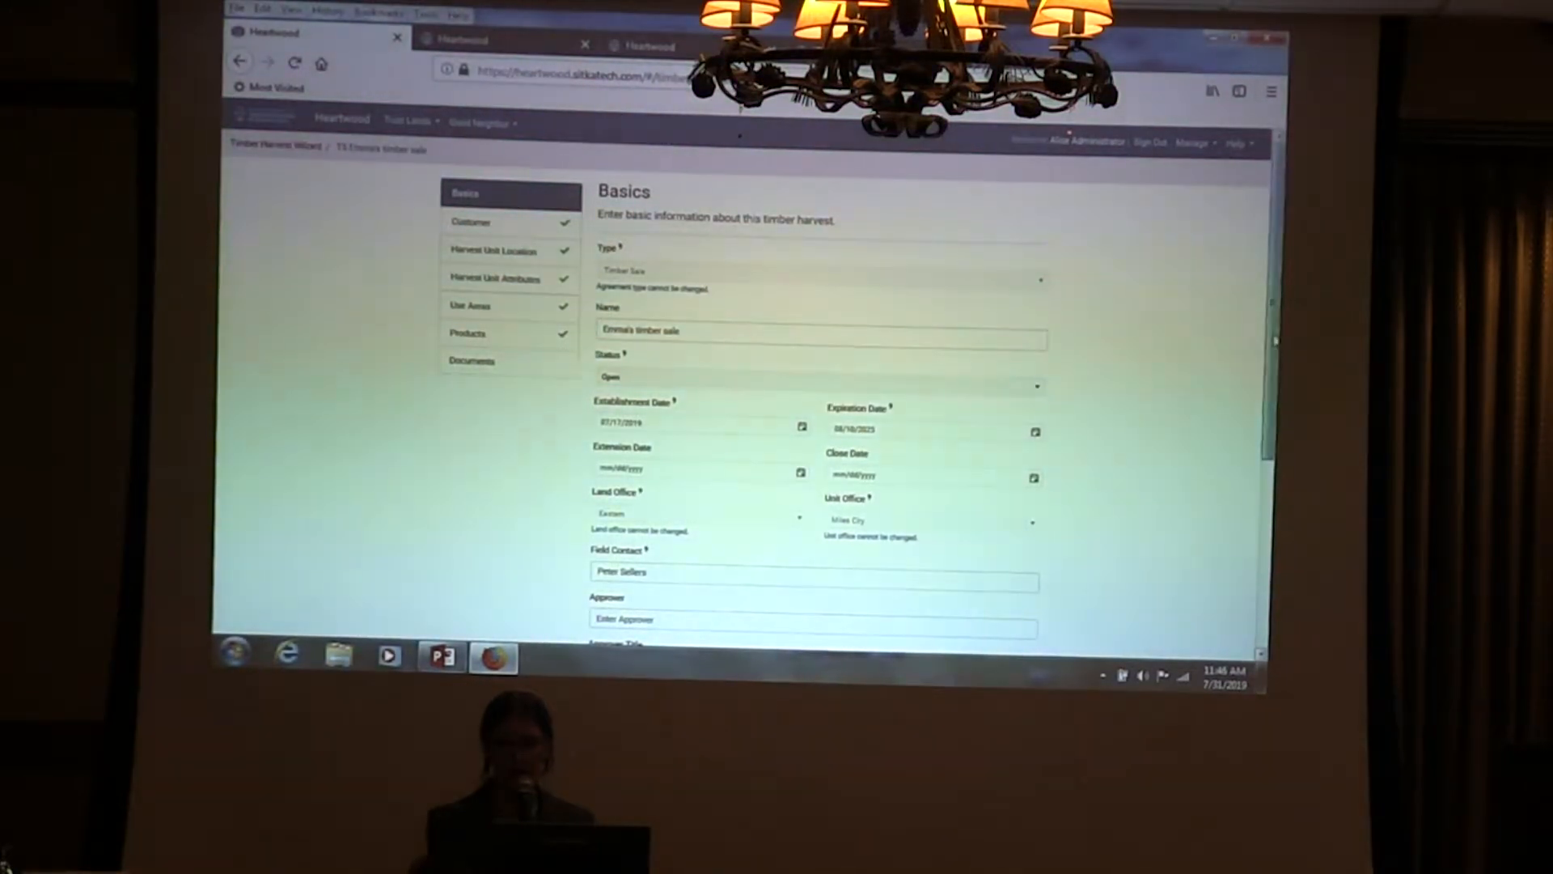
{"action": "scroll", "scroll_direction": "down", "scroll_amount": 3}
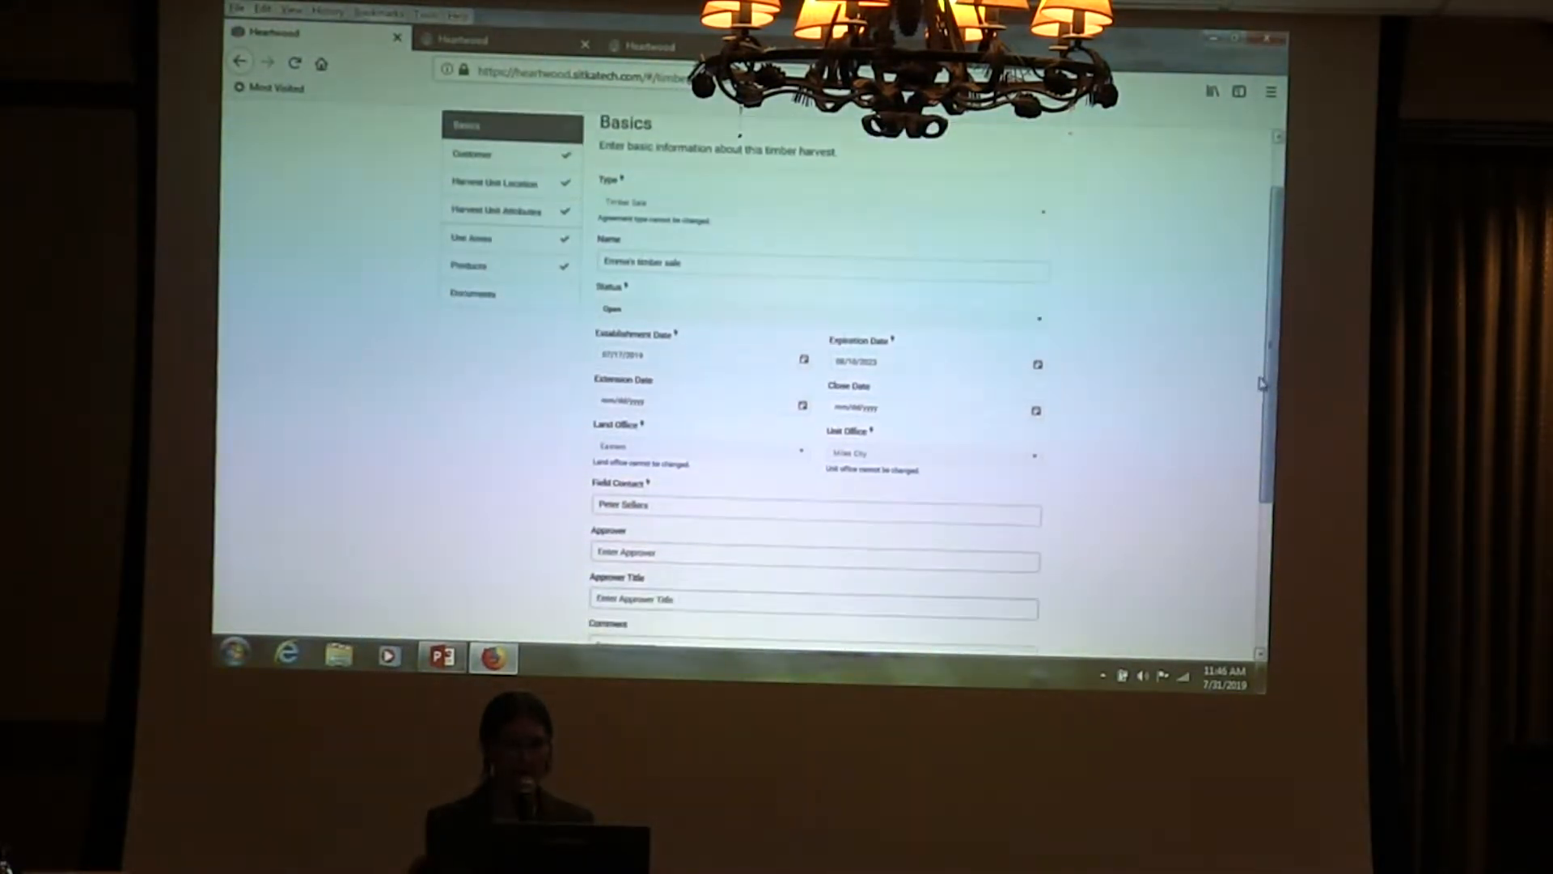
{"action": "scroll", "scroll_direction": "down", "scroll_amount": 3}
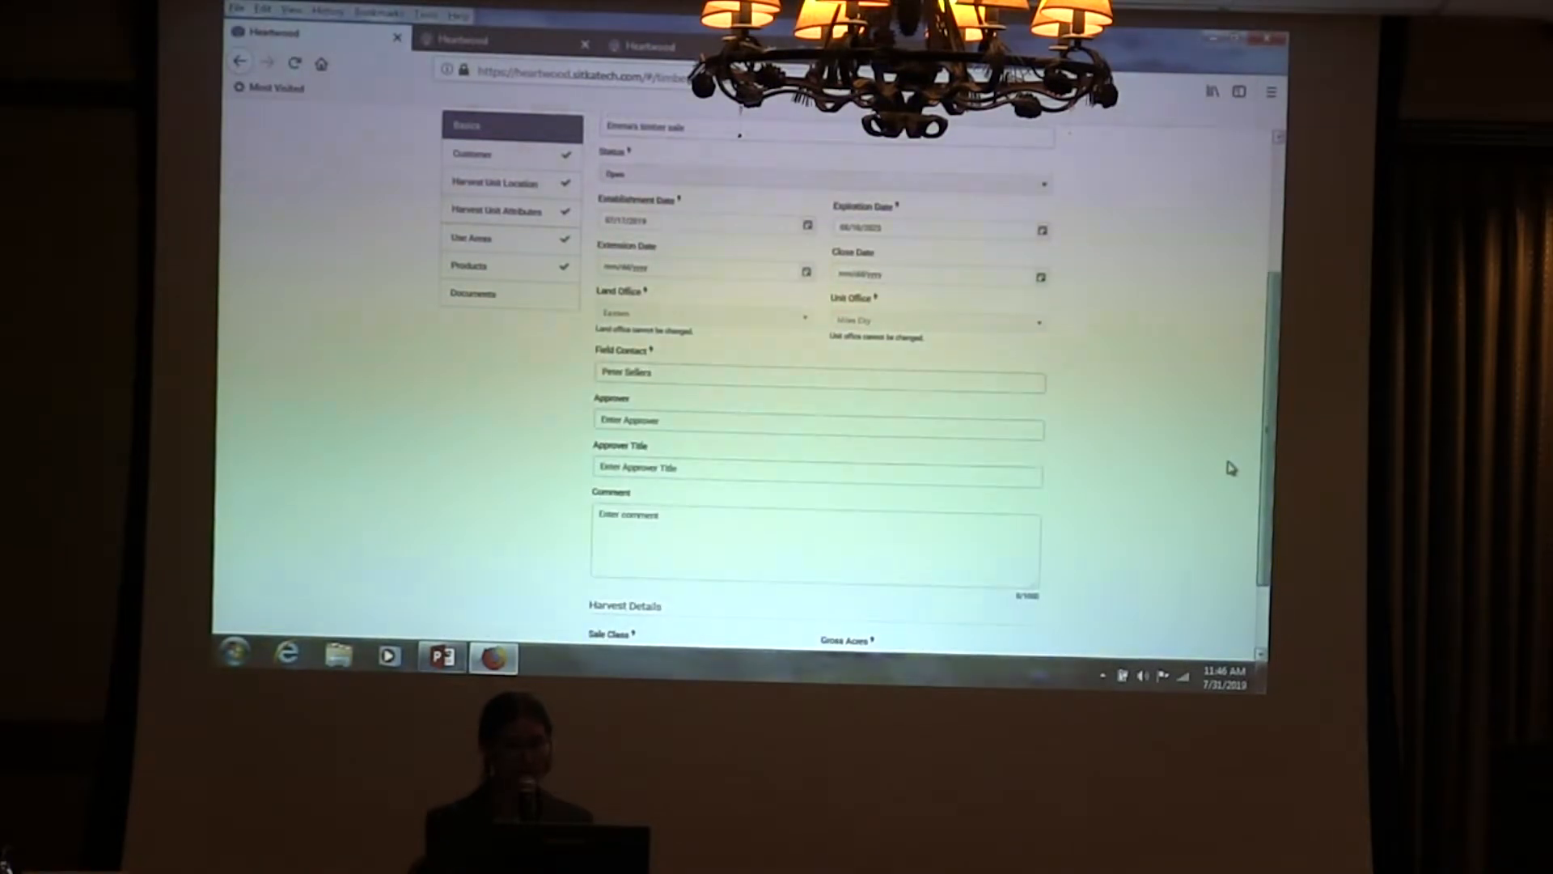
{"action": "scroll", "scroll_direction": "down", "scroll_amount": 3}
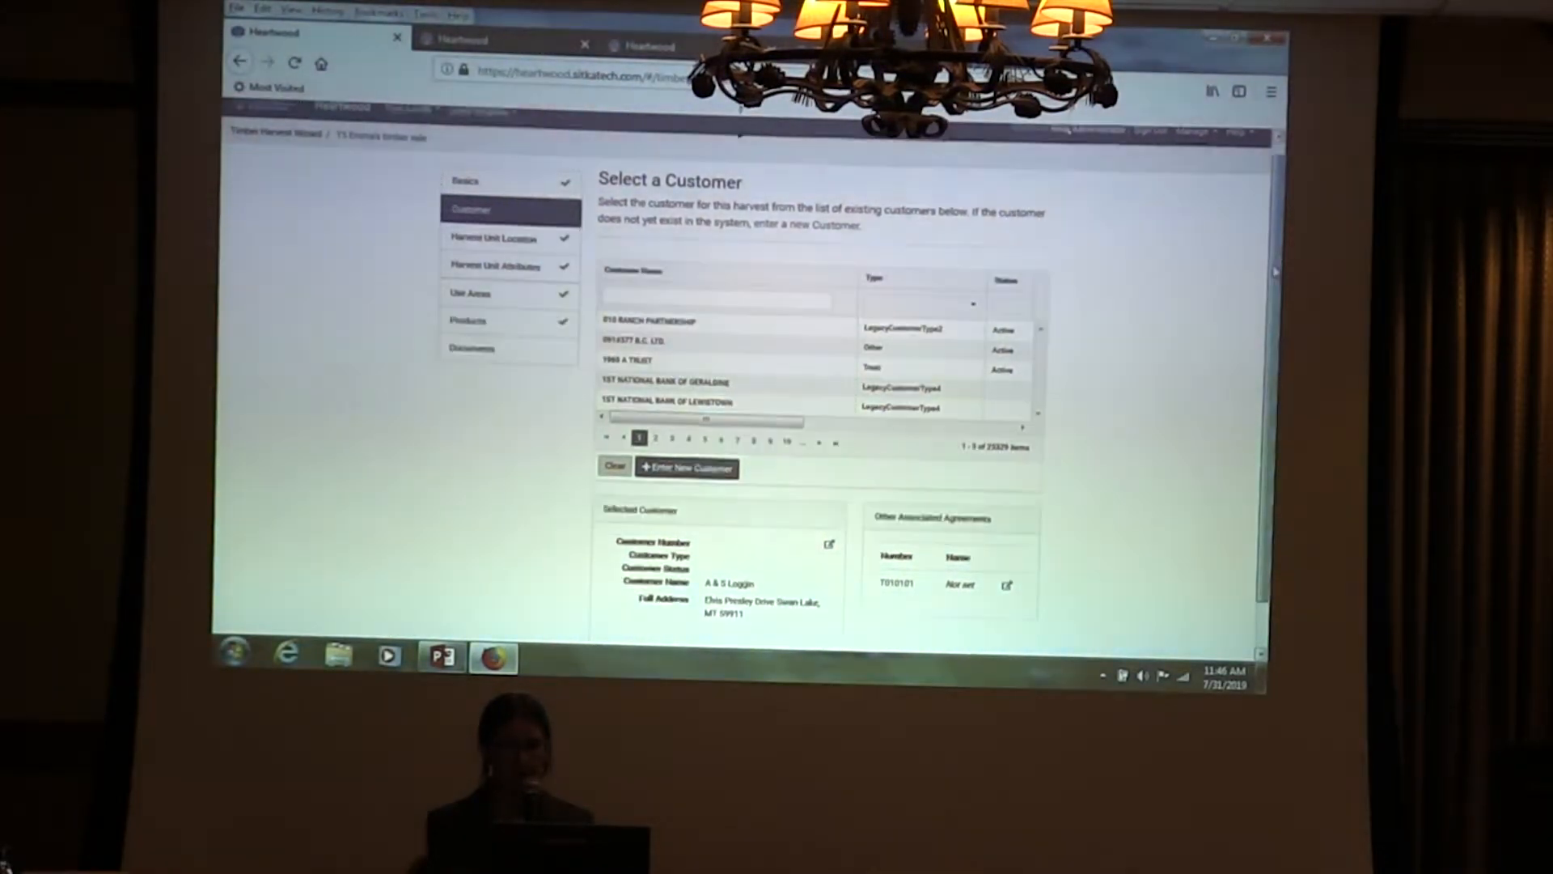
{"action": "scroll", "scroll_direction": "down", "scroll_amount": 3}
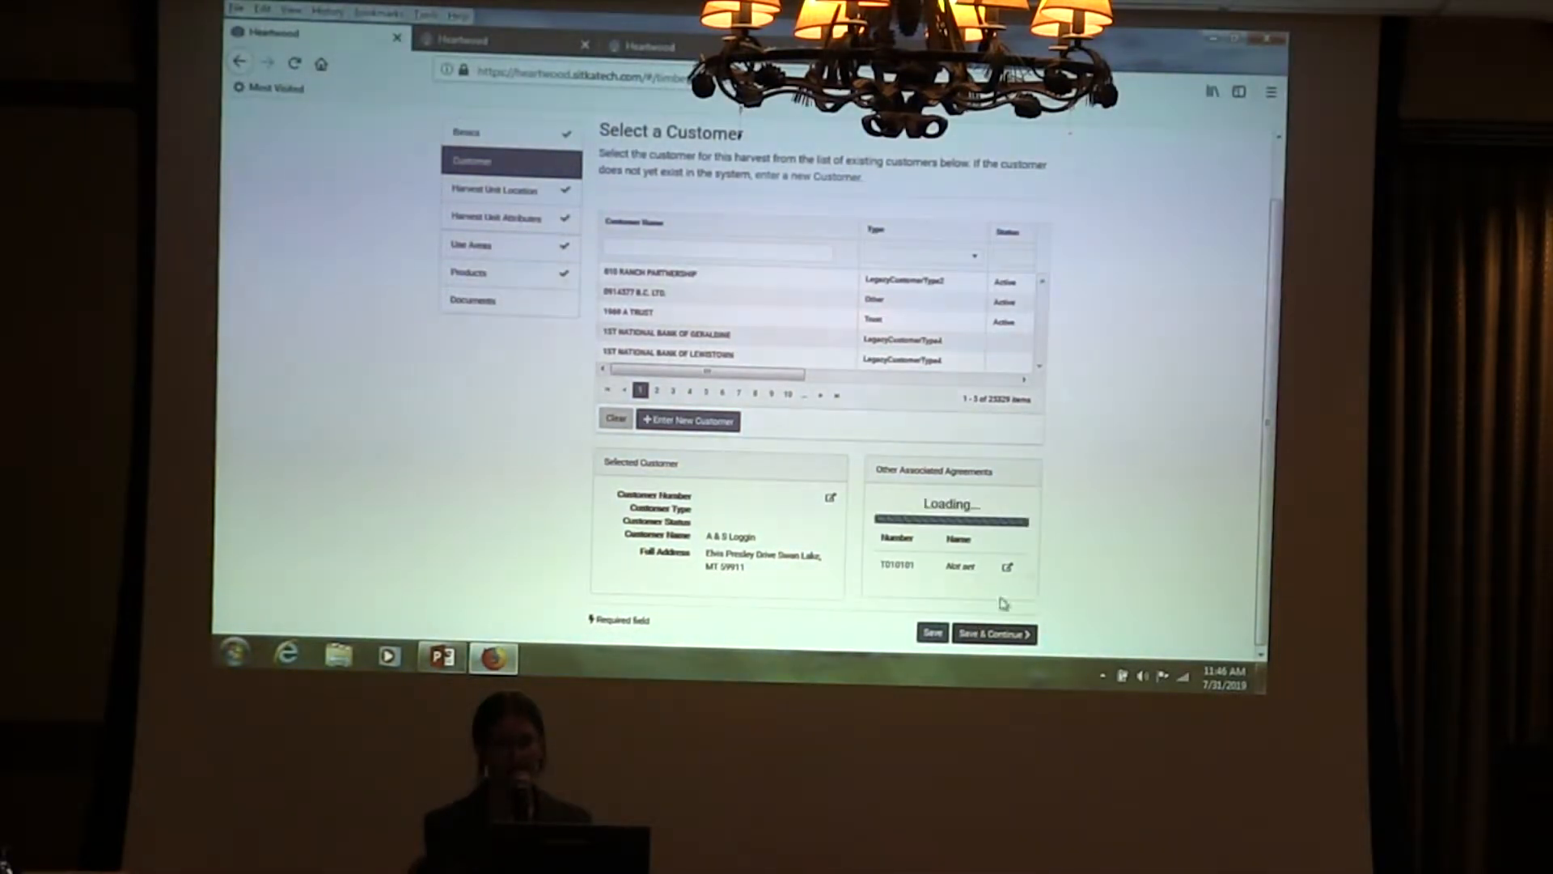
Save the Customer step and zoom the Harvest Unit Location preview map onto the harvest units
{"action": "left_click", "coordinate": [992, 633]}
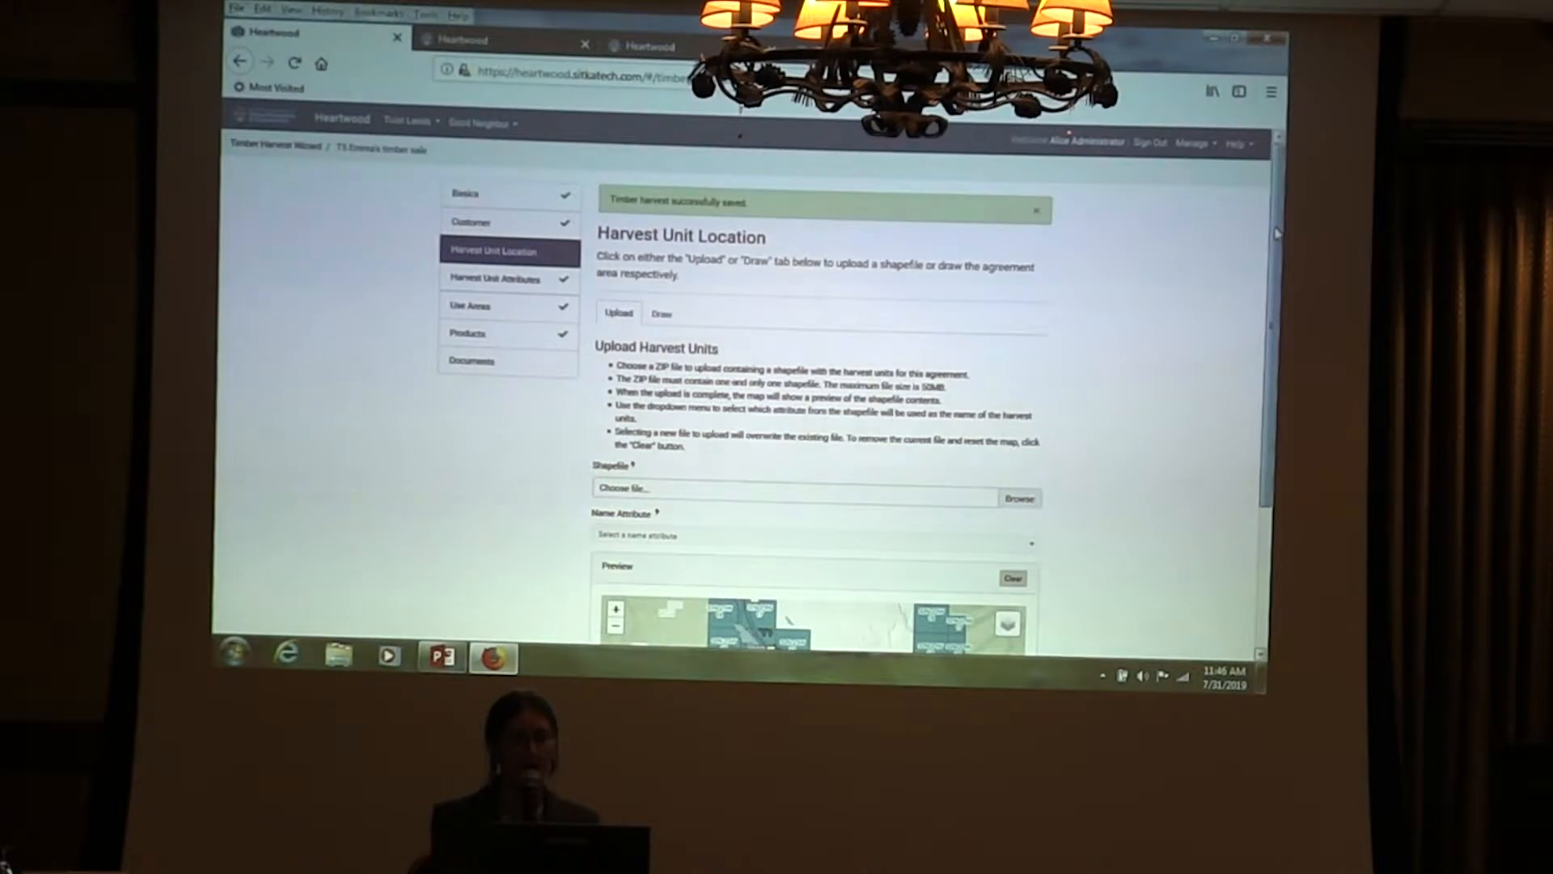
{"action": "scroll", "scroll_direction": "down", "scroll_amount": 3}
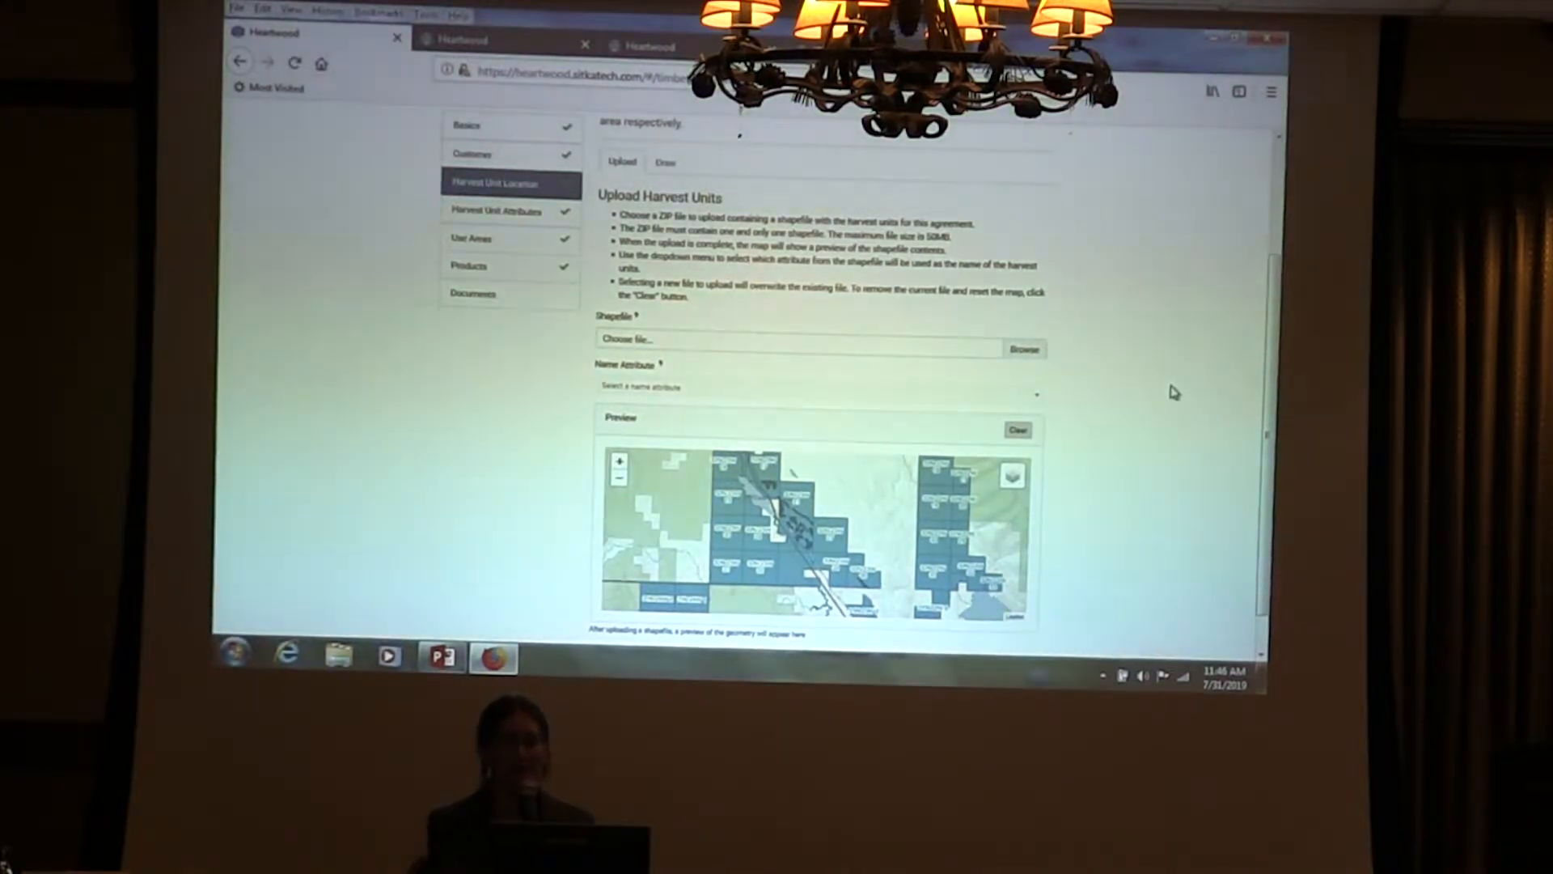
{"action": "scroll", "scroll_direction": "down", "scroll_amount": 3}
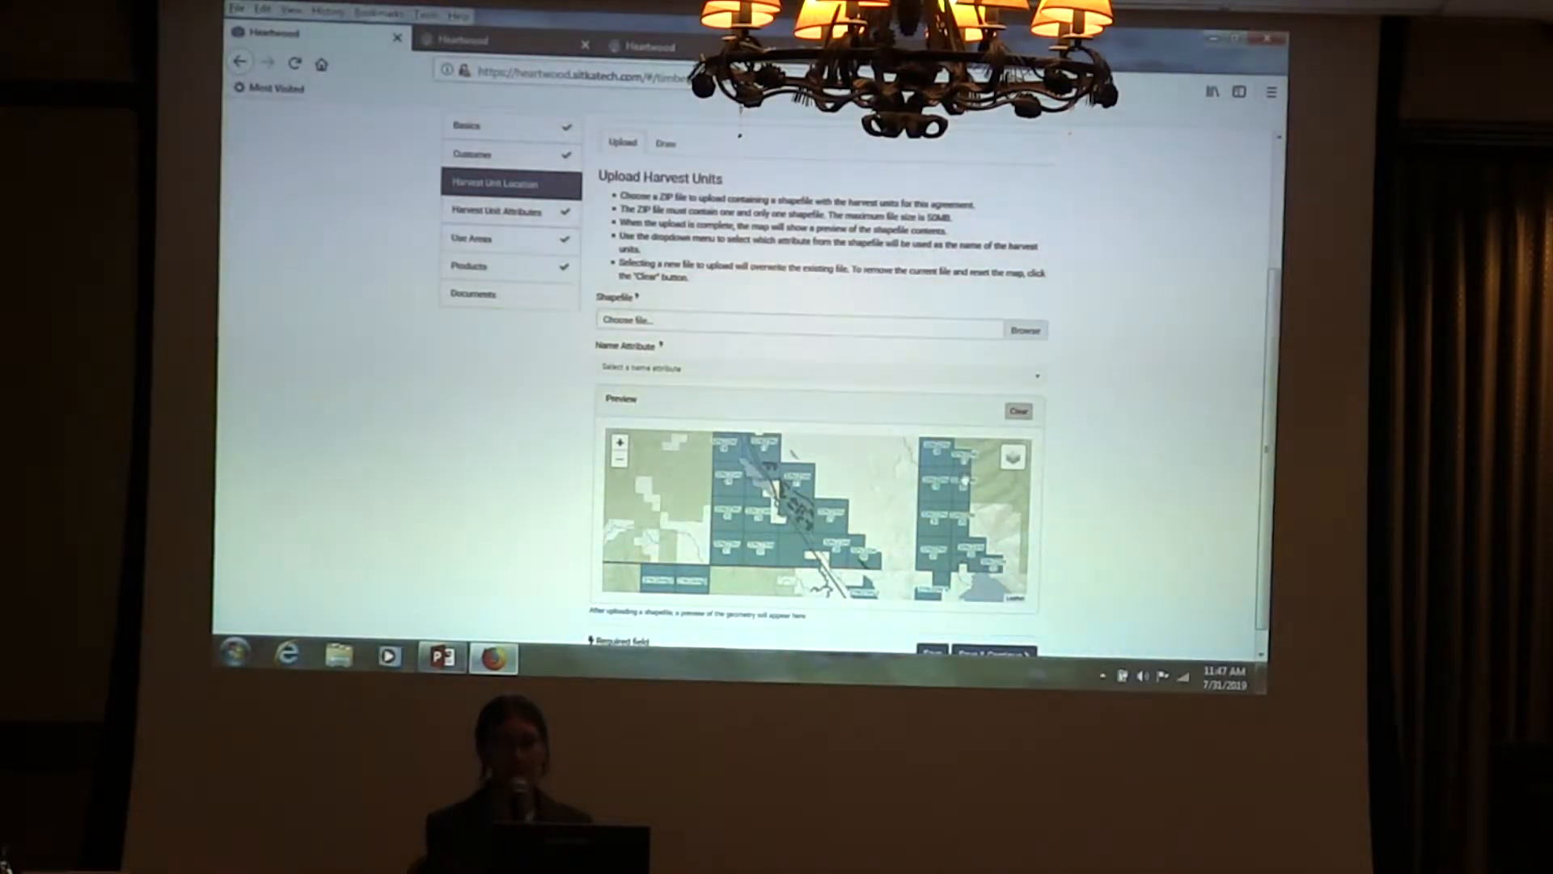
{"action": "left_click", "coordinate": [1011, 453]}
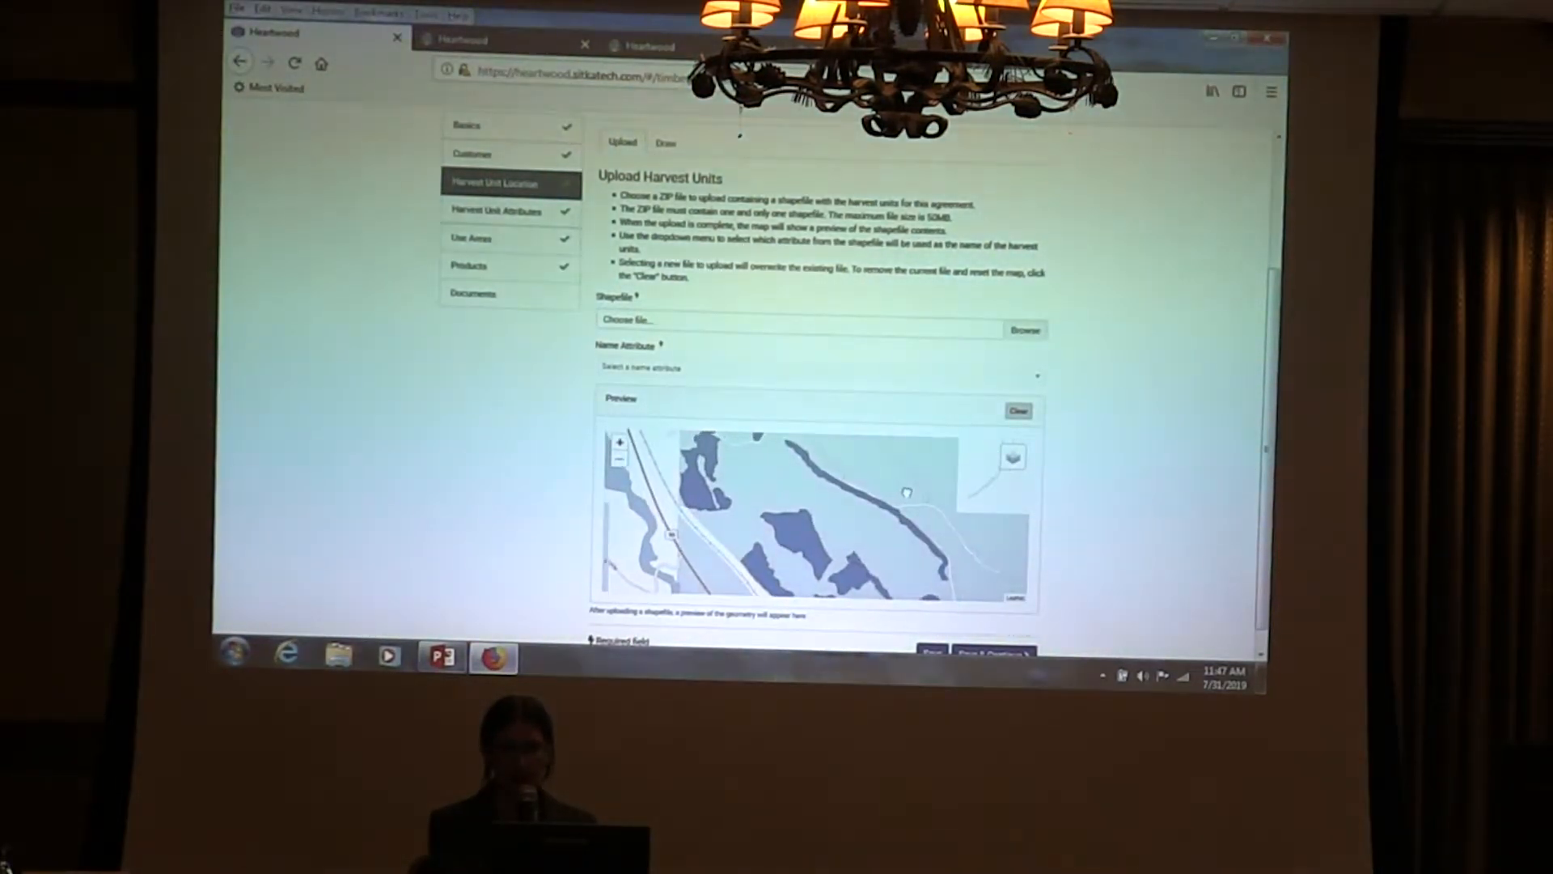
Switch the location preview map to a different base layer and save the step
{"action": "left_click", "coordinate": [1012, 456]}
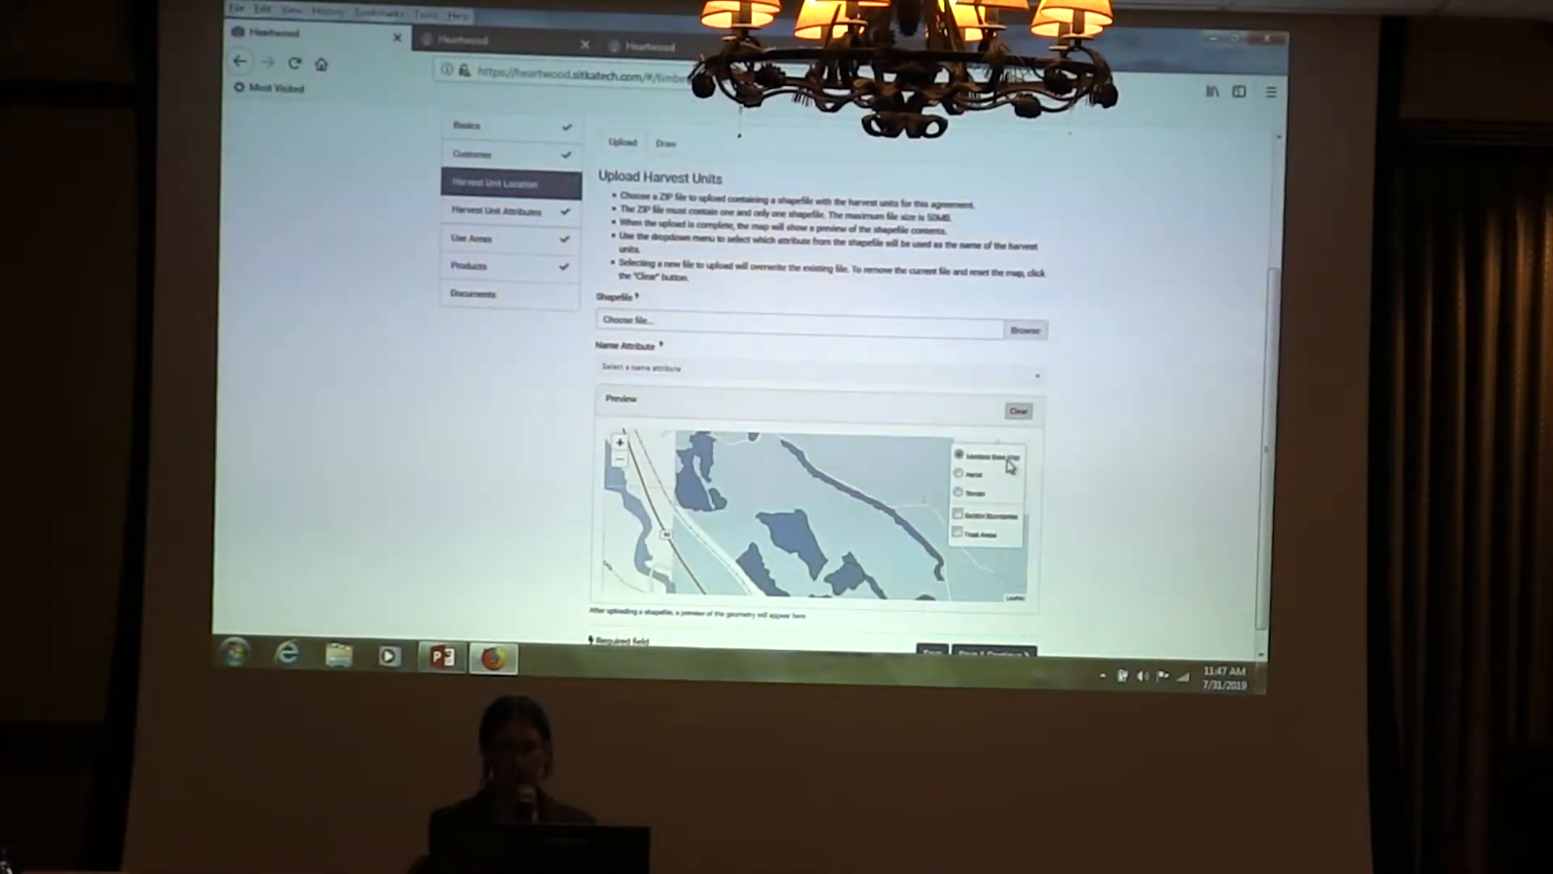
{"action": "left_click", "coordinate": [958, 535]}
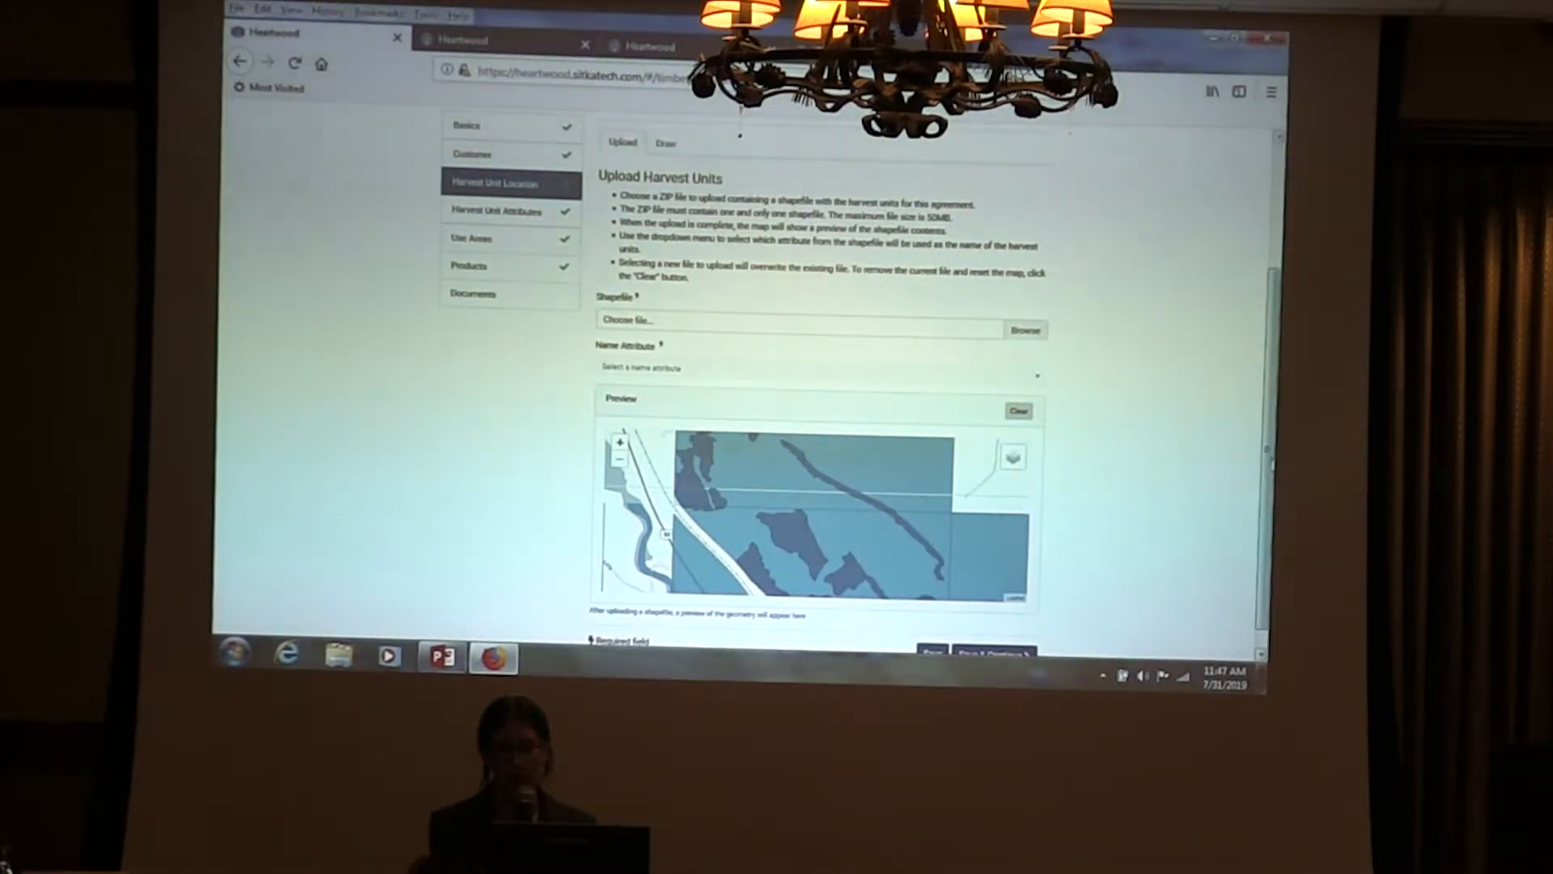
{"action": "scroll", "scroll_direction": "up", "scroll_amount": 3}
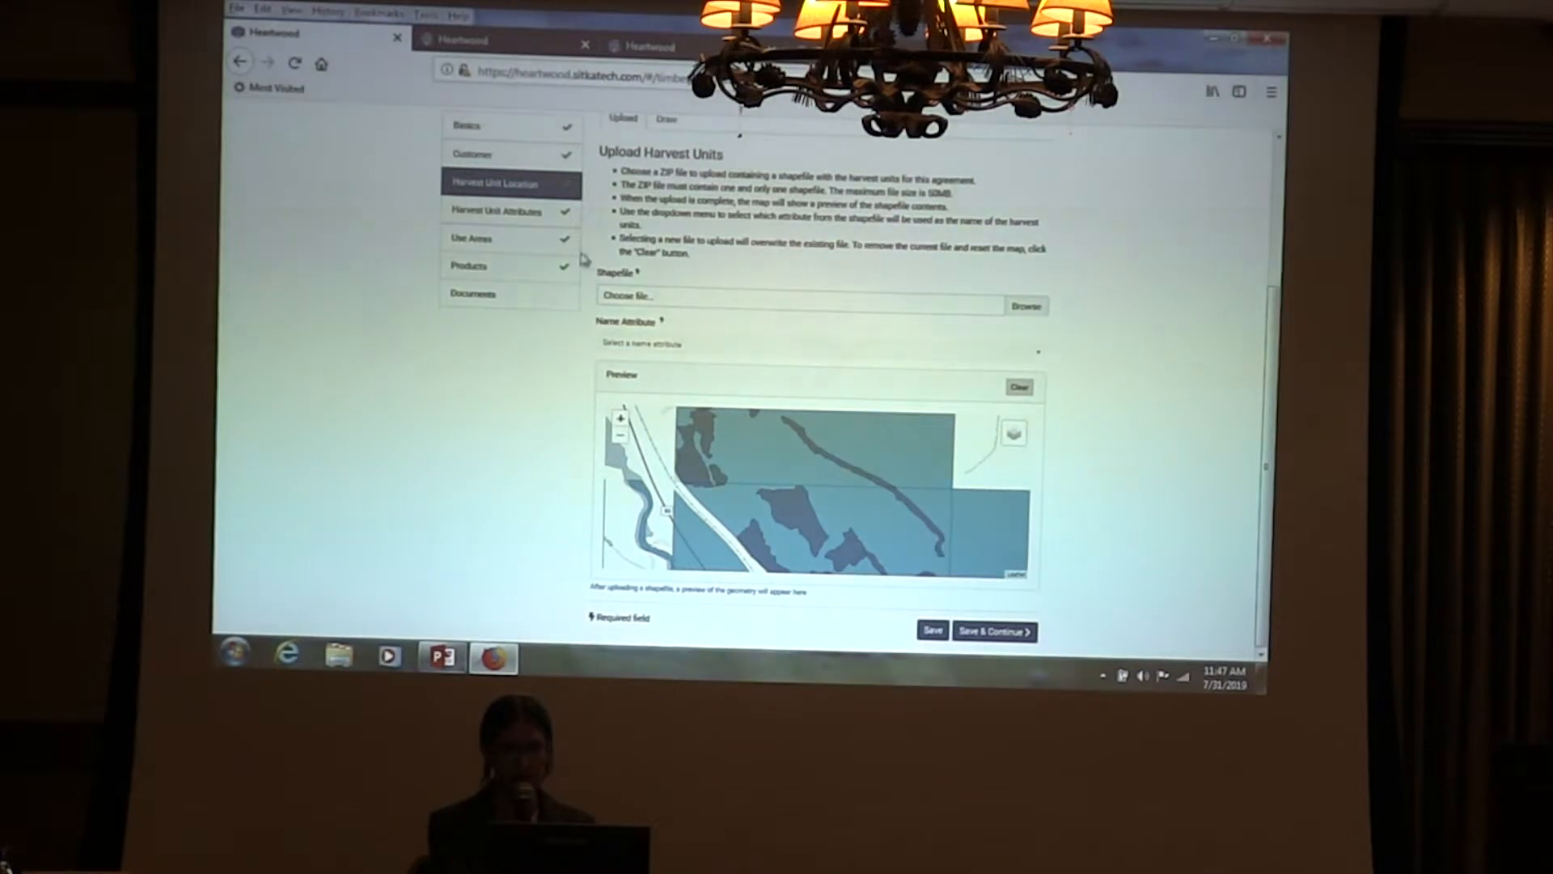
{"action": "left_click", "coordinate": [473, 237]}
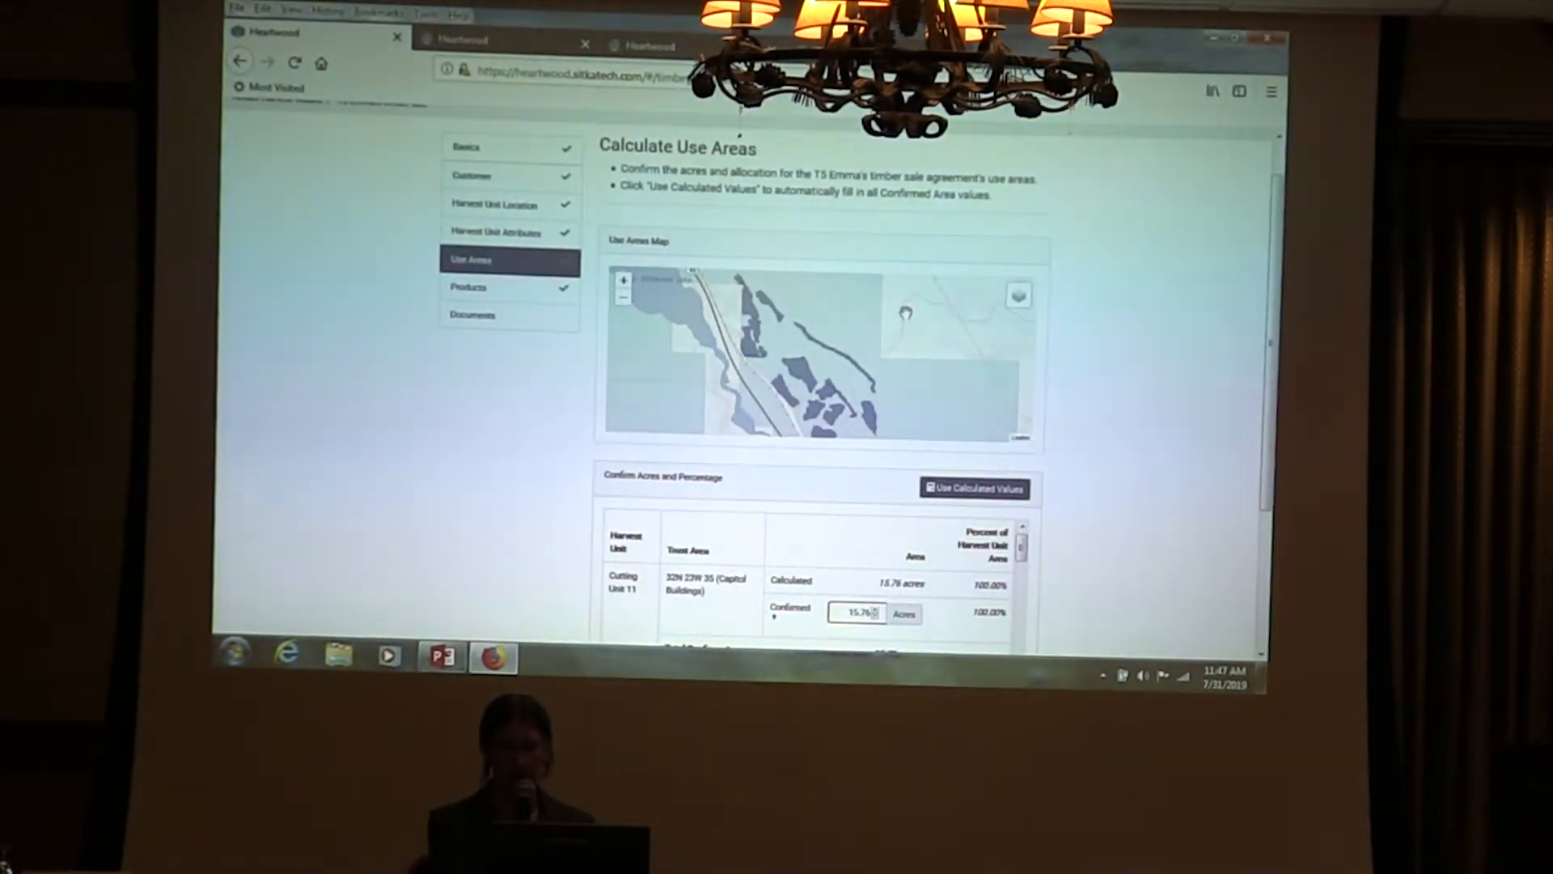
Show trust area parcels on the Use Areas map, review the confirmed acres, and save
{"action": "left_click", "coordinate": [1019, 294]}
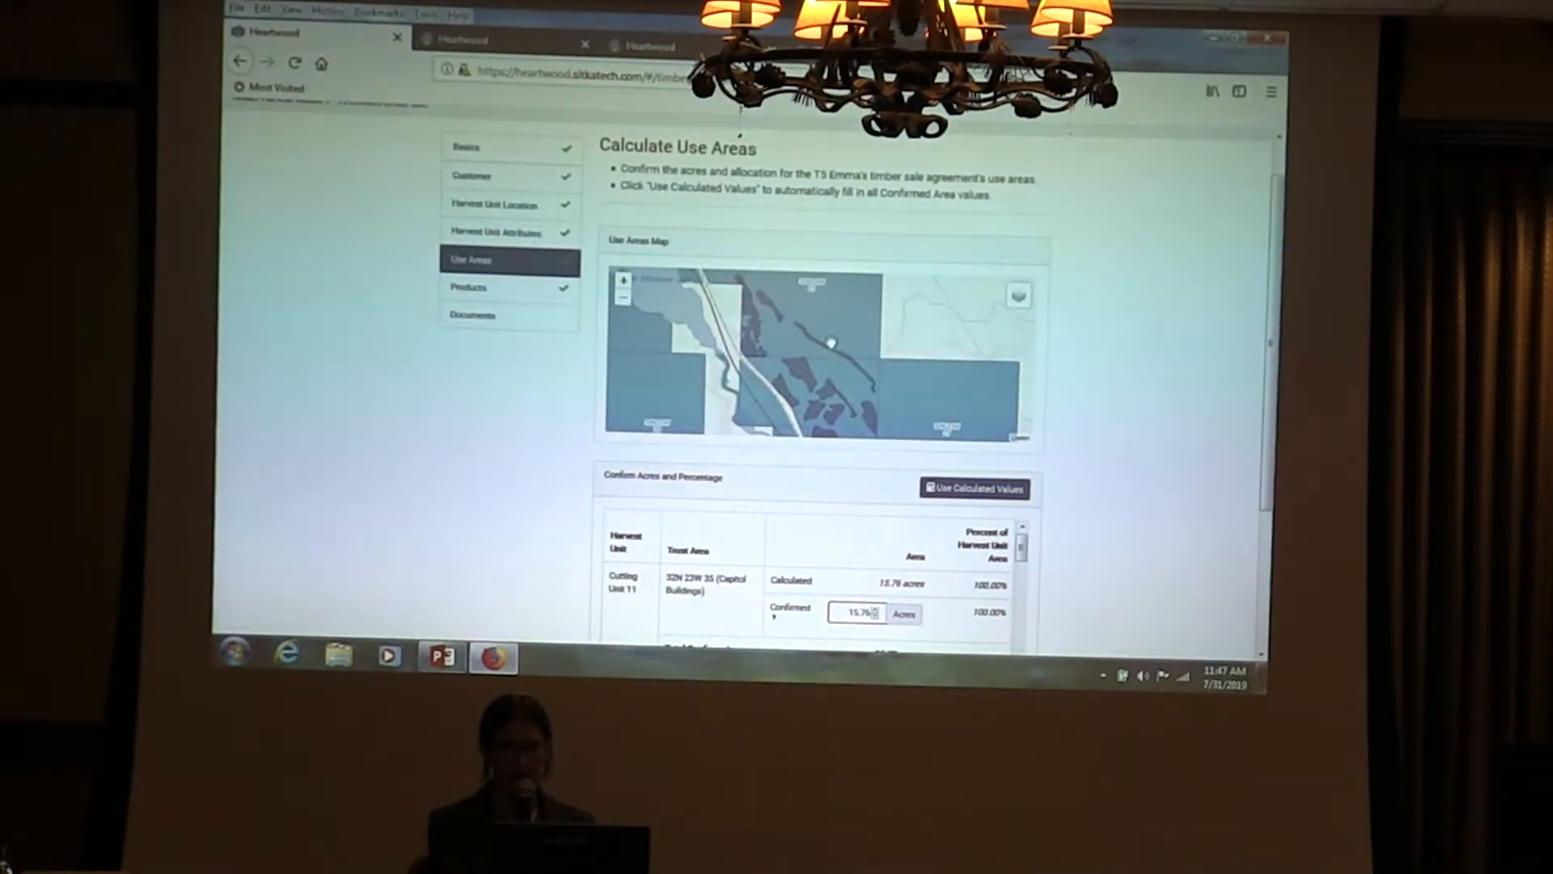
{"action": "scroll", "scroll_direction": "down", "scroll_amount": 3}
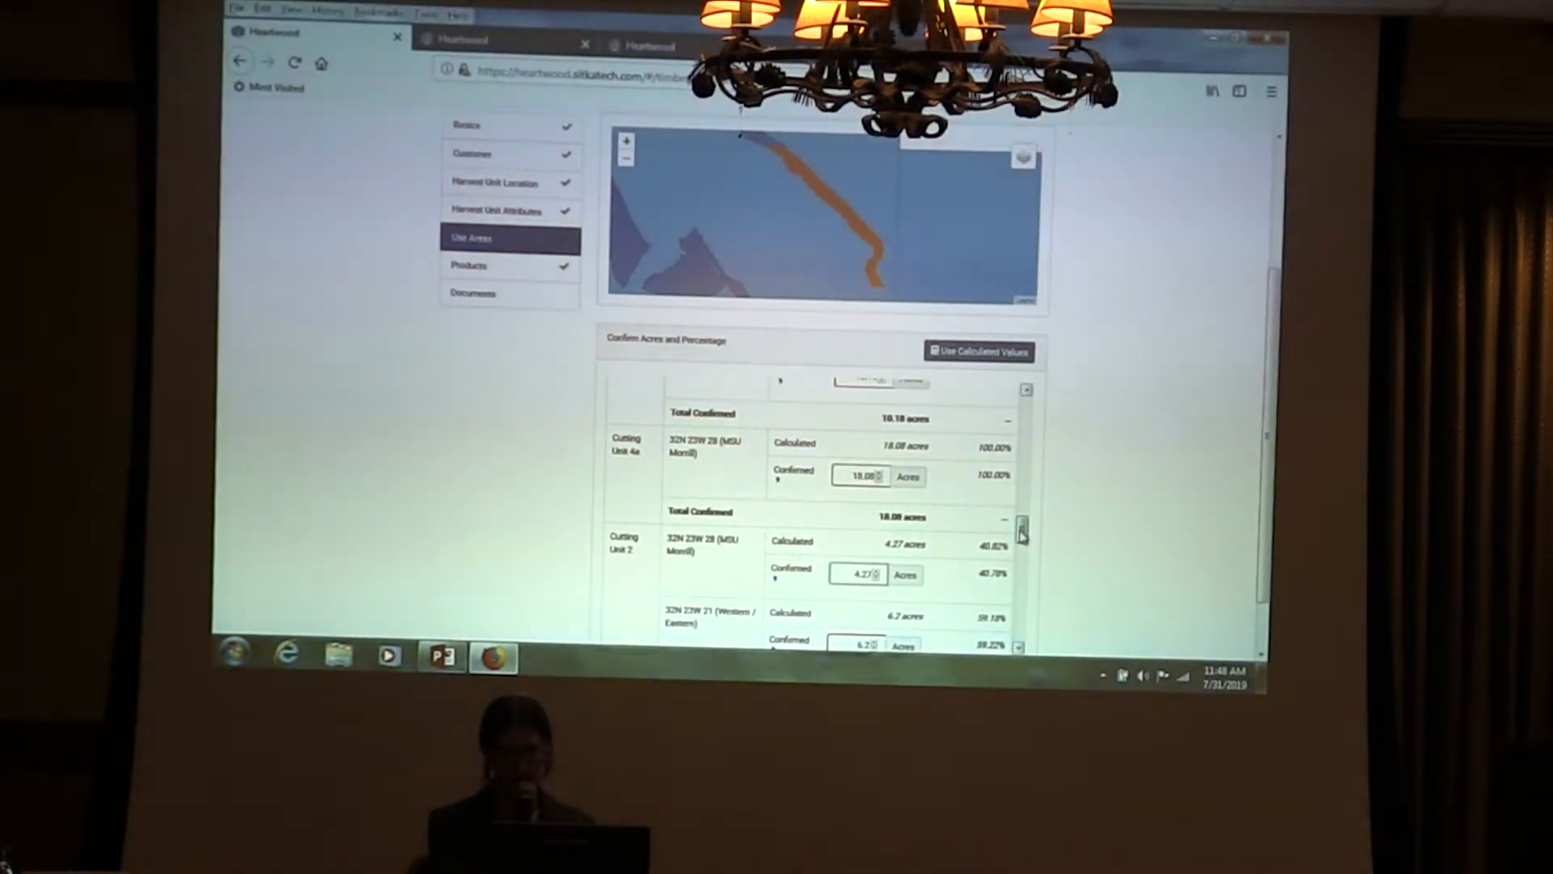
{"action": "scroll", "scroll_direction": "down", "scroll_amount": 3}
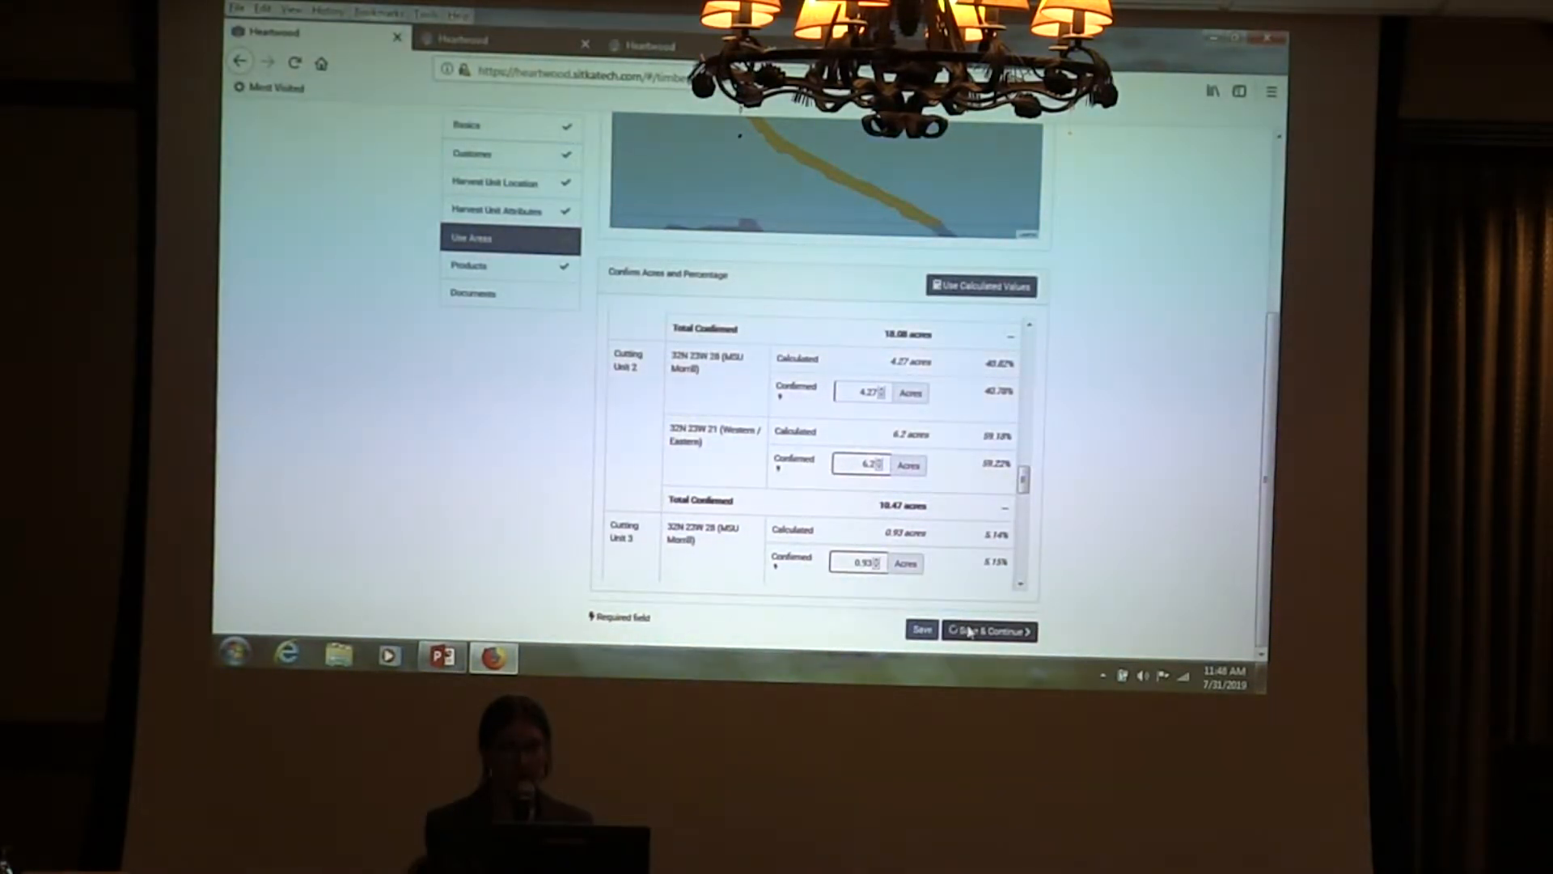
{"action": "left_click", "coordinate": [986, 630]}
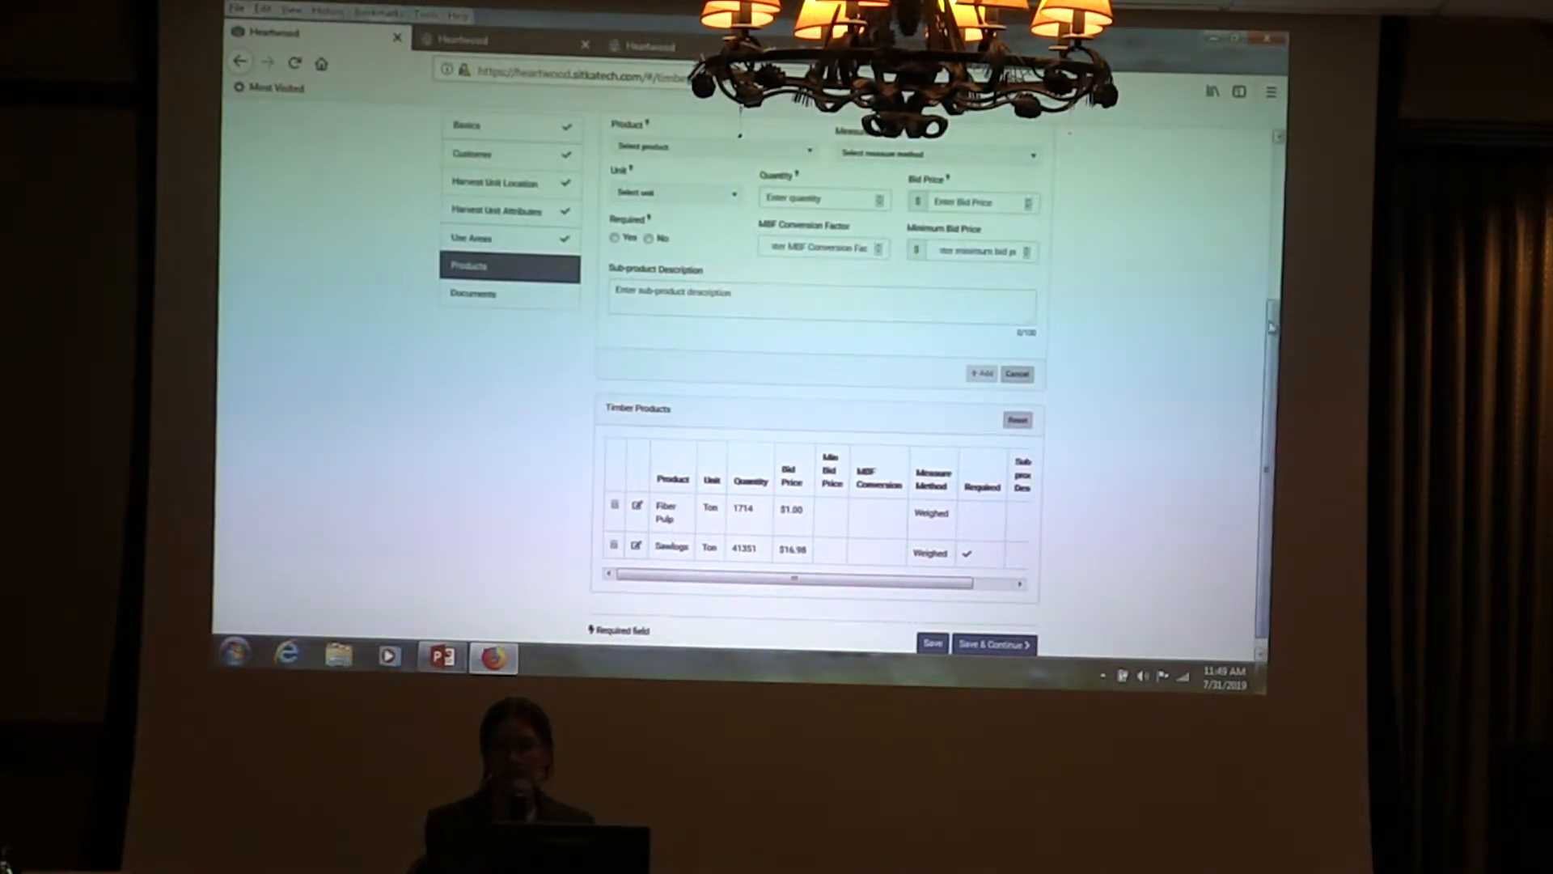
Save the use areas and switch to the Sawlogs truck ticket book 838451 page
{"action": "left_click", "coordinate": [994, 643]}
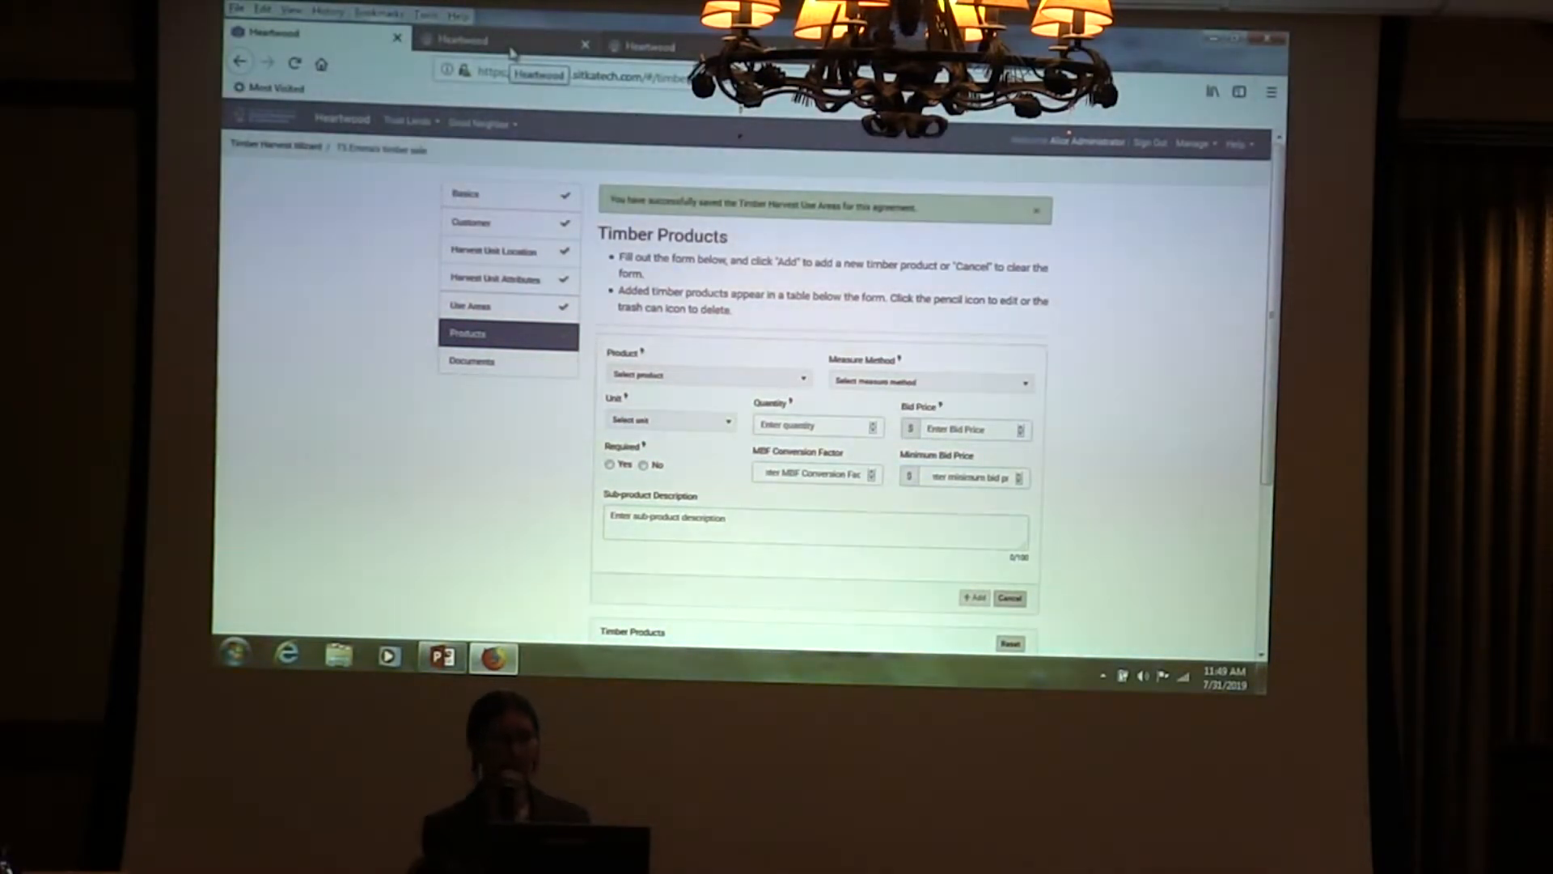
{"action": "left_click", "coordinate": [504, 41]}
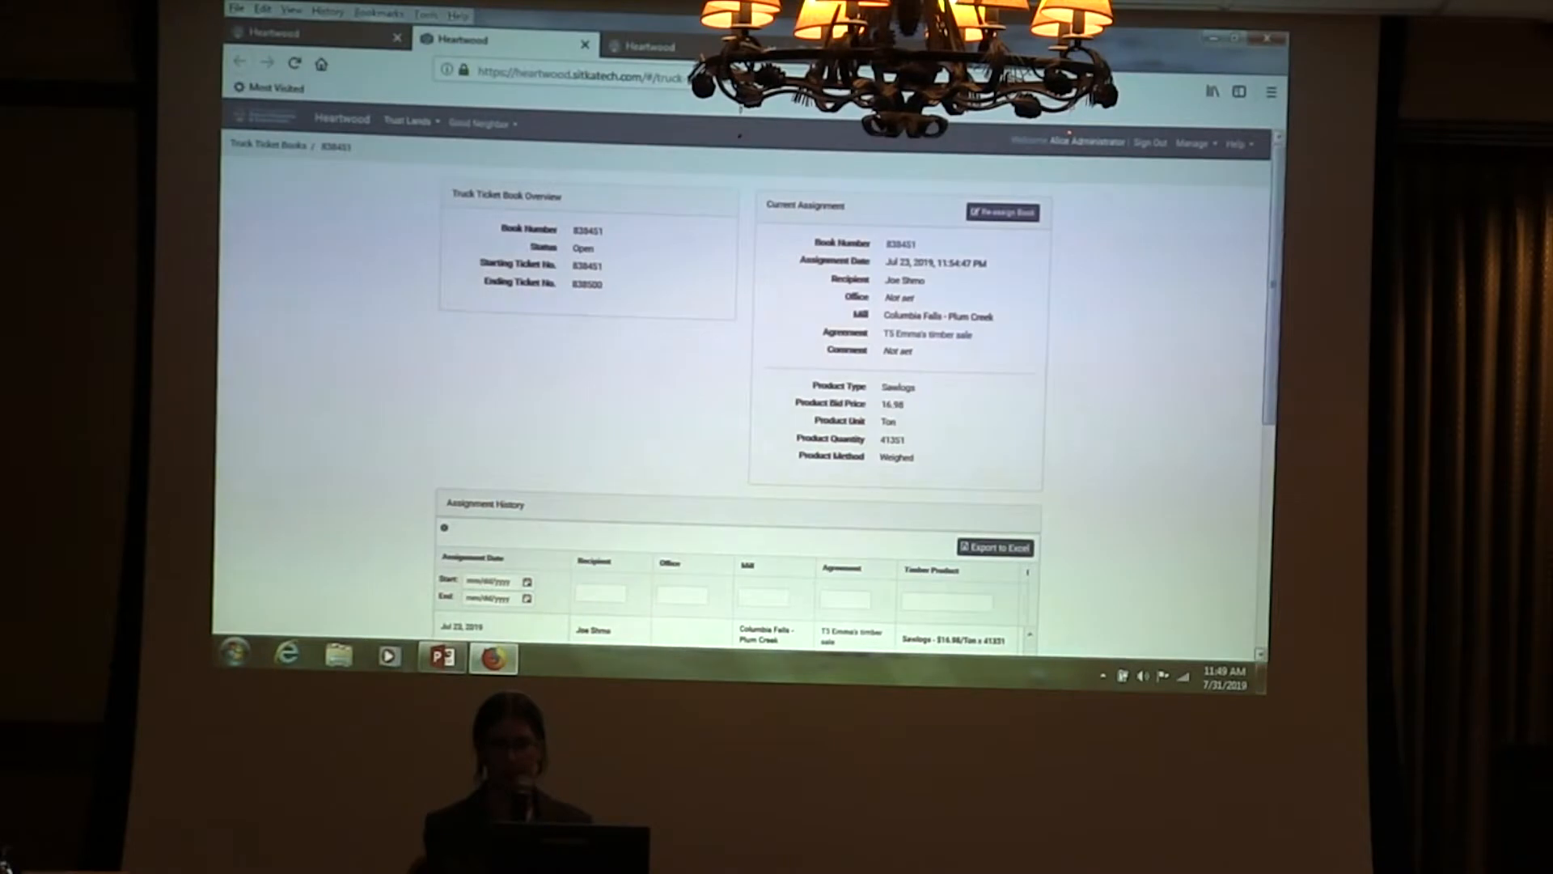
Scroll through the truck tickets in books 838451 (Sawlogs) and 838551 (Fiber Pulp)
{"action": "scroll", "scroll_direction": "down", "scroll_amount": 3}
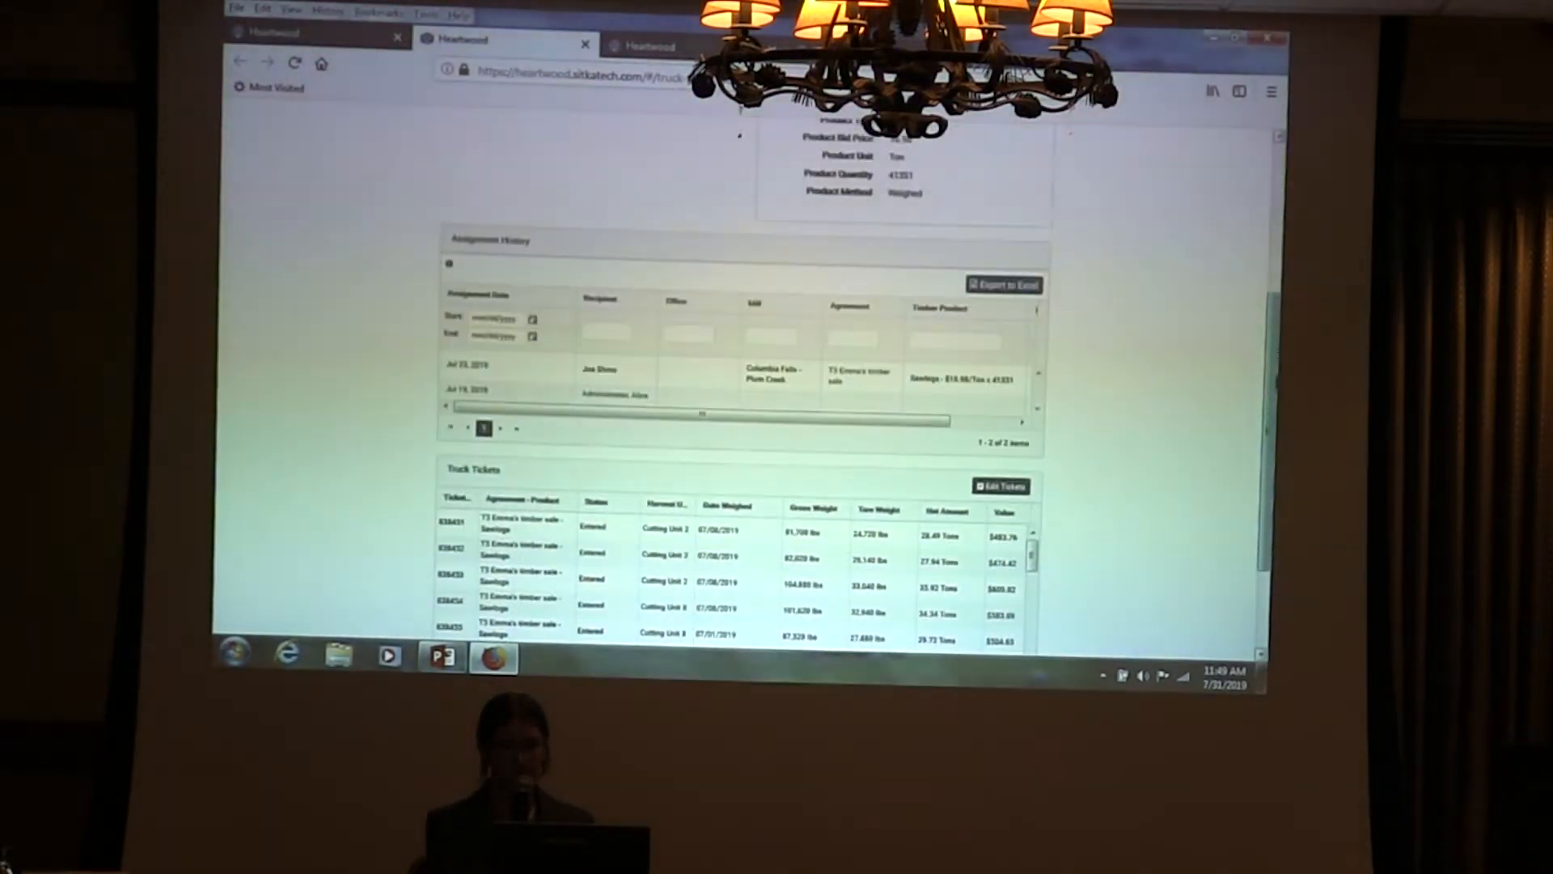
{"action": "scroll", "scroll_direction": "down", "scroll_amount": 3}
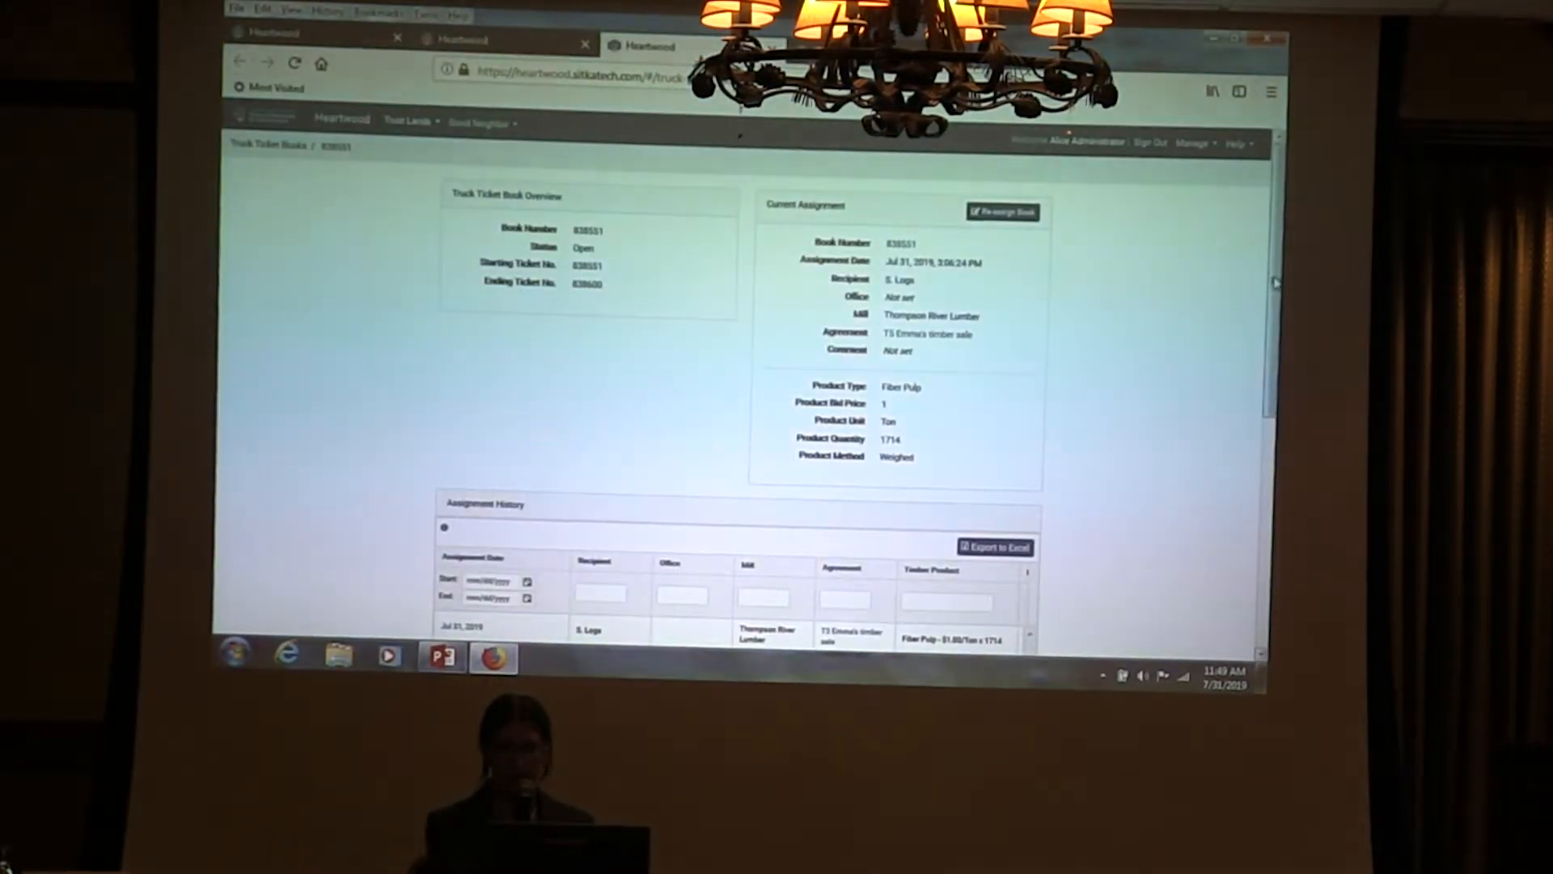
{"action": "scroll", "scroll_direction": "down", "scroll_amount": 3}
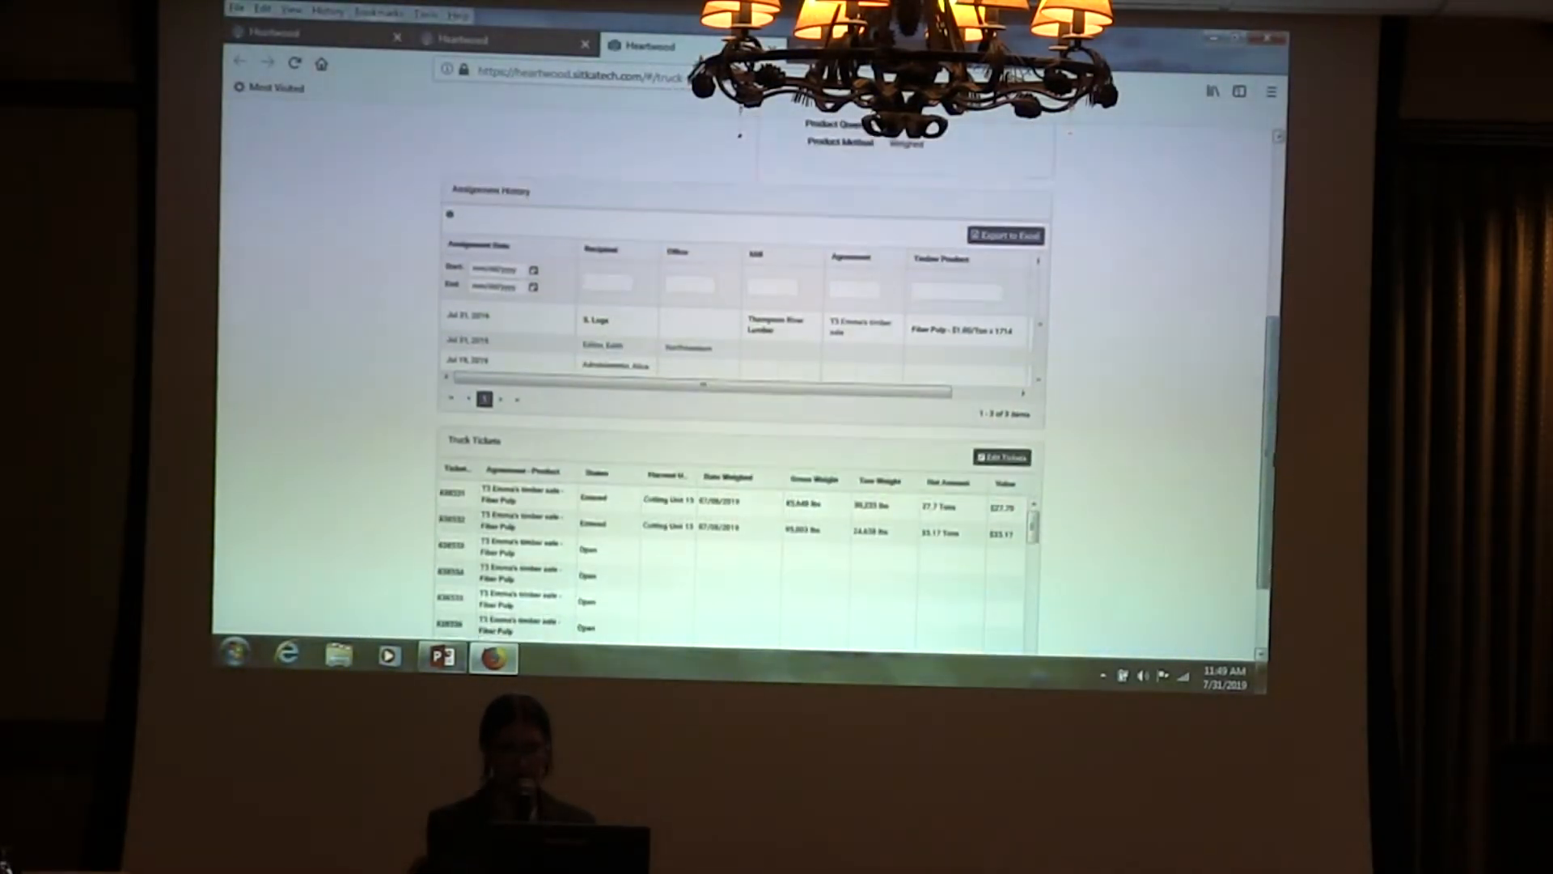
{"action": "scroll", "scroll_direction": "down", "scroll_amount": 3}
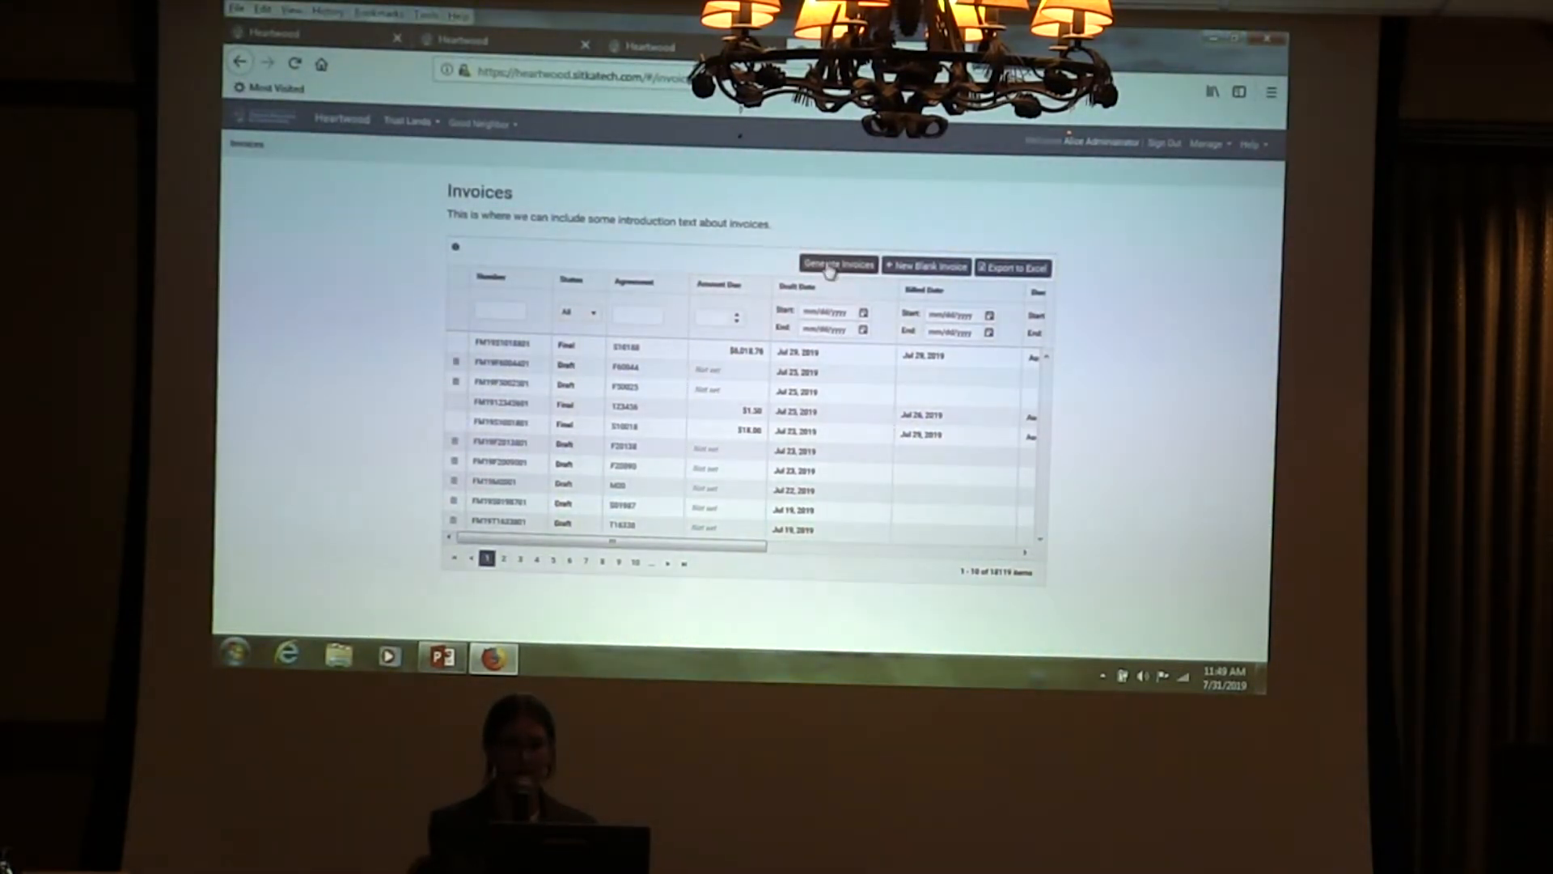
Generate invoices for truck tickets with an end date of 07/31/2019
{"action": "left_click", "coordinate": [837, 265]}
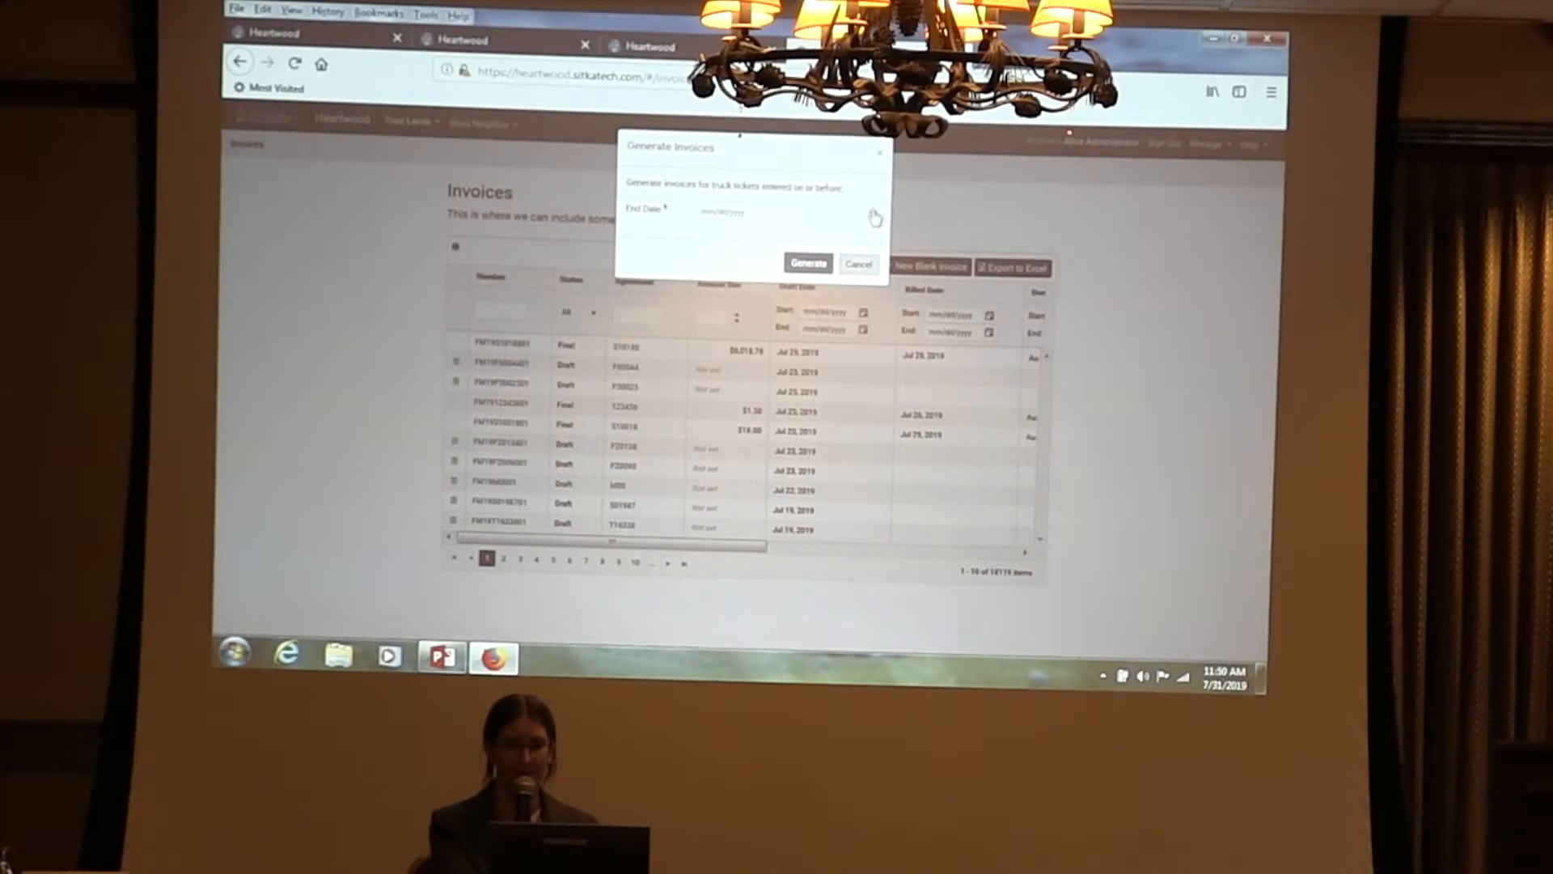
{"action": "left_click", "coordinate": [783, 211]}
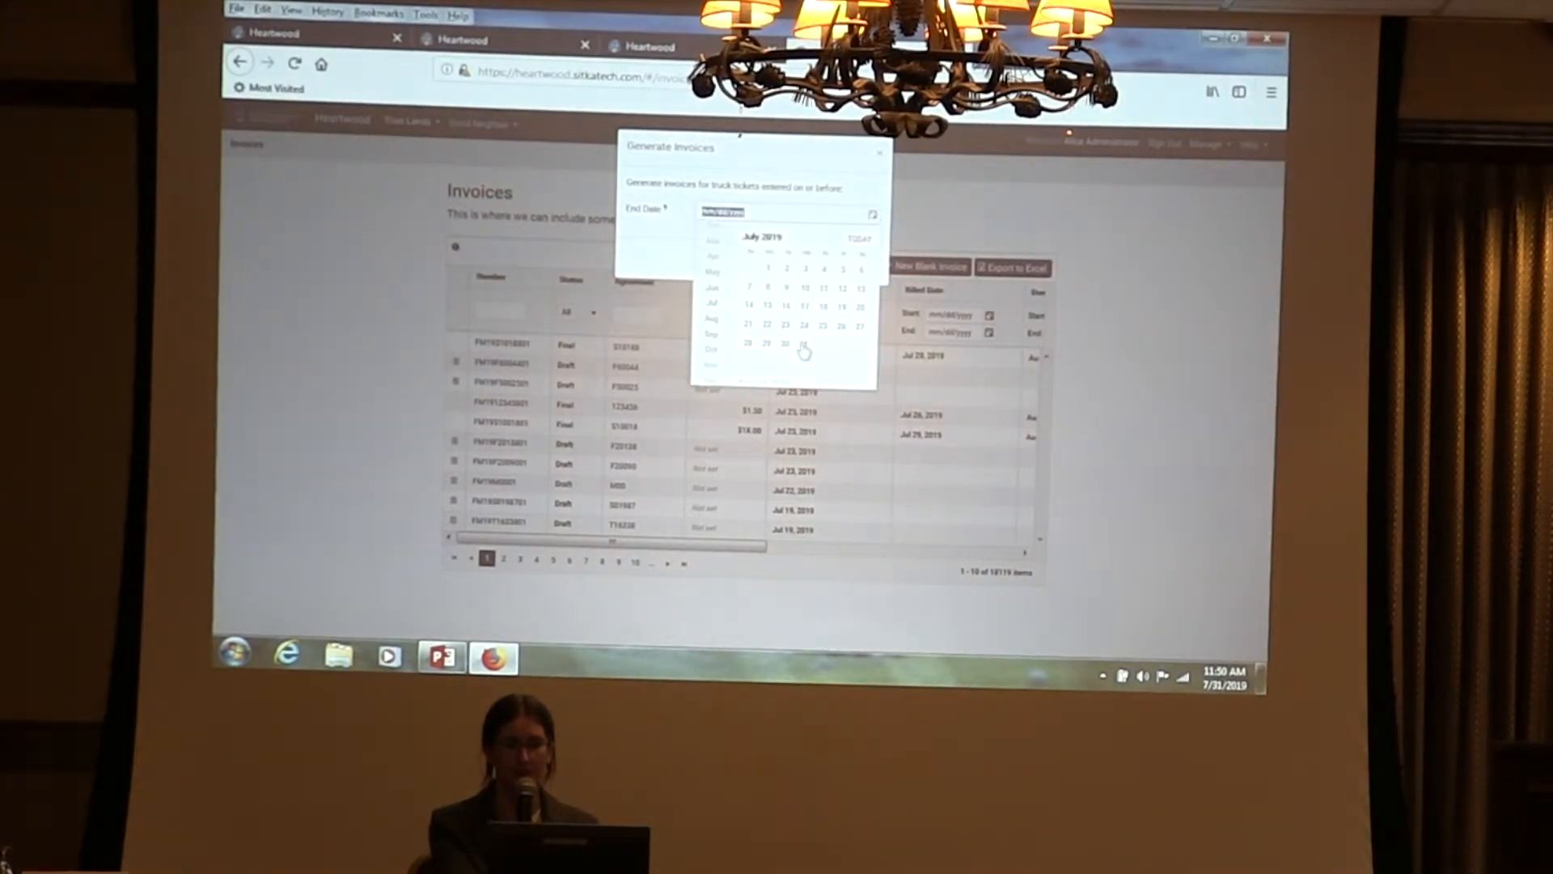
{"action": "left_click", "coordinate": [805, 349]}
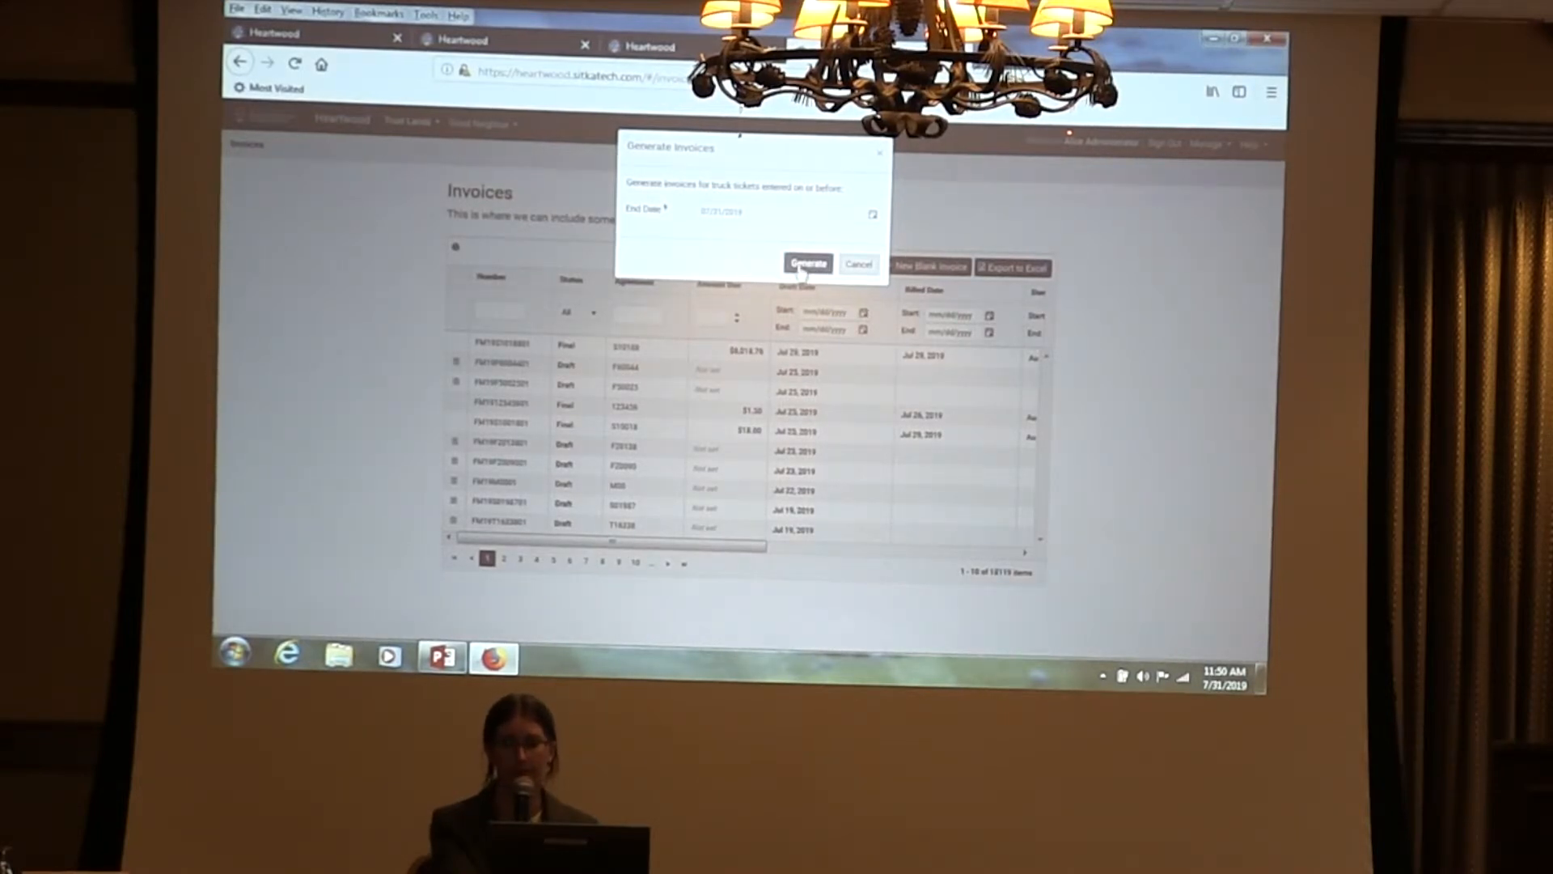
{"action": "left_click", "coordinate": [806, 262]}
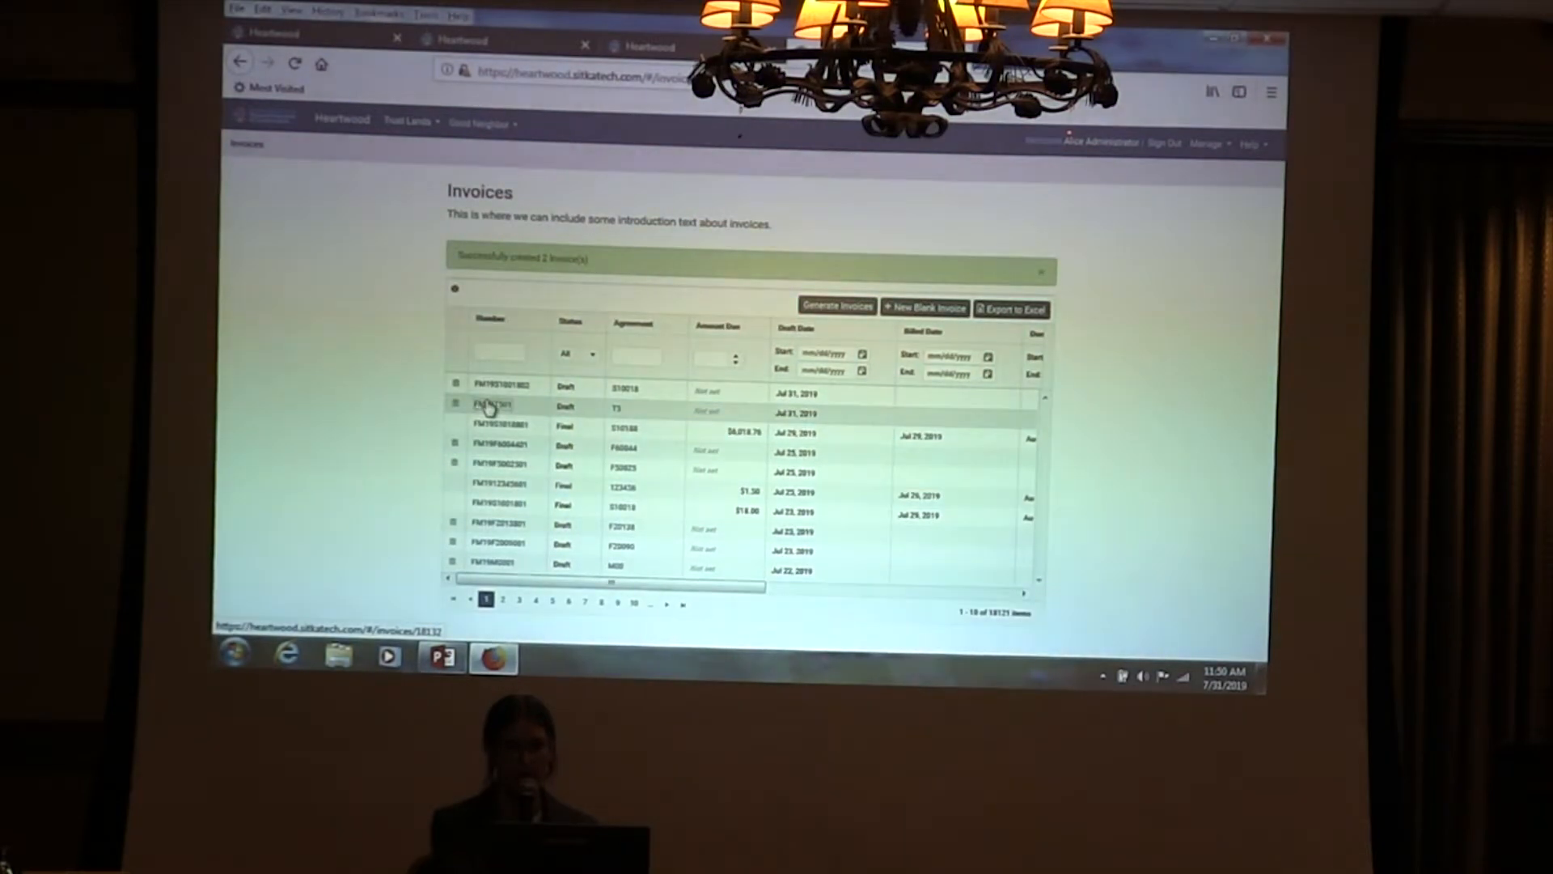
Open draft invoice FM19T501 and review its volume summary, truck tickets and Forest Improvement Fee
{"action": "left_click", "coordinate": [492, 406]}
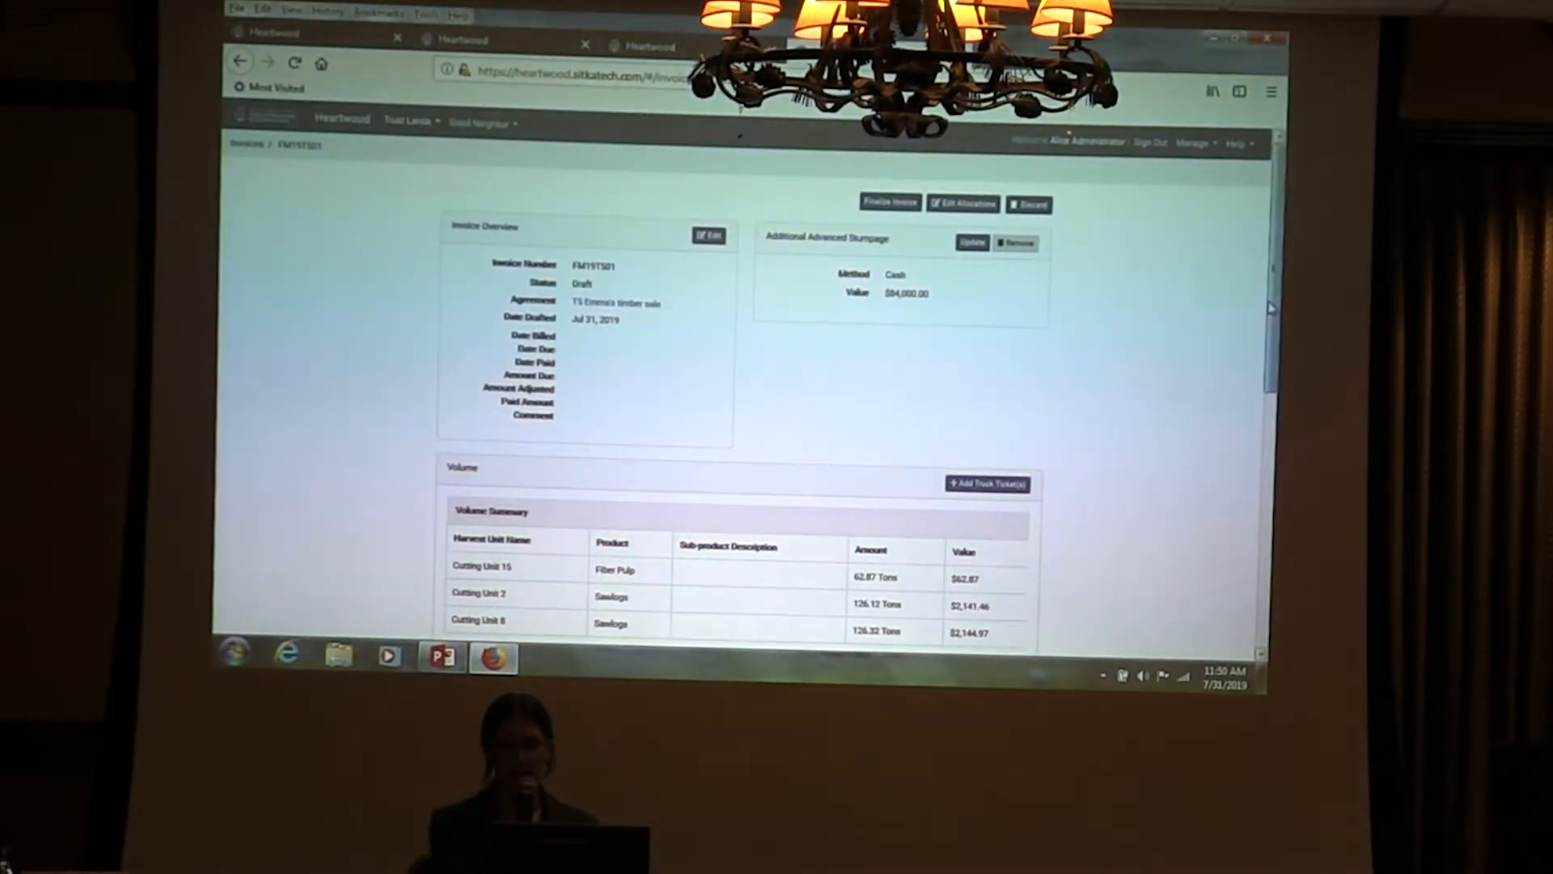
{"action": "scroll", "scroll_direction": "down", "scroll_amount": 3}
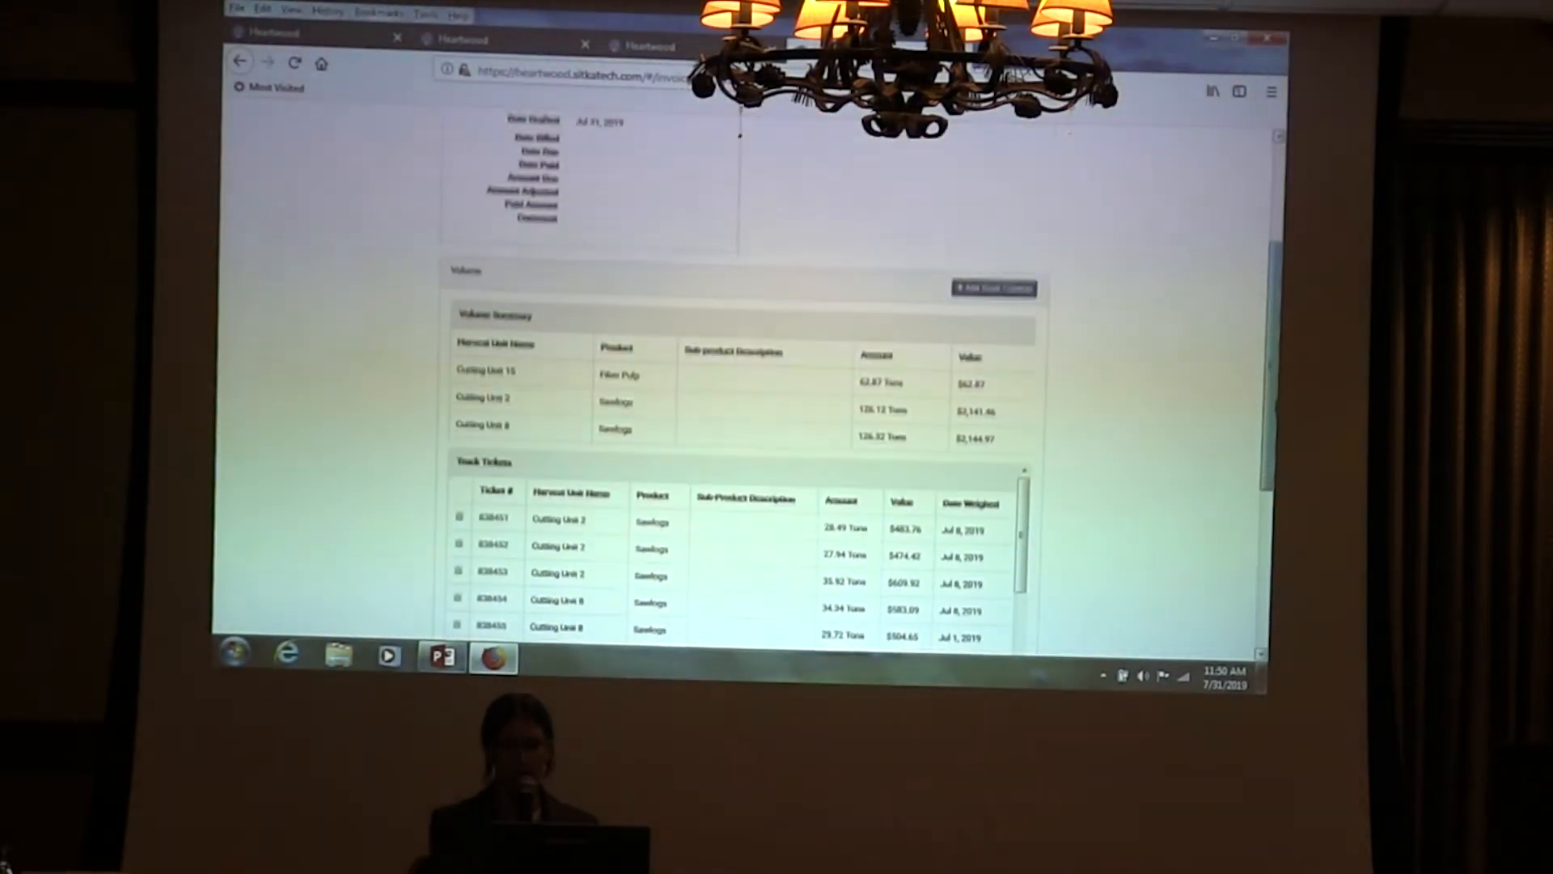
{"action": "scroll", "scroll_direction": "down", "scroll_amount": 3}
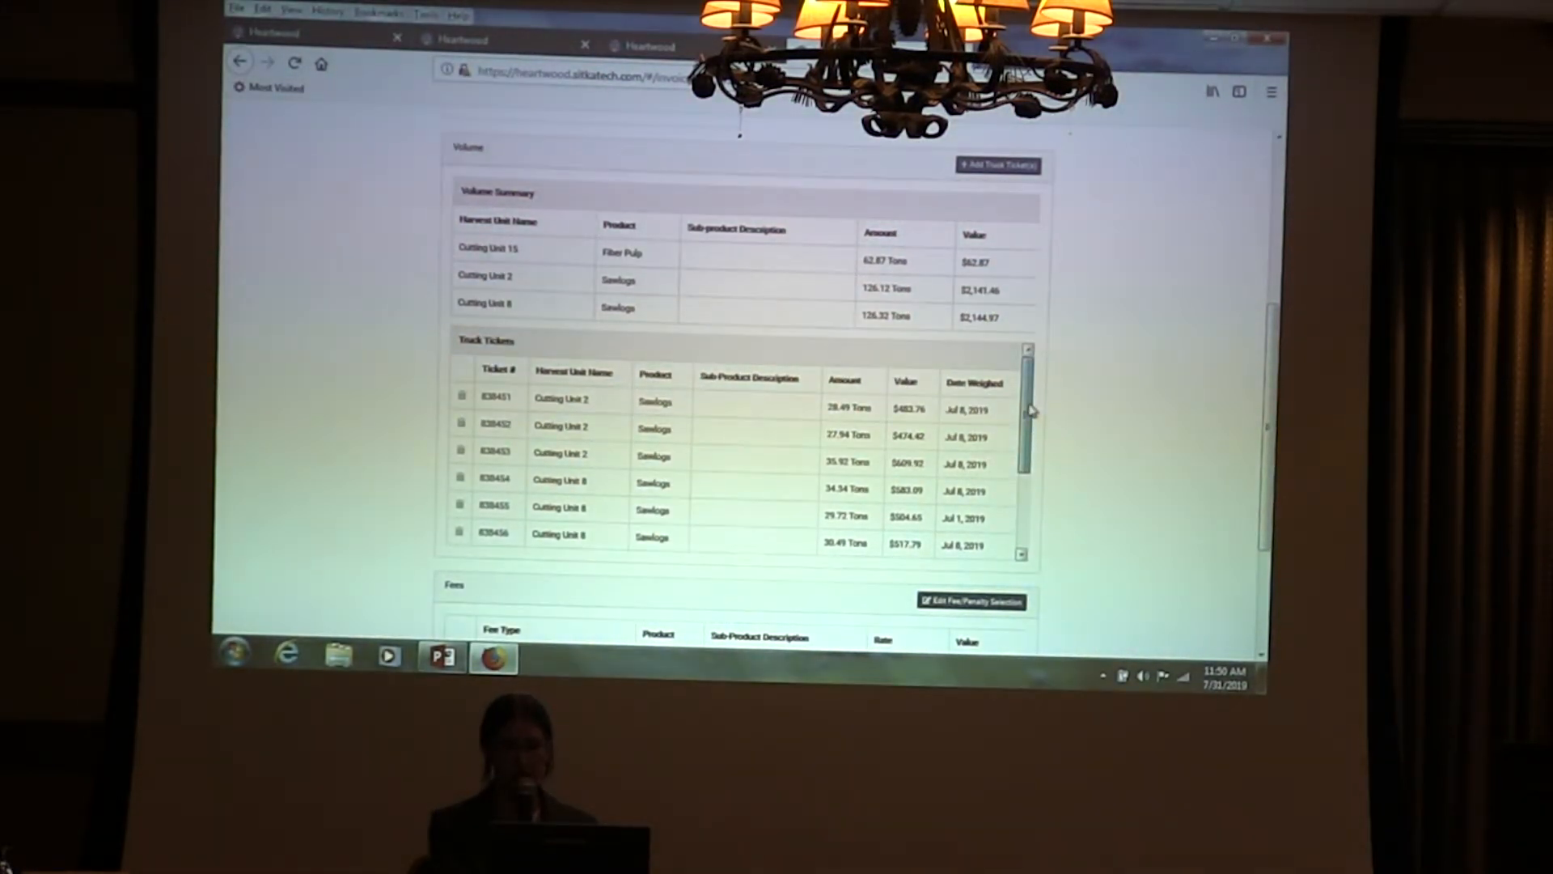
{"action": "scroll", "scroll_direction": "down", "scroll_amount": 3}
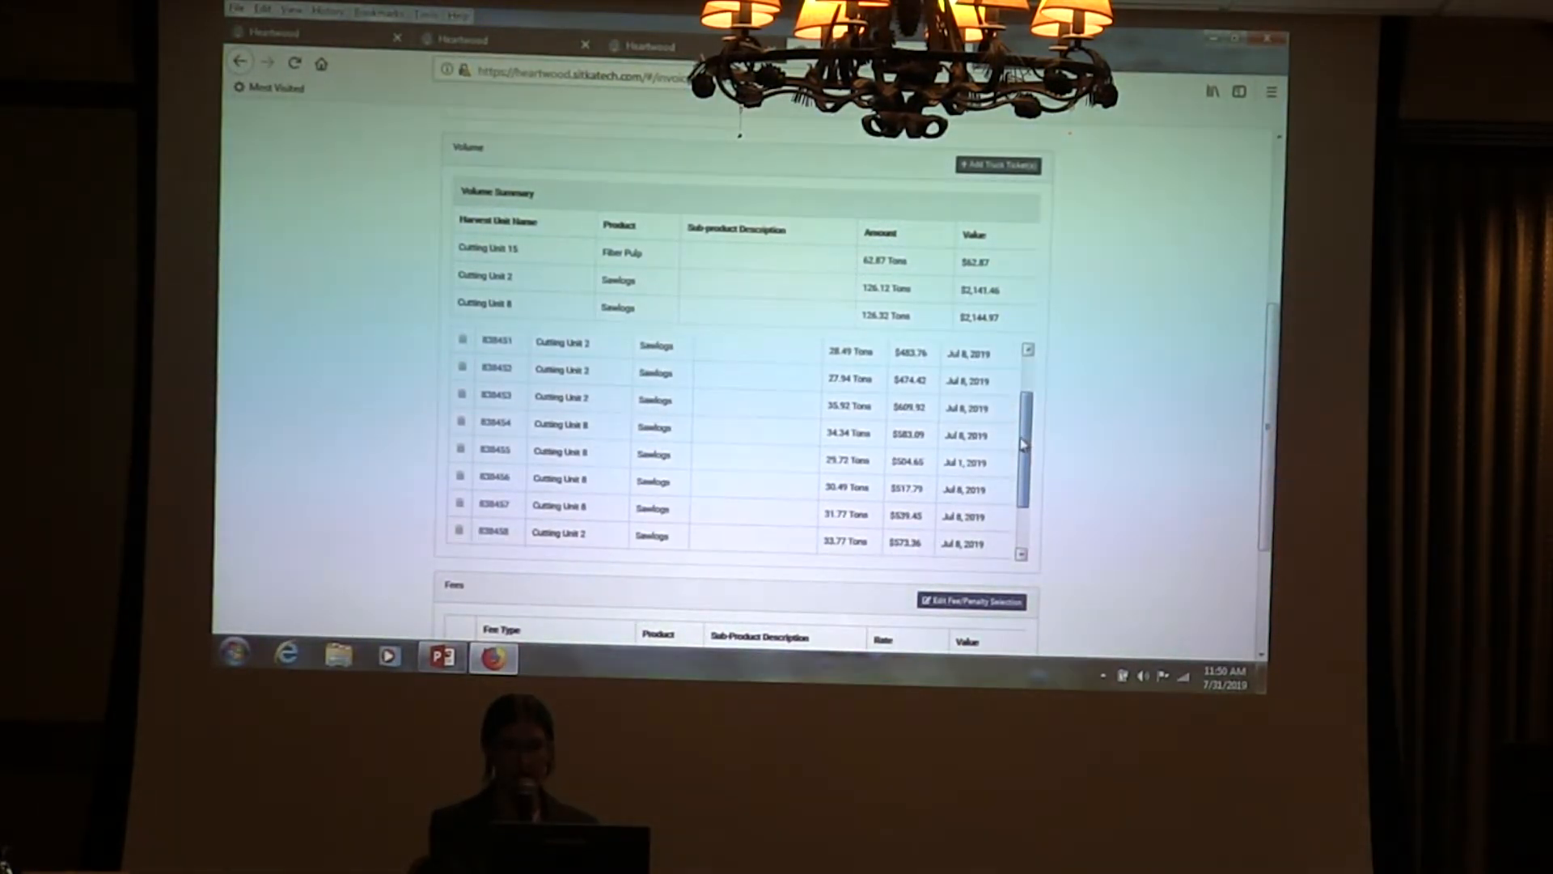
{"action": "scroll", "scroll_direction": "down", "scroll_amount": 3}
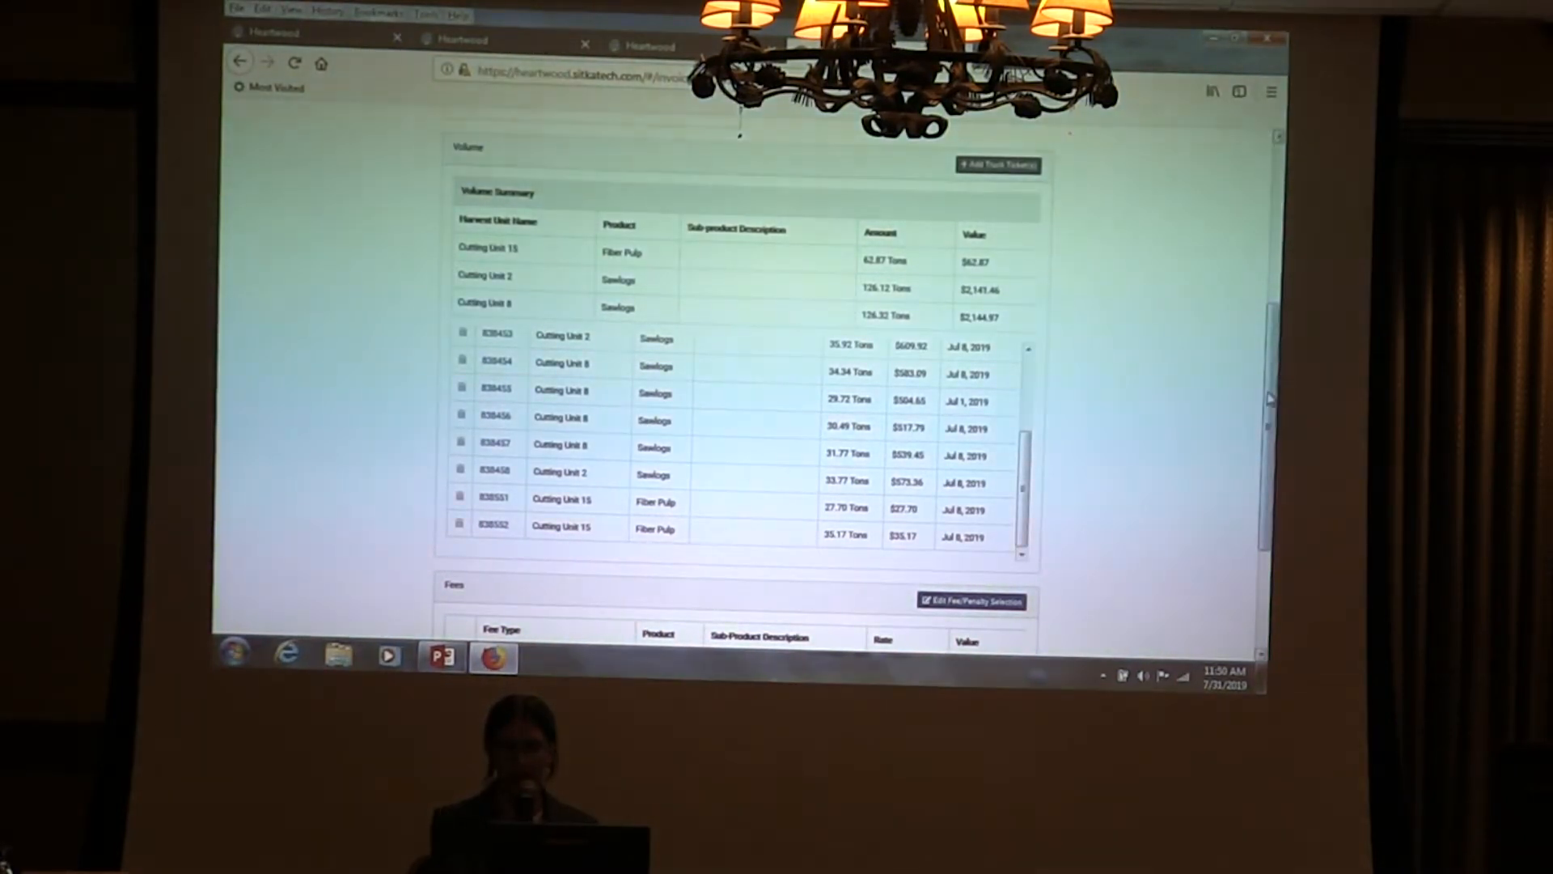
{"action": "scroll", "scroll_direction": "down", "scroll_amount": 3}
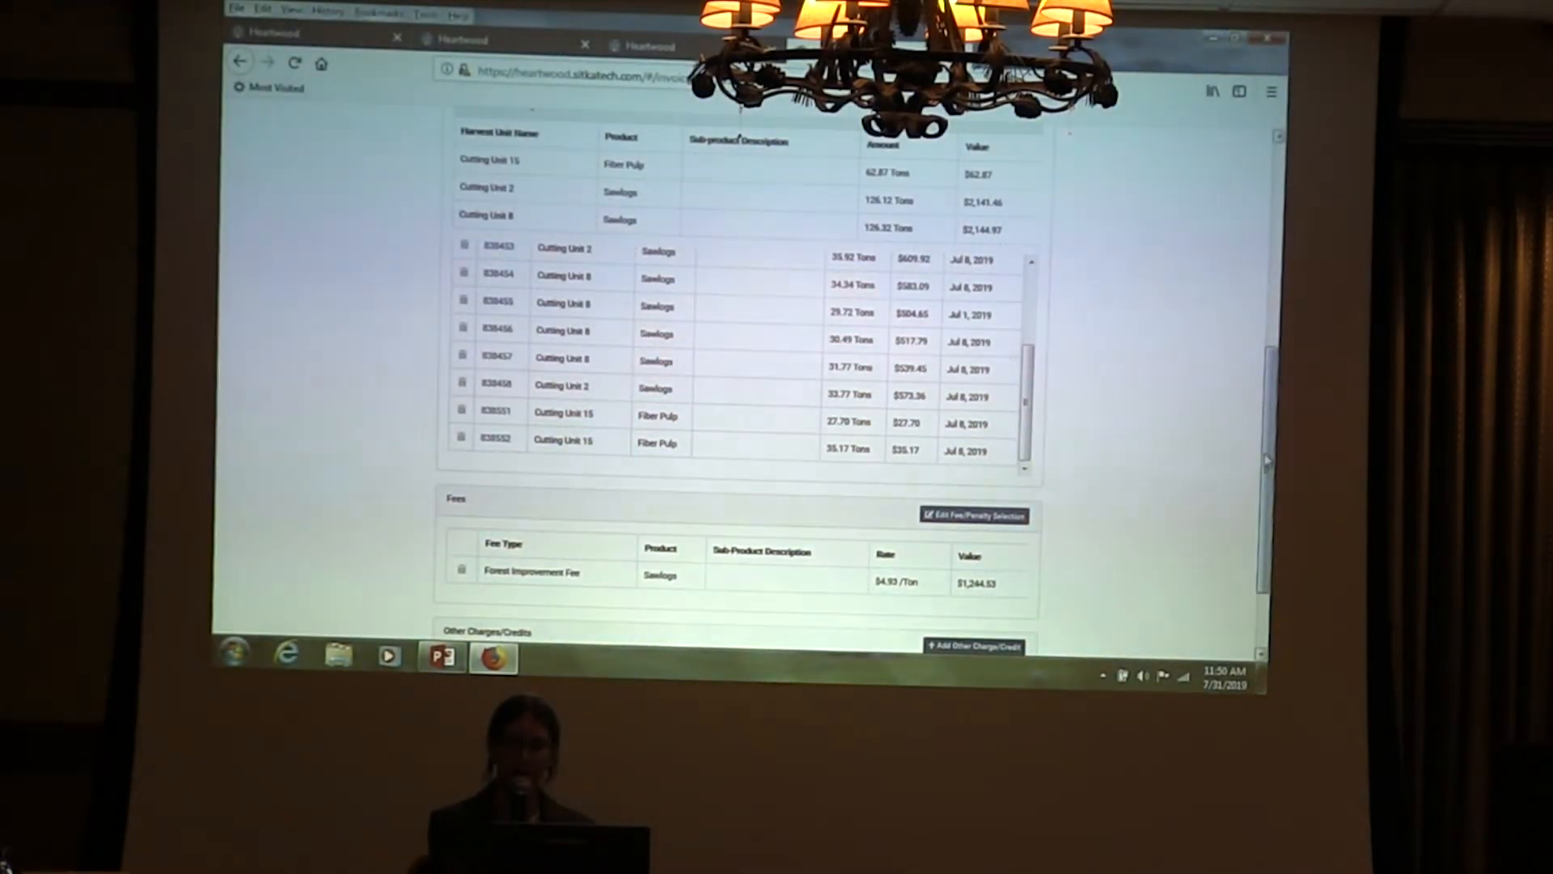
{"action": "scroll", "scroll_direction": "up", "scroll_amount": 3}
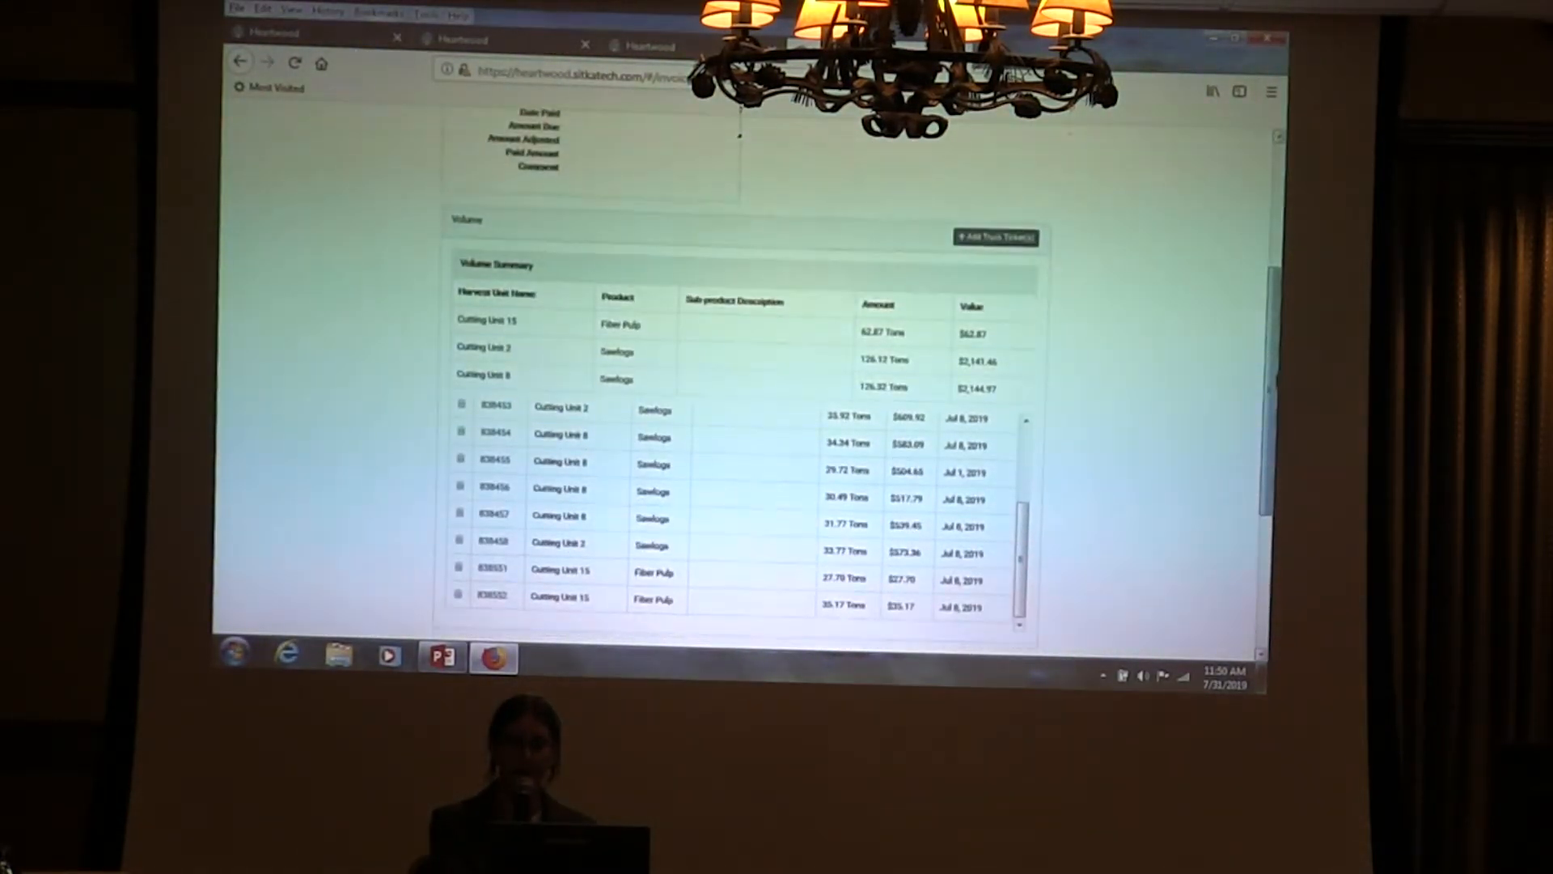
{"action": "scroll", "scroll_direction": "down", "scroll_amount": 3}
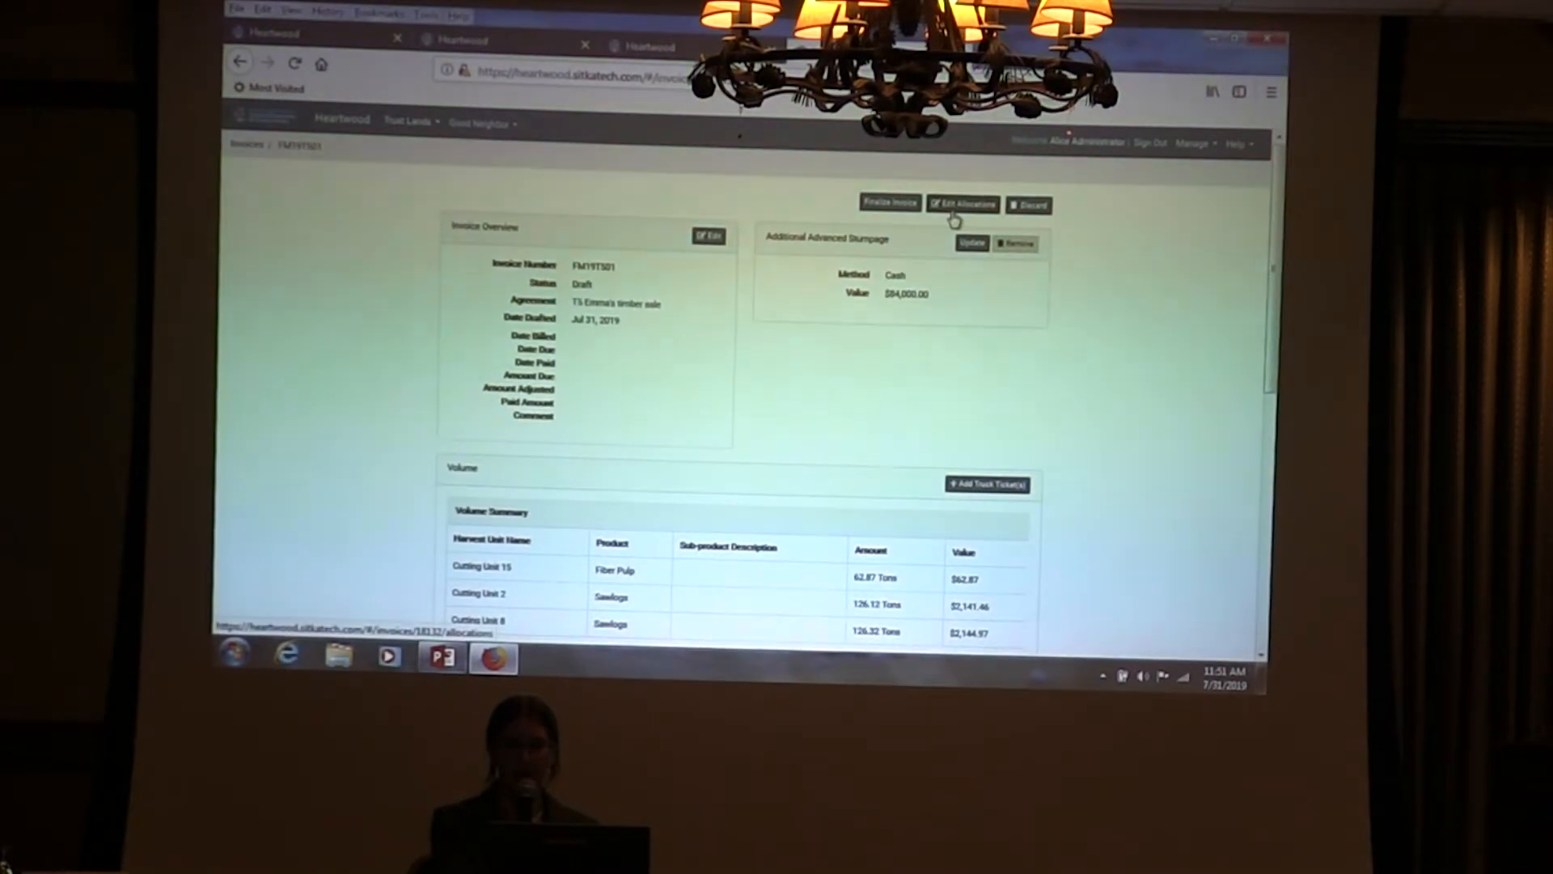
Review how FM19T501's volume, truck ticket and fee values are split across accounts and funds
{"action": "left_click", "coordinate": [962, 204]}
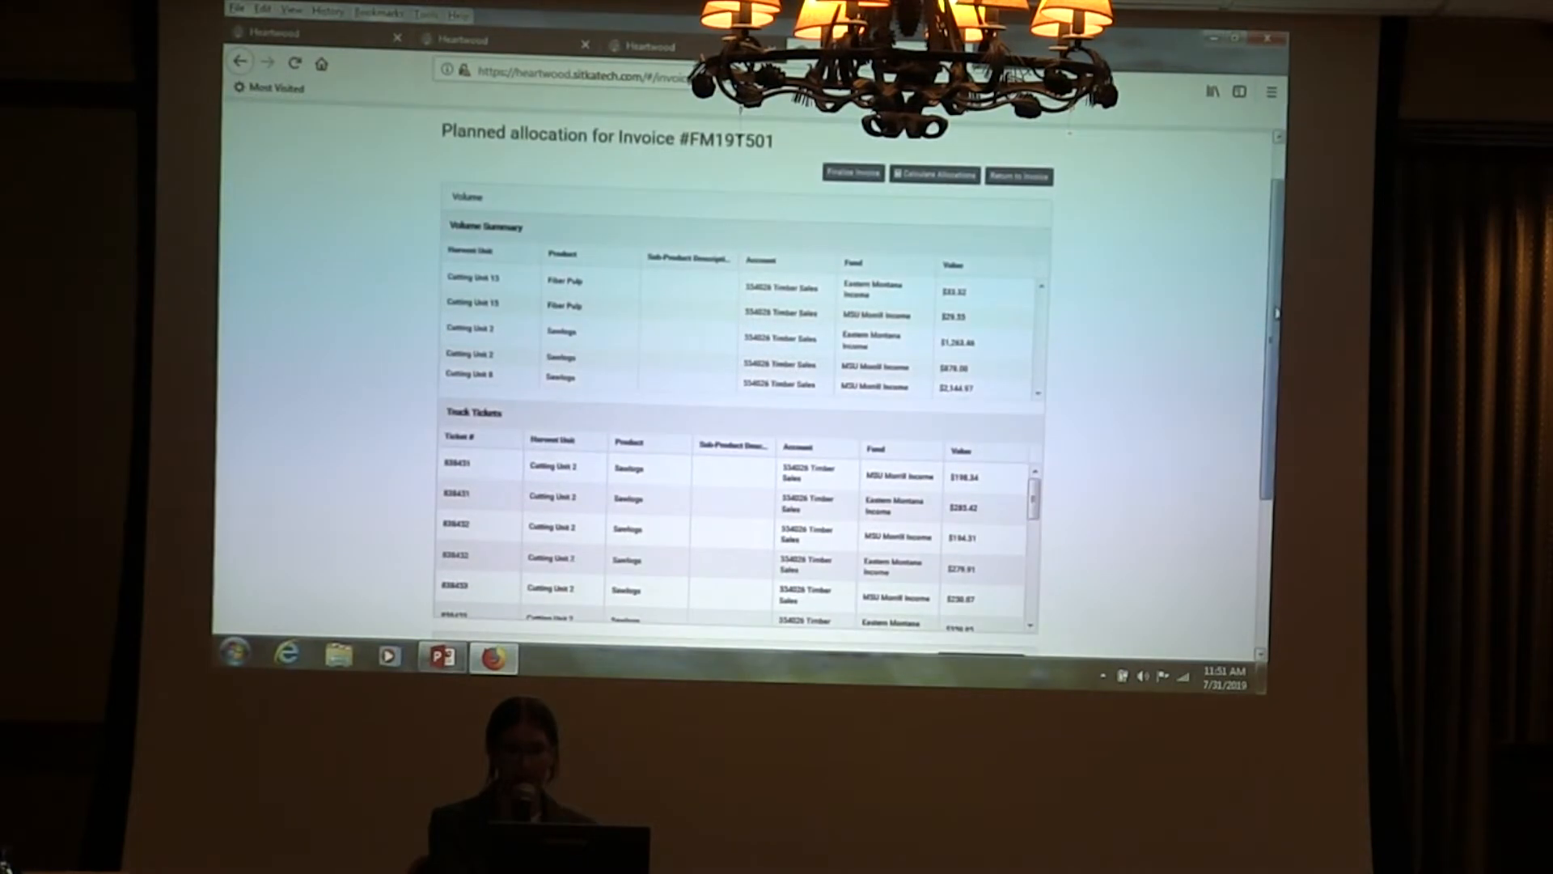
{"action": "scroll", "scroll_direction": "down", "scroll_amount": 3}
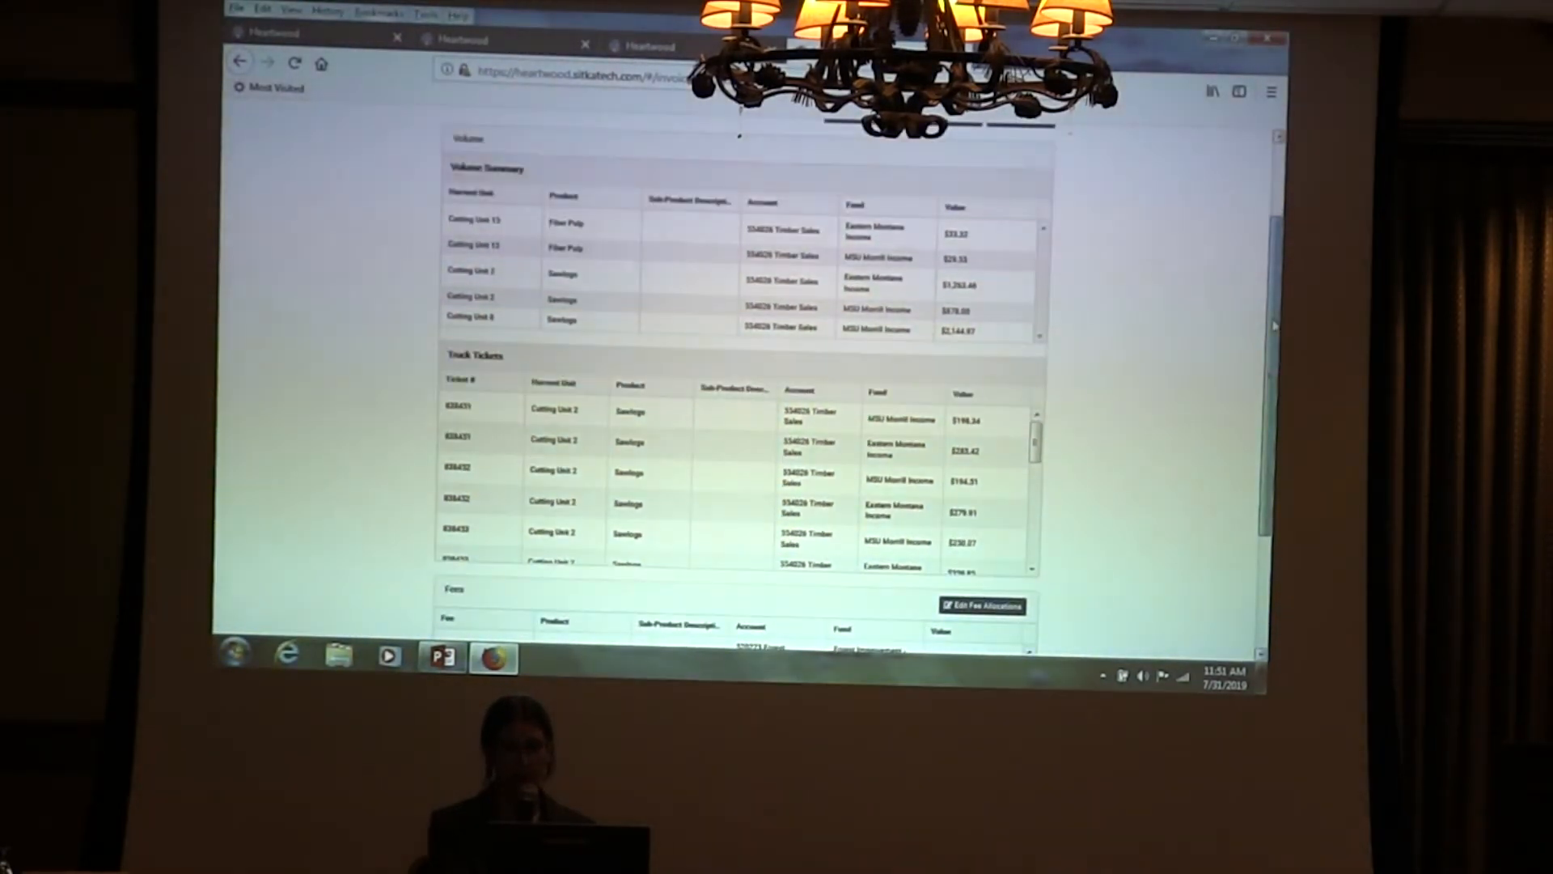
{"action": "scroll", "scroll_direction": "up", "scroll_amount": 3}
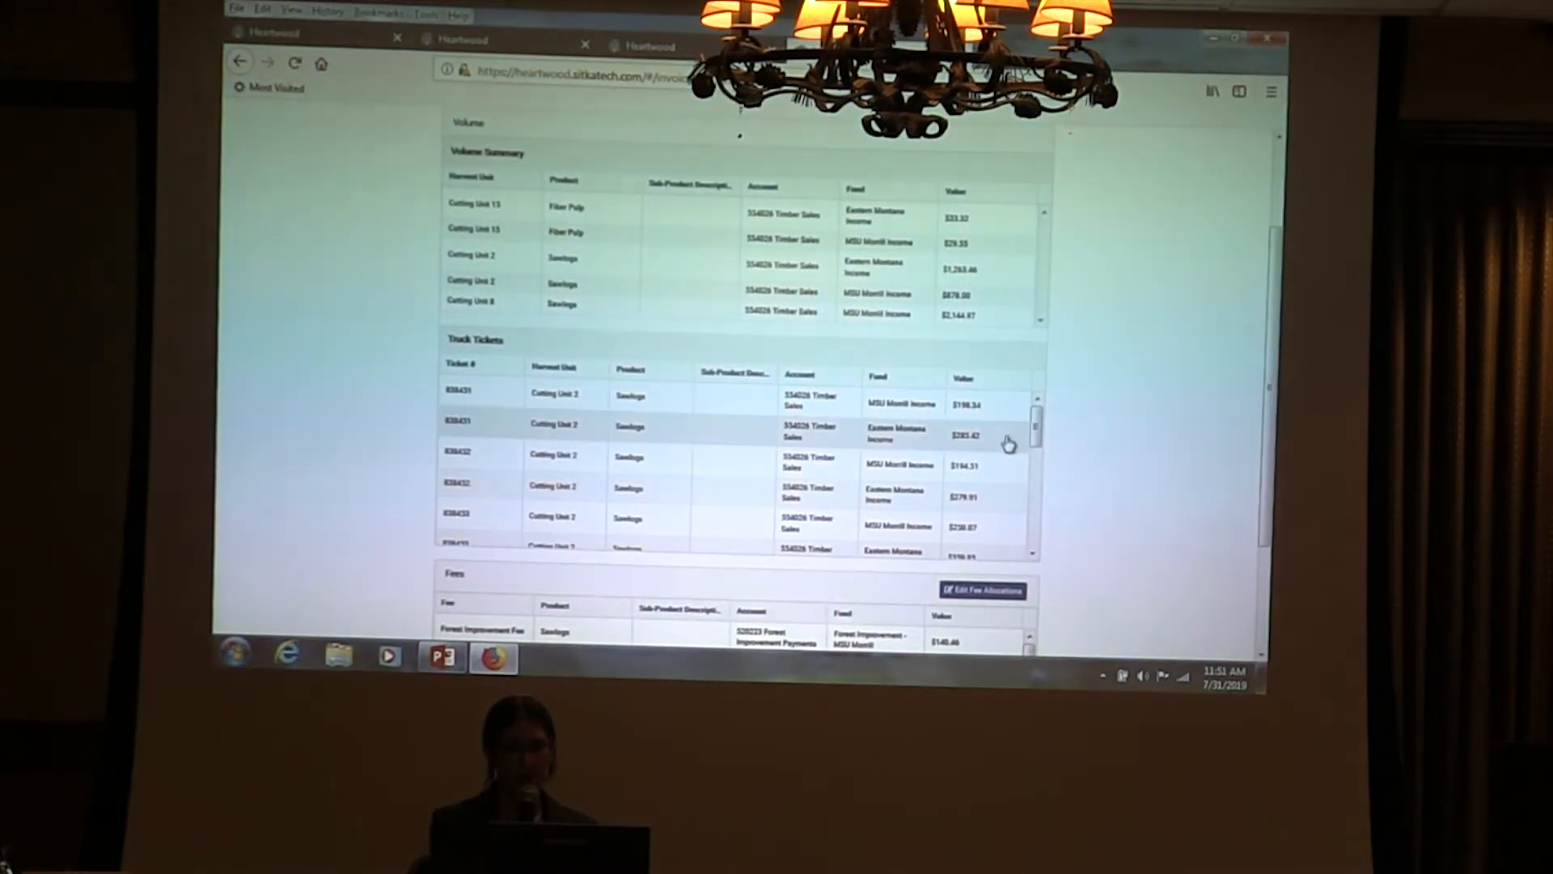
{"action": "scroll", "scroll_direction": "down", "scroll_amount": 3}
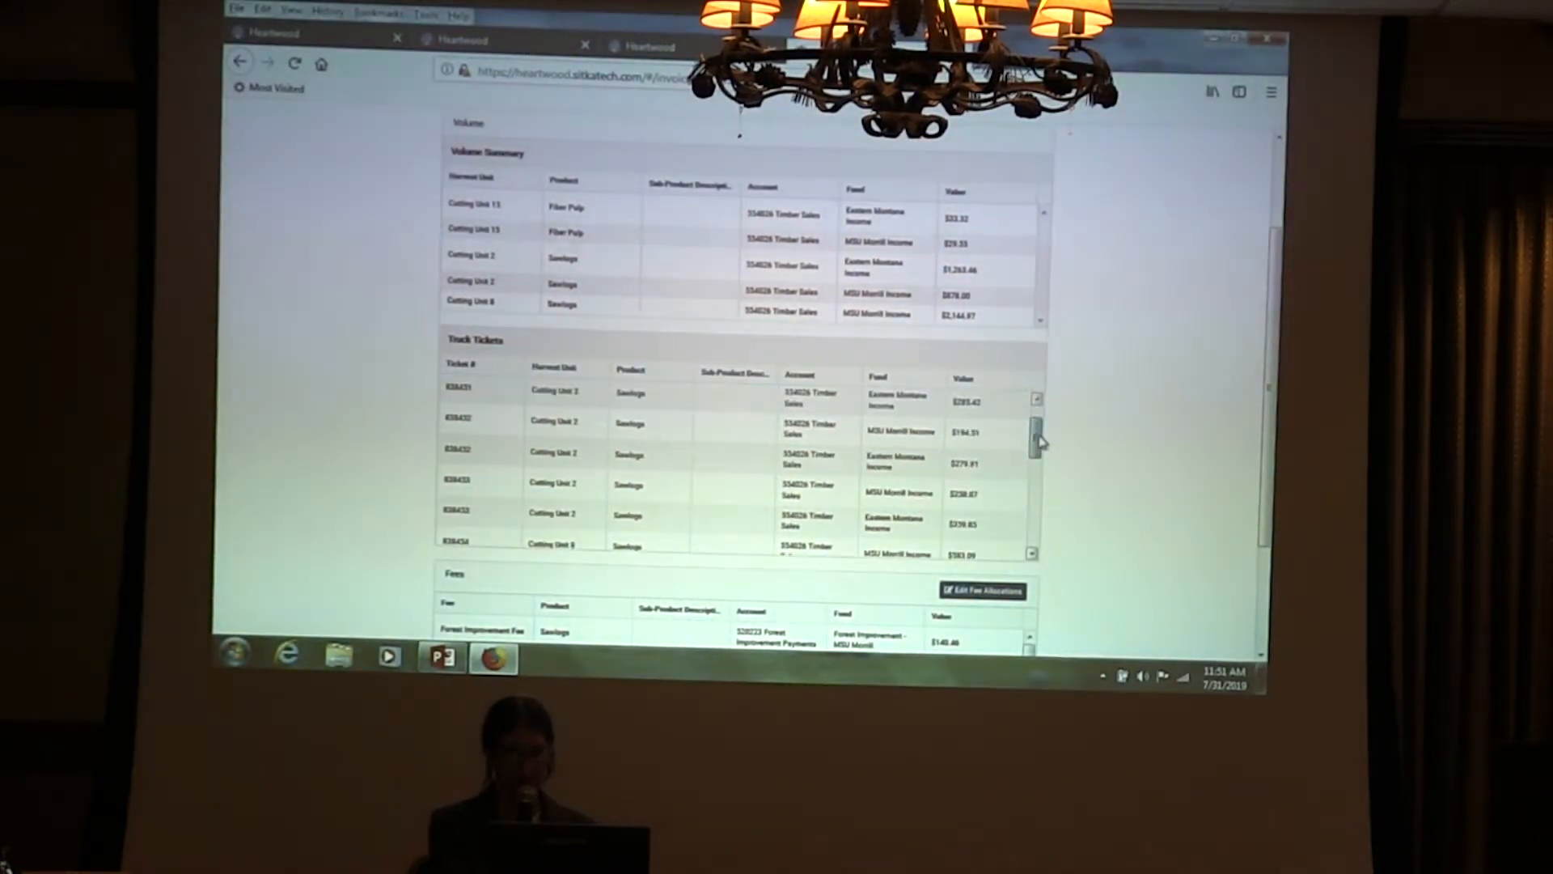
{"action": "scroll", "scroll_direction": "up", "scroll_amount": 3}
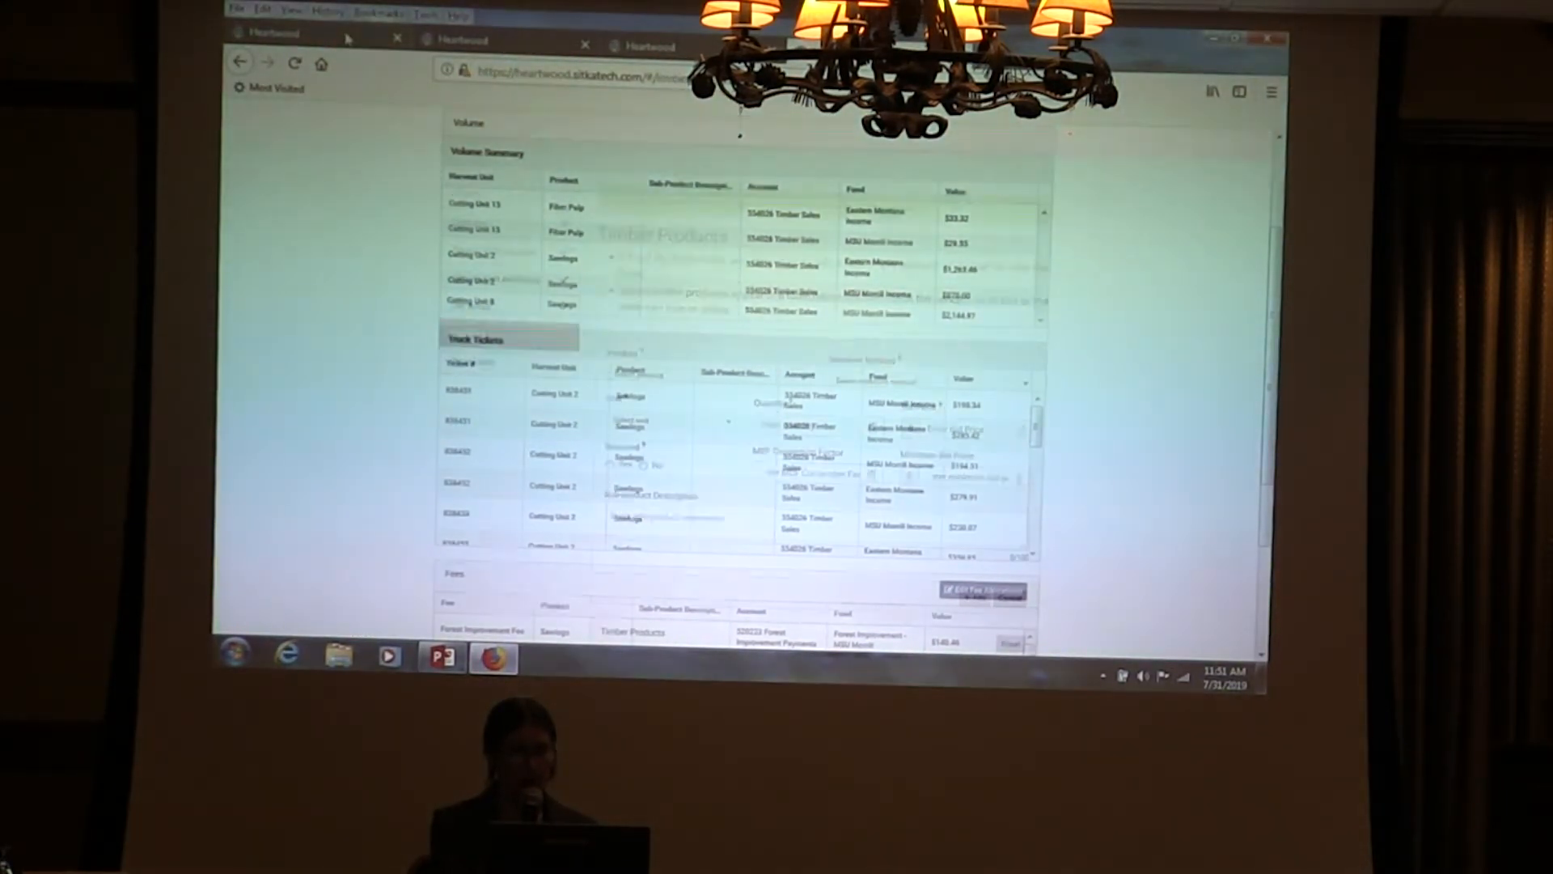
{"action": "left_click", "coordinate": [467, 332]}
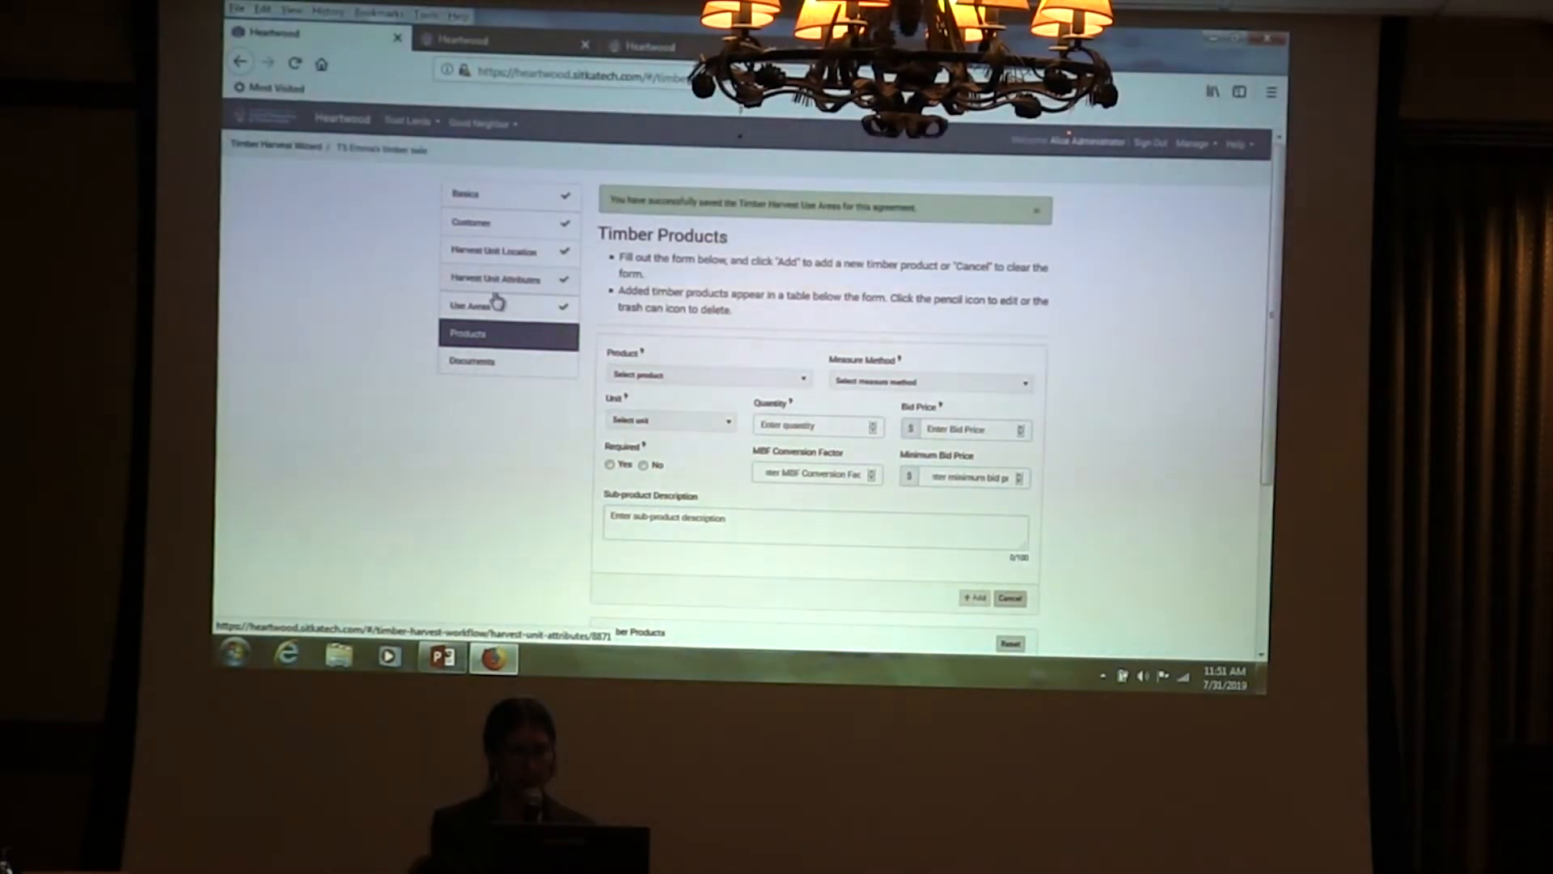
{"action": "left_click", "coordinate": [469, 305]}
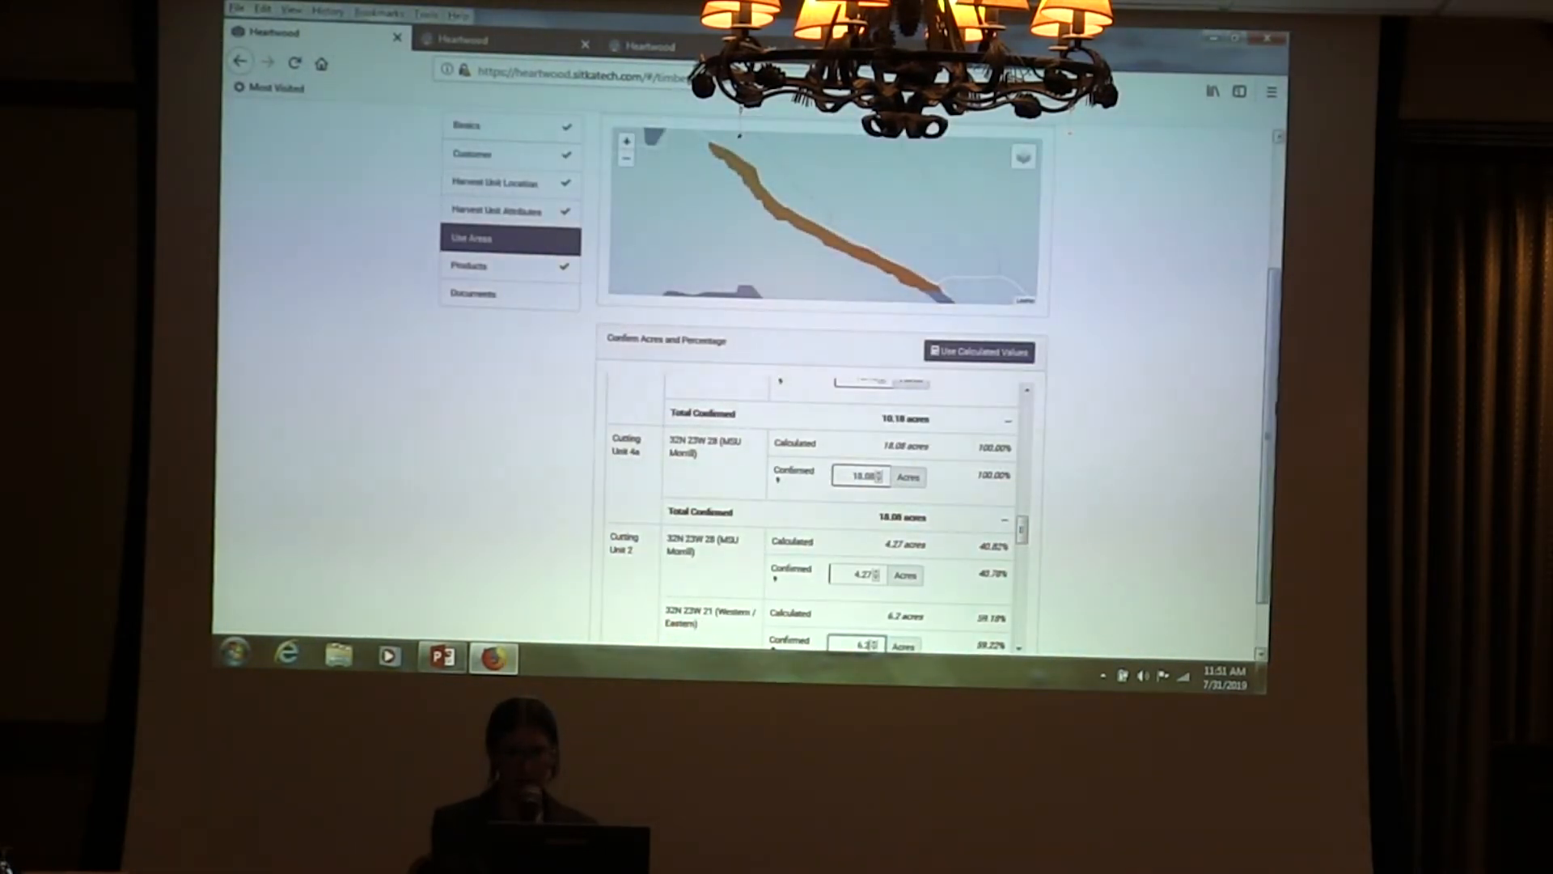
{"action": "scroll", "scroll_direction": "down", "scroll_amount": 3}
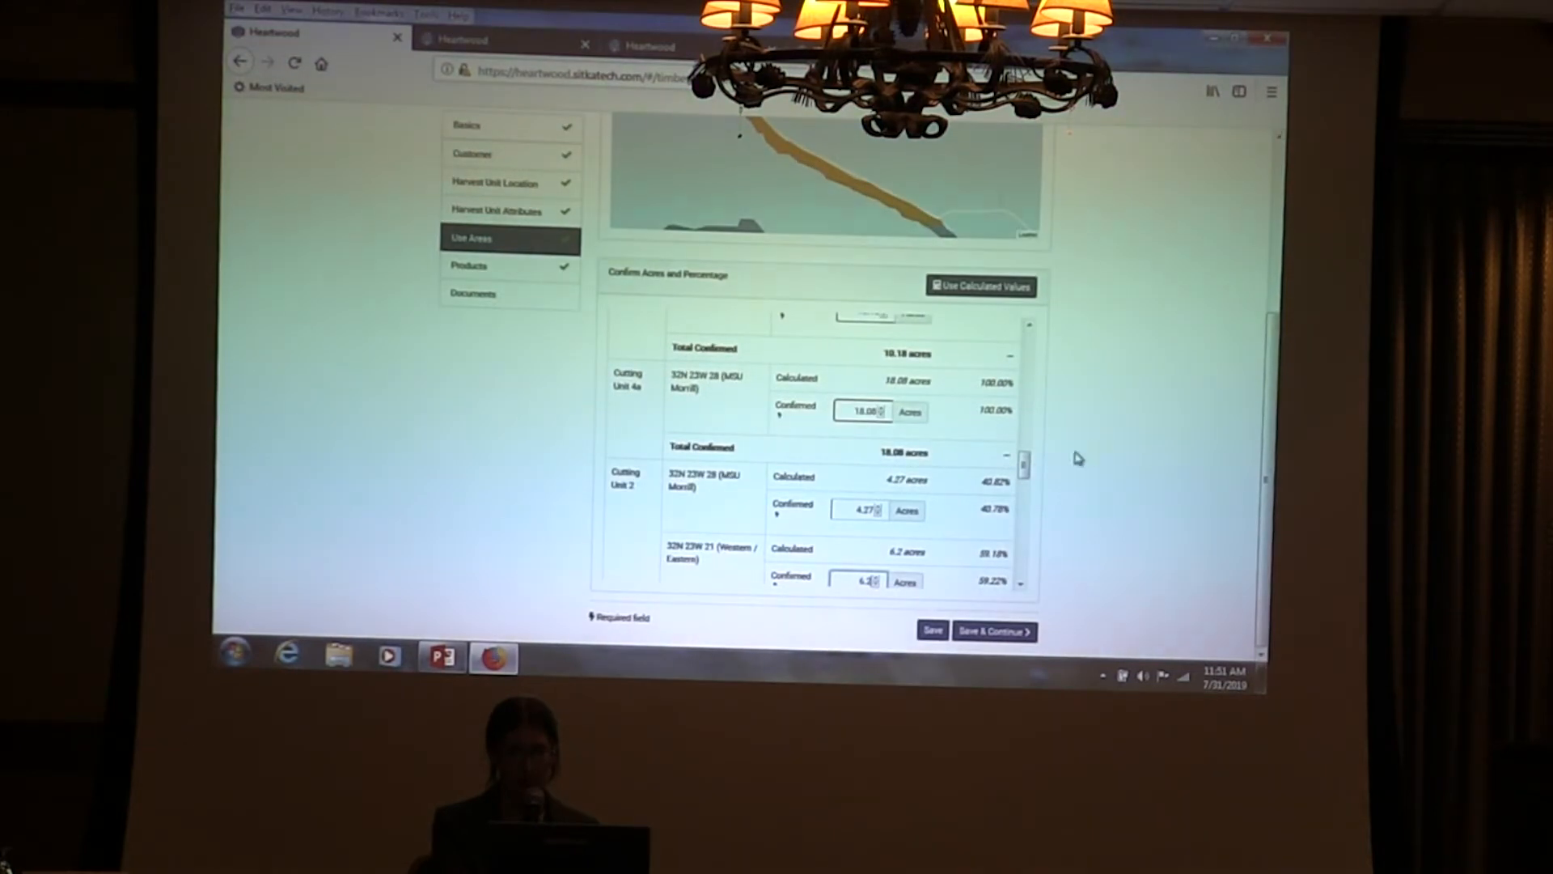
{"action": "scroll", "scroll_direction": "down", "scroll_amount": 3}
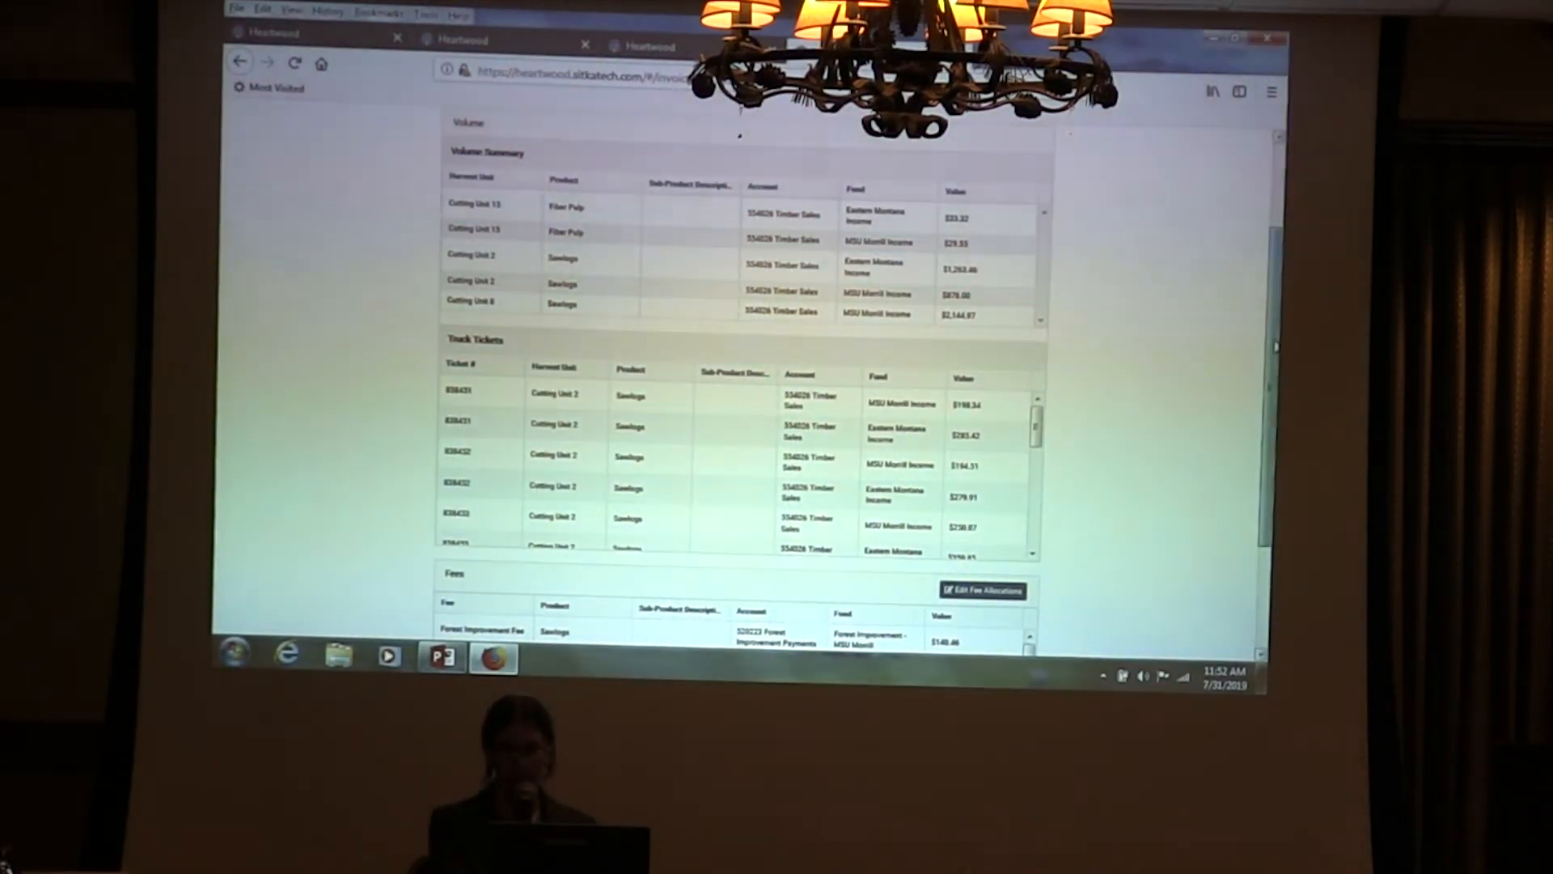
{"action": "scroll", "scroll_direction": "down", "scroll_amount": 3}
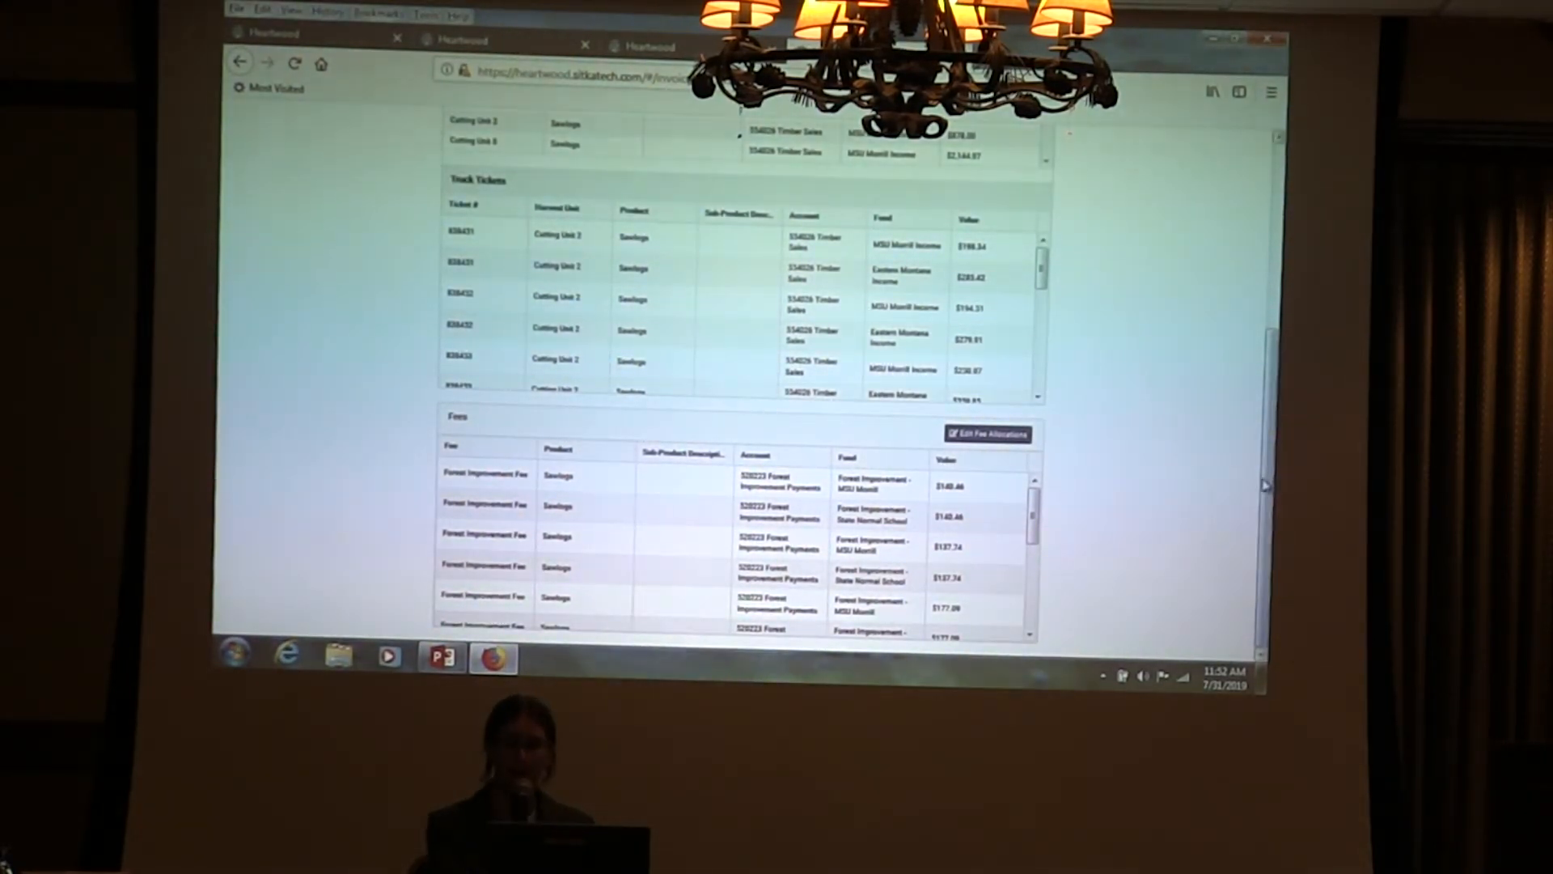
{"action": "scroll", "scroll_direction": "up", "scroll_amount": 3}
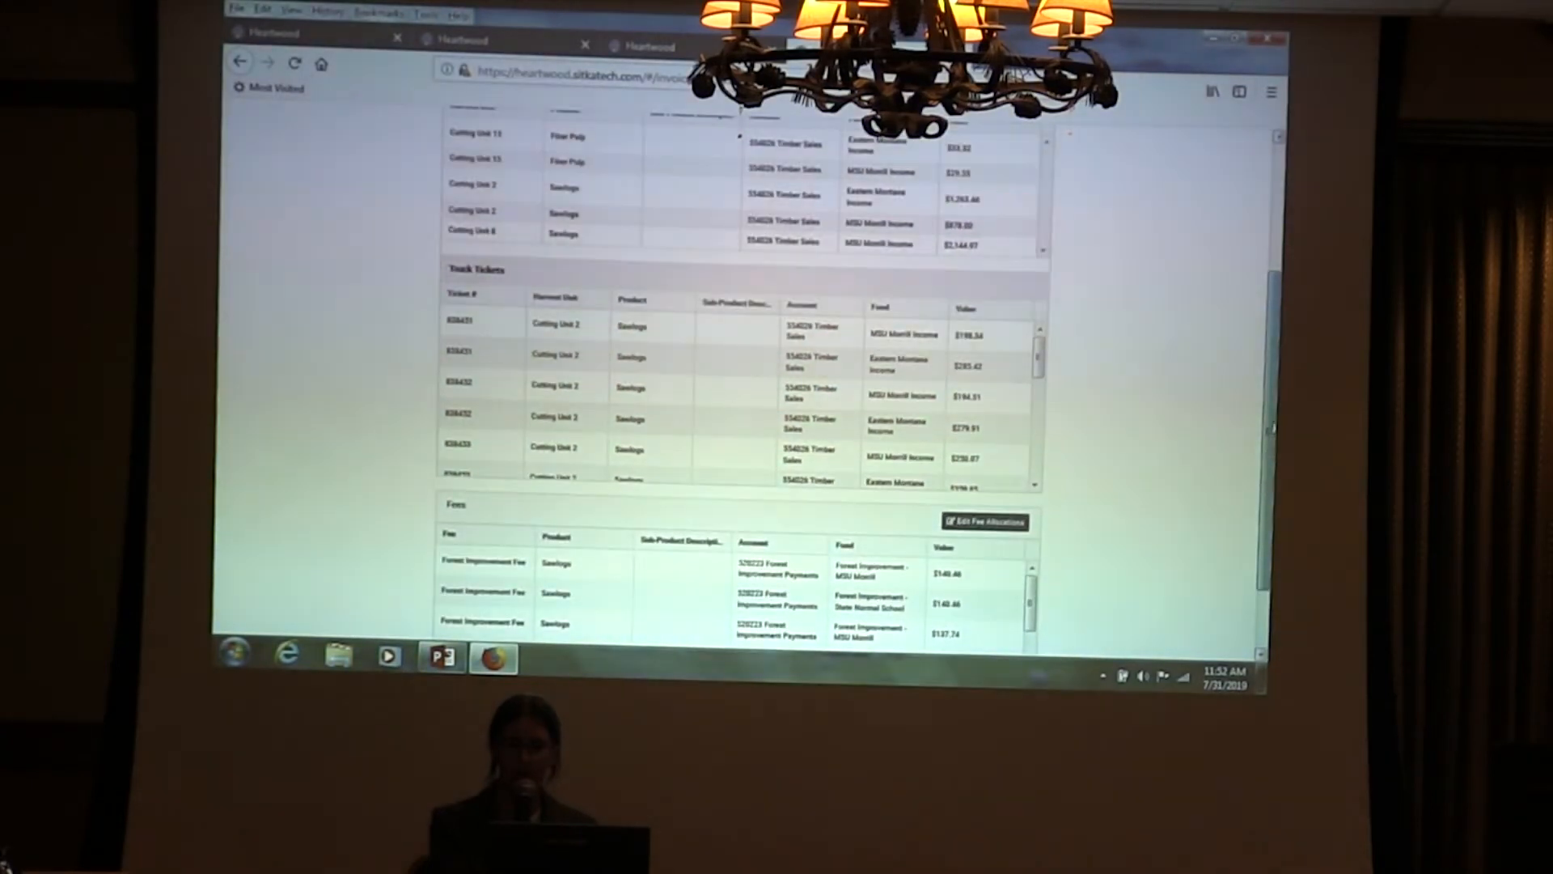
{"action": "scroll", "scroll_direction": "up", "scroll_amount": 3}
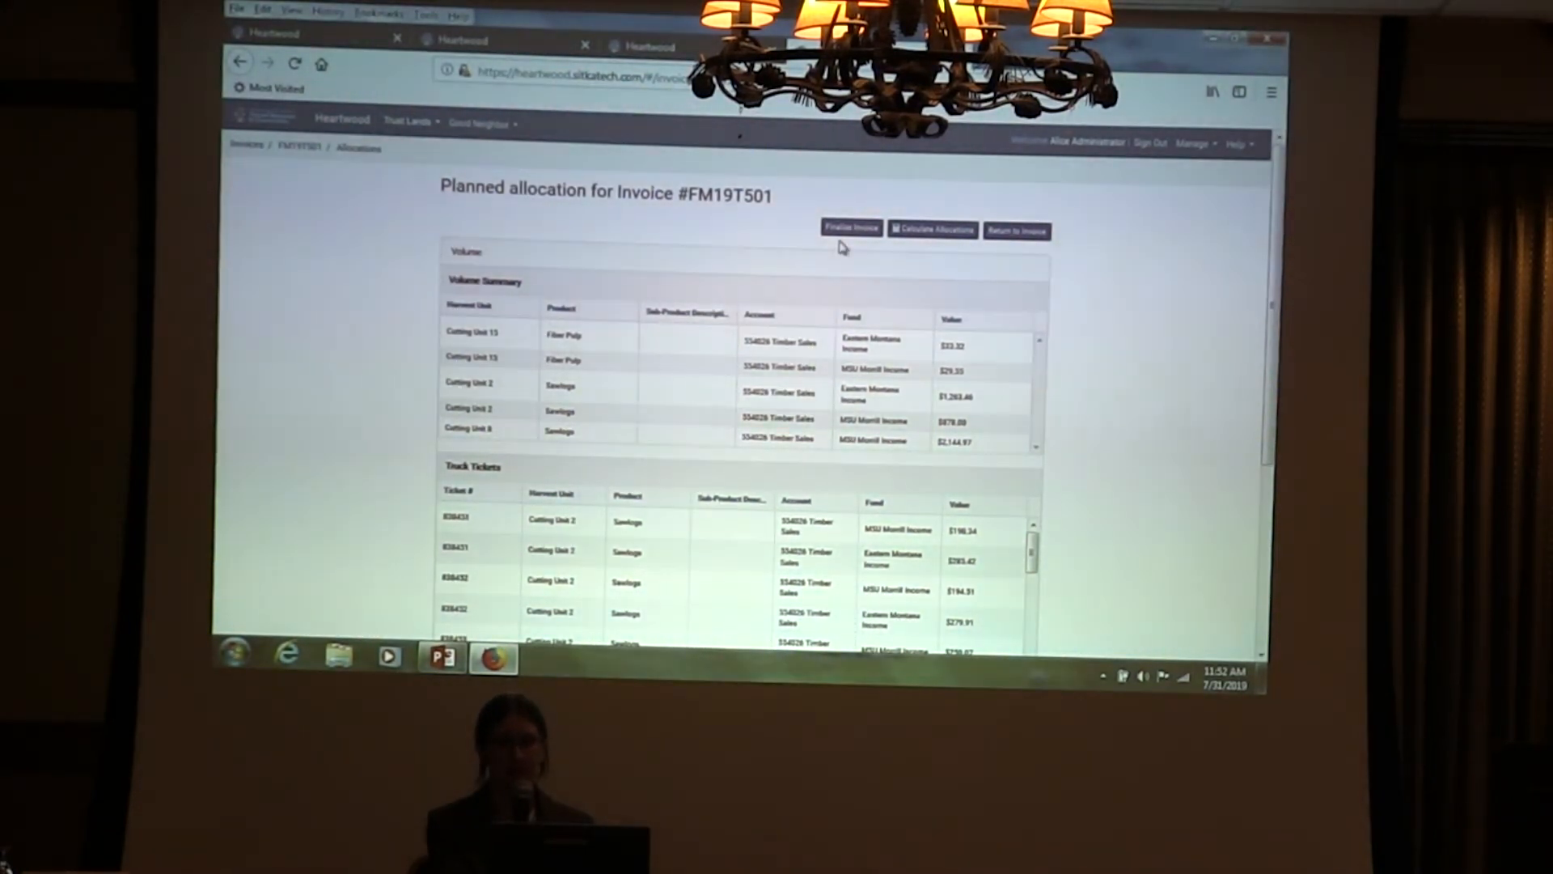
Finalize invoice FM19T501 and display its printable State of Montana timber invoice
{"action": "left_click", "coordinate": [850, 227]}
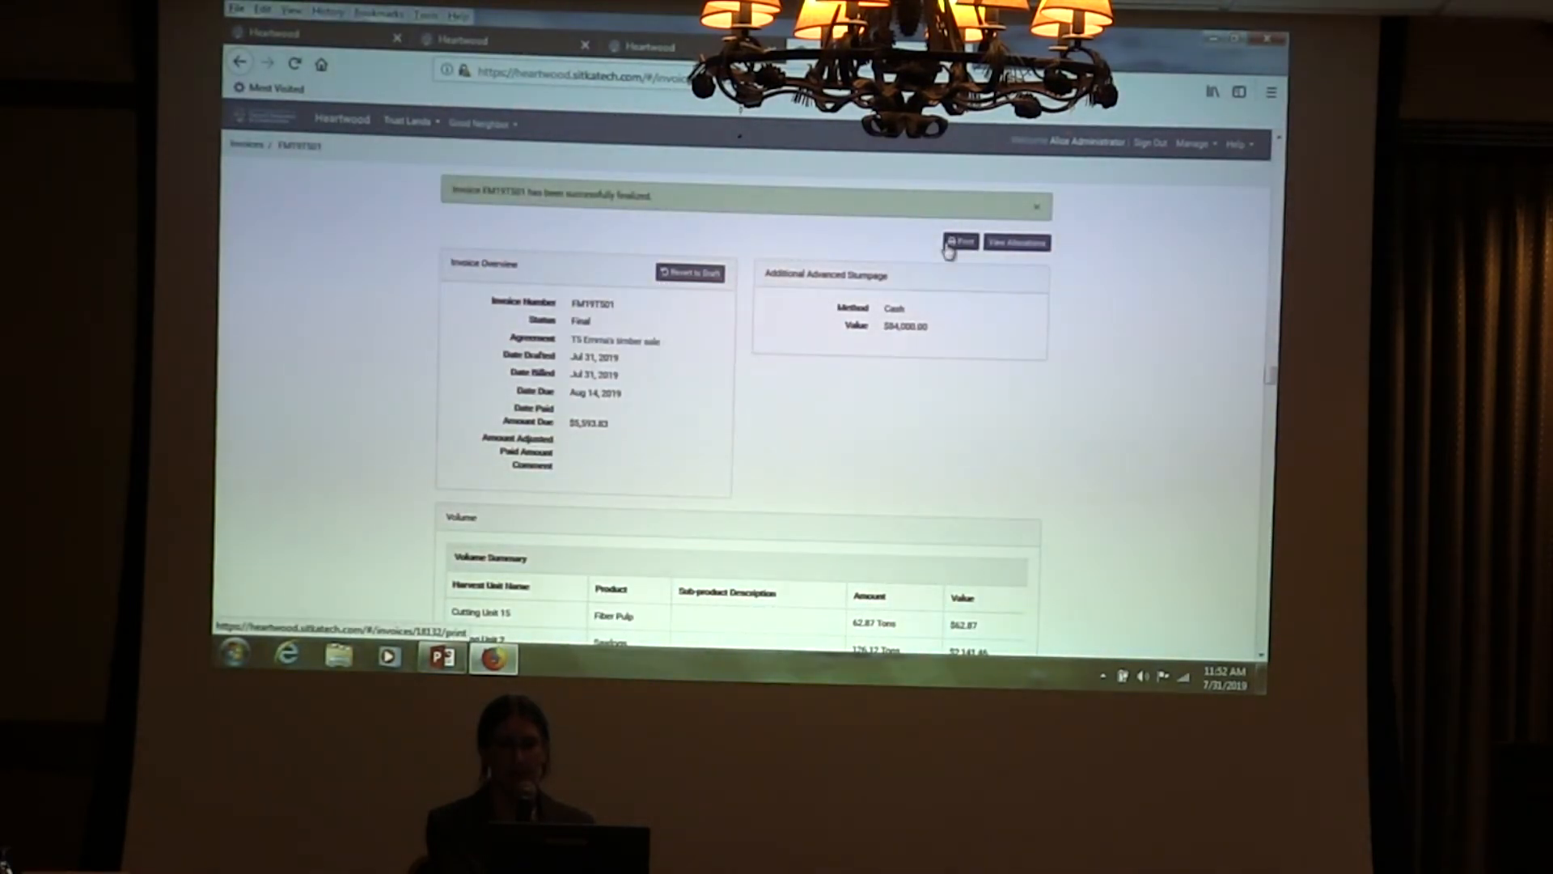
{"action": "left_click", "coordinate": [959, 241]}
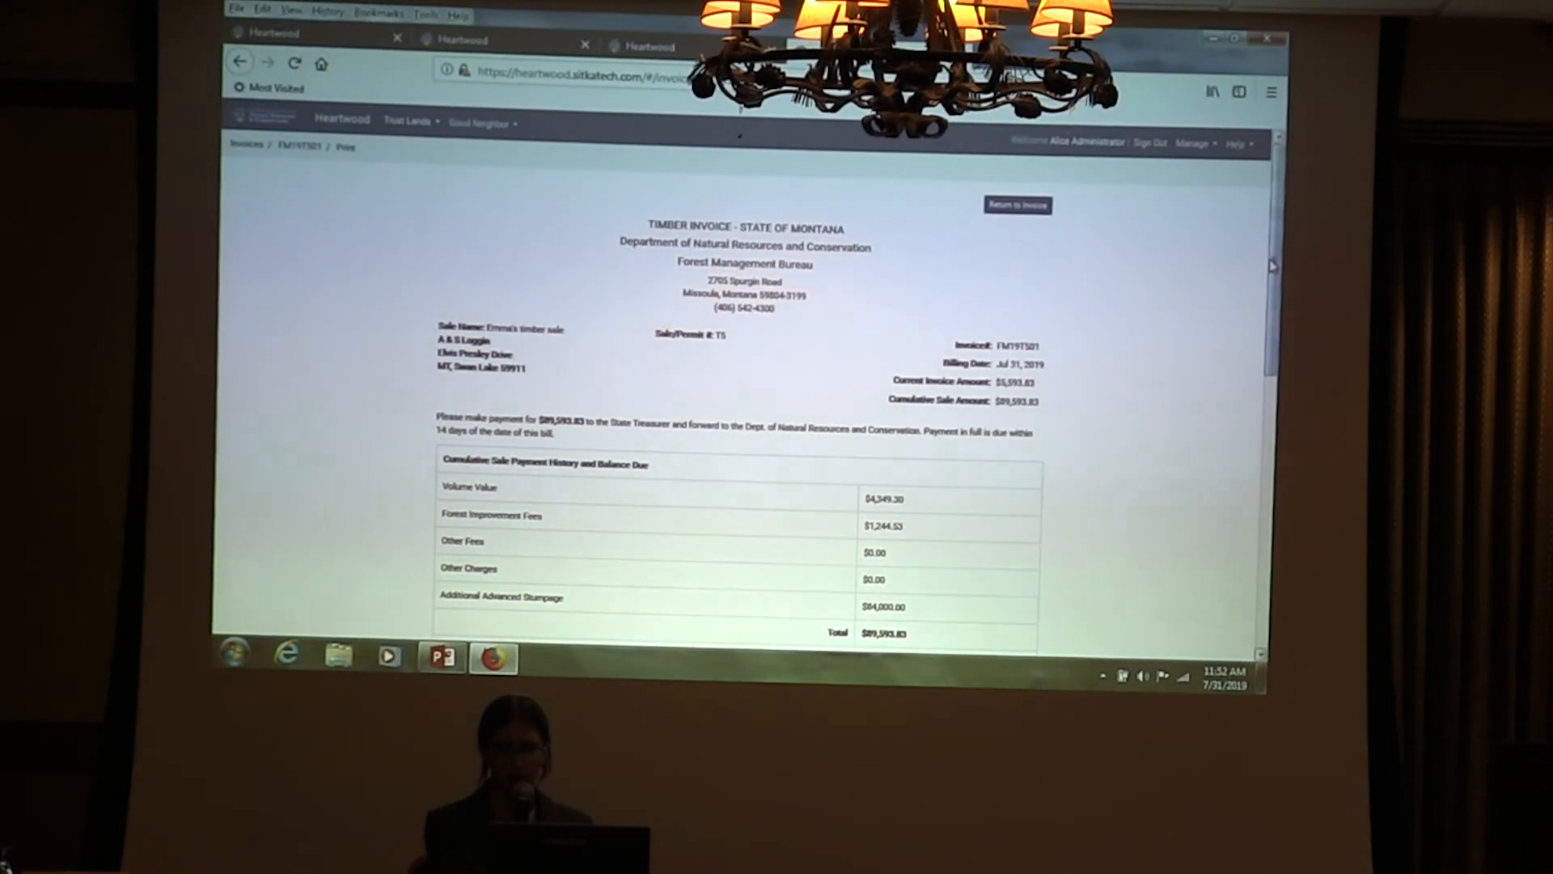
{"action": "scroll", "scroll_direction": "down", "scroll_amount": 3}
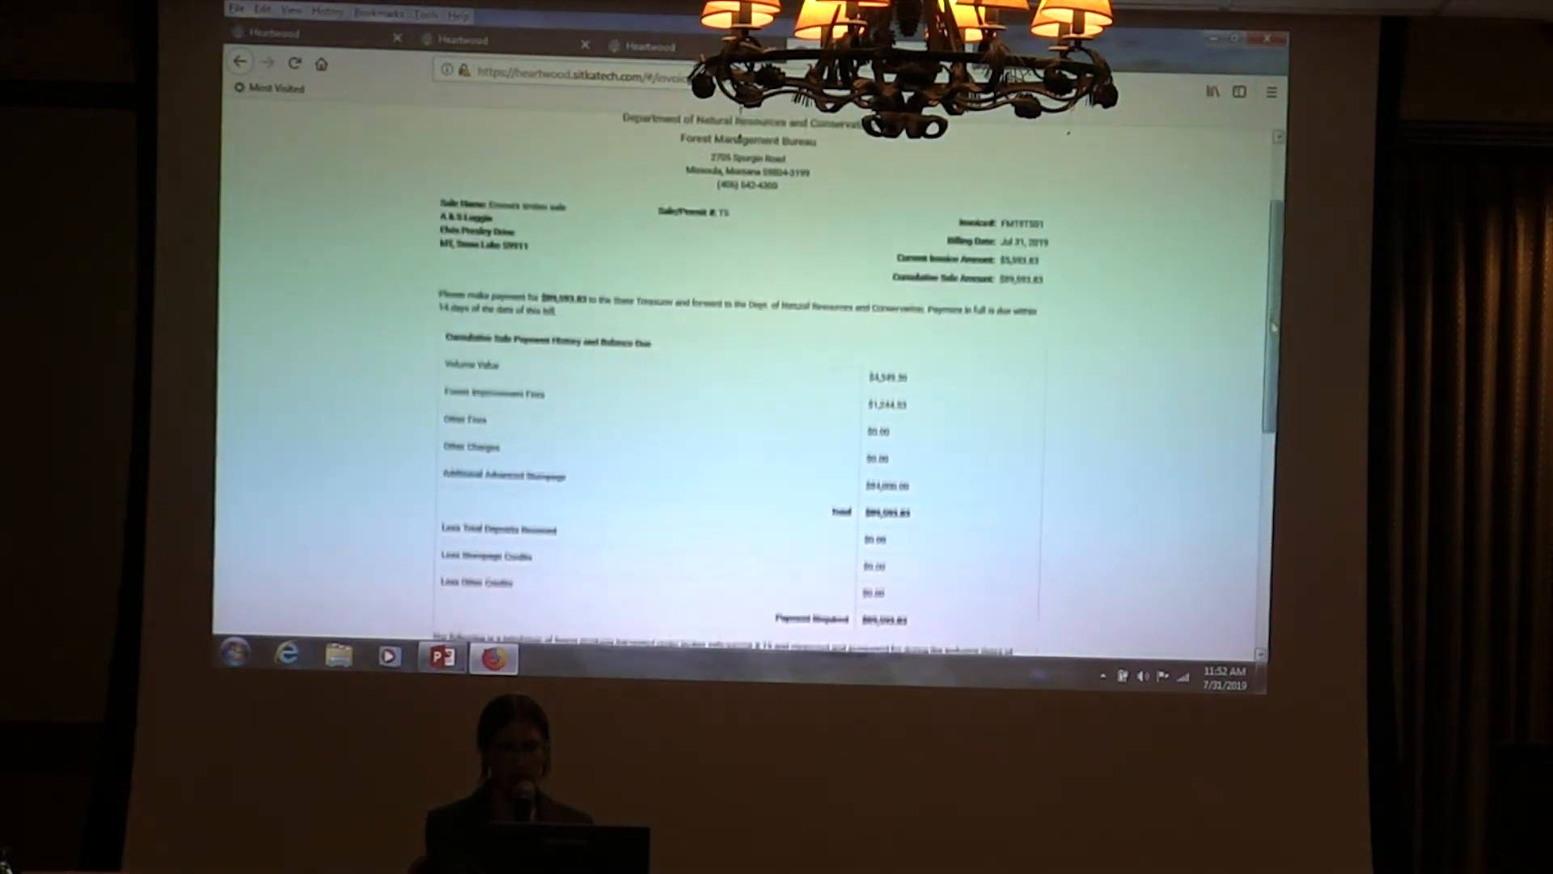
{"action": "scroll", "scroll_direction": "down", "scroll_amount": 3}
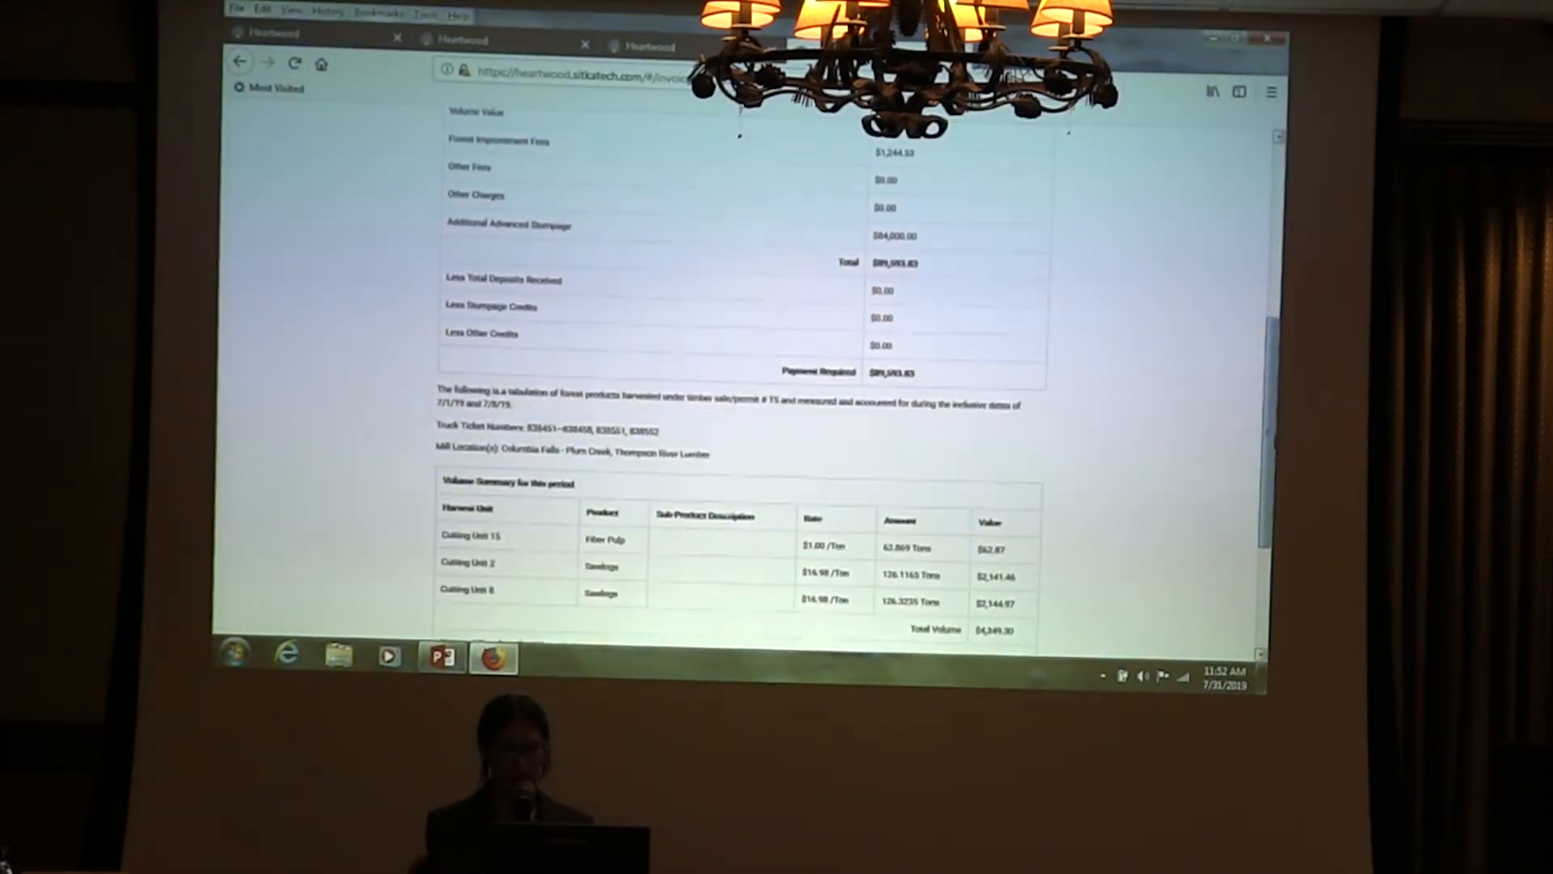
{"action": "scroll", "scroll_direction": "down", "scroll_amount": 3}
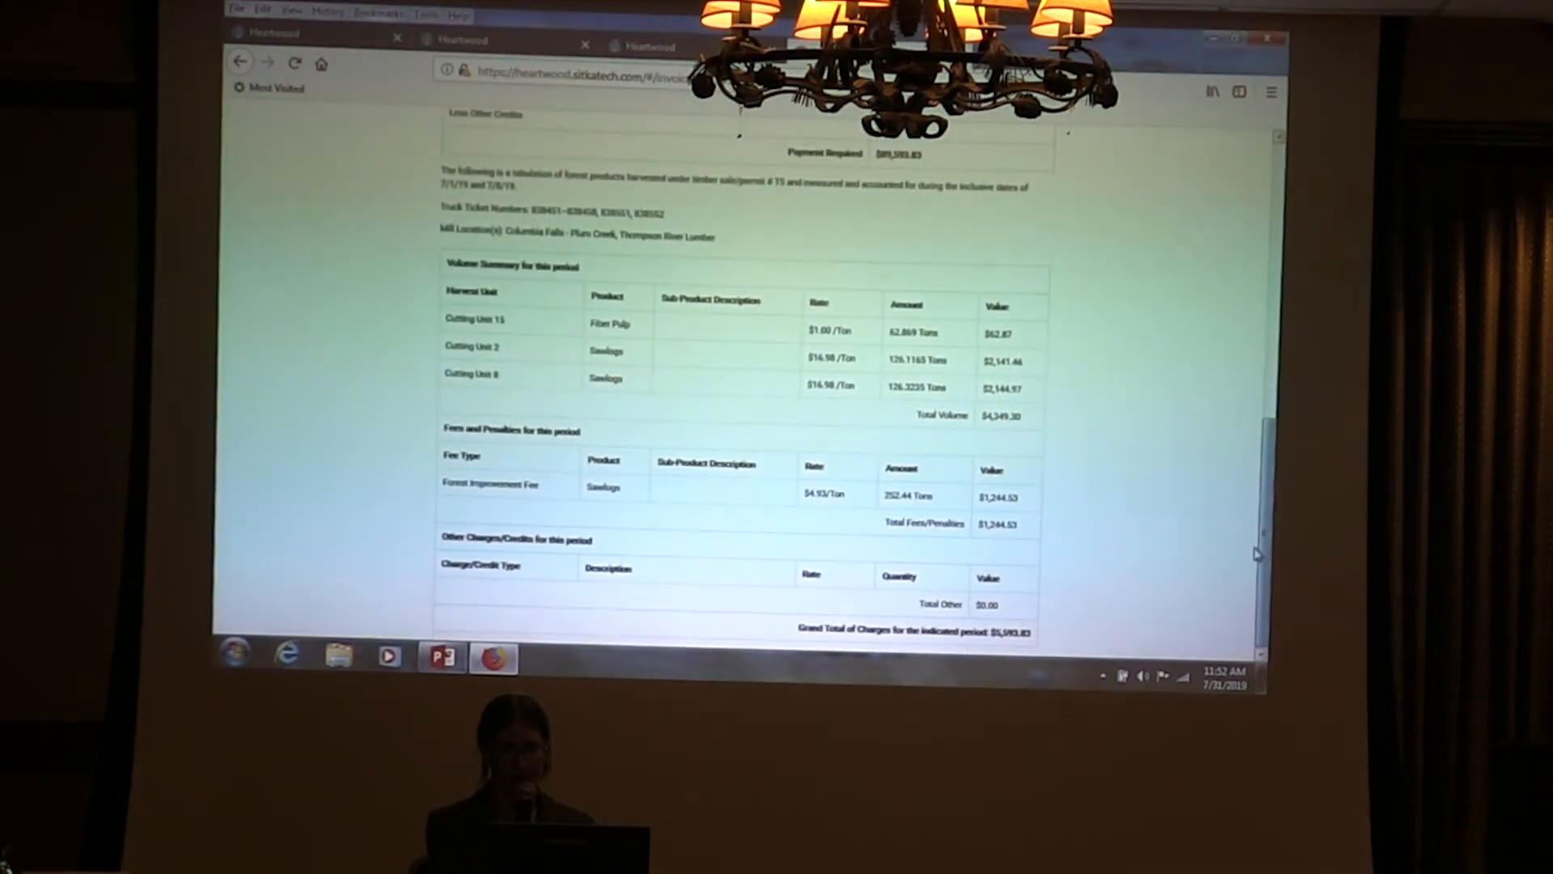